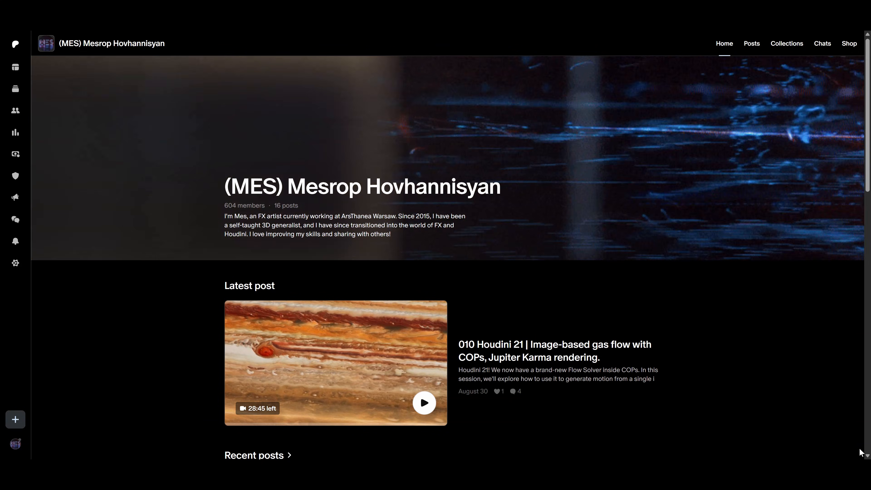
Reach the 'Art Directing Simulations with Houdini' NY HUG talk via the Discord project-files channel
{"action": "left_click", "coordinate": [751, 44]}
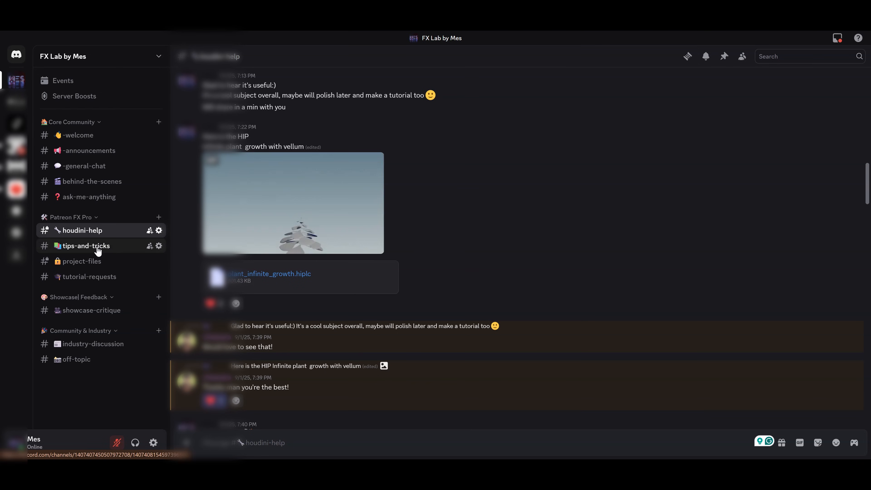
{"action": "left_click", "coordinate": [81, 261]}
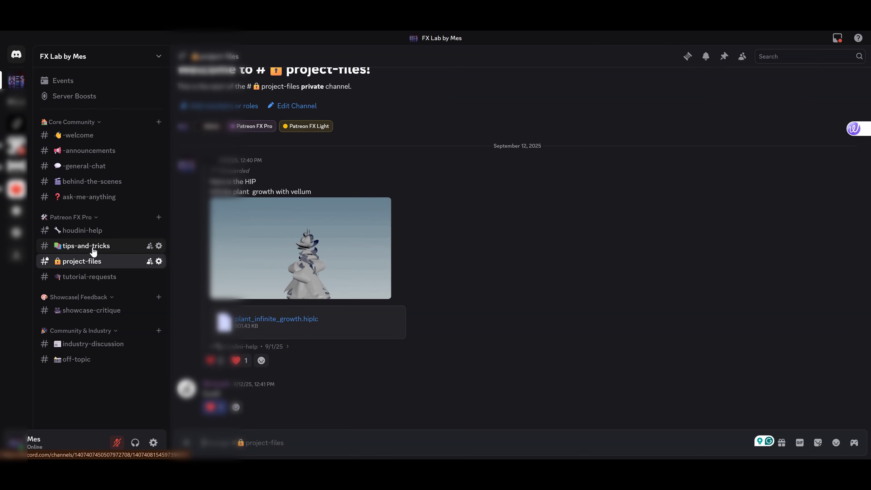
{"action": "left_click", "coordinate": [85, 246]}
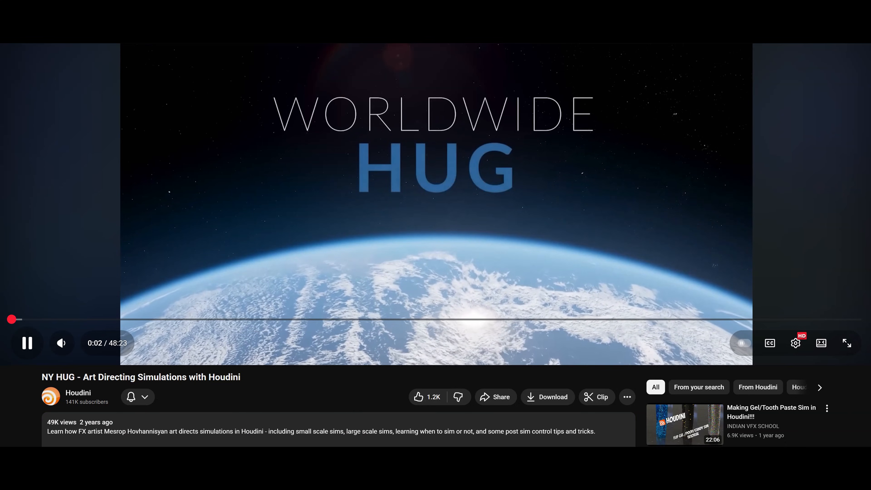
{"action": "left_click_drag", "start_coordinate": [13, 318], "coordinate": [67, 319]}
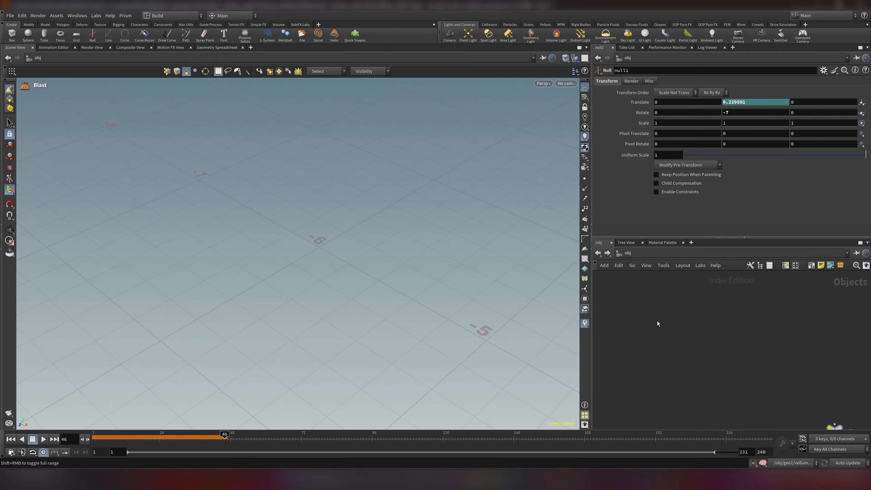
Create a Geometry object with a File node loading calathea_orbifolia_01_4k.fbx
{"action": "left_click", "coordinate": [672, 320]}
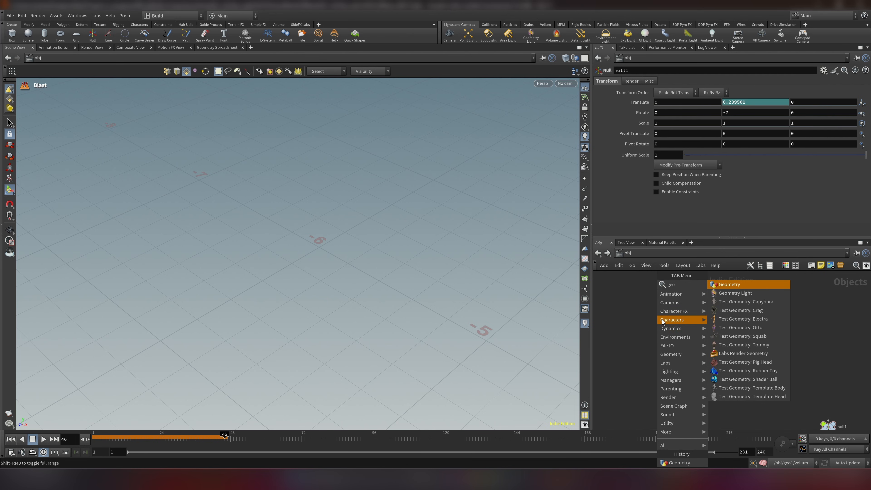
{"action": "left_click", "coordinate": [729, 284]}
{"action": "type", "text": "fi"}
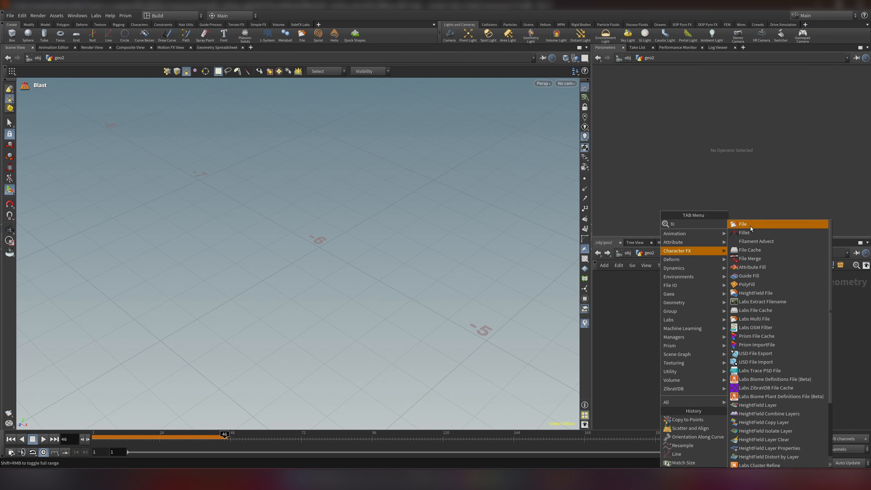
{"action": "left_click", "coordinate": [742, 223]}
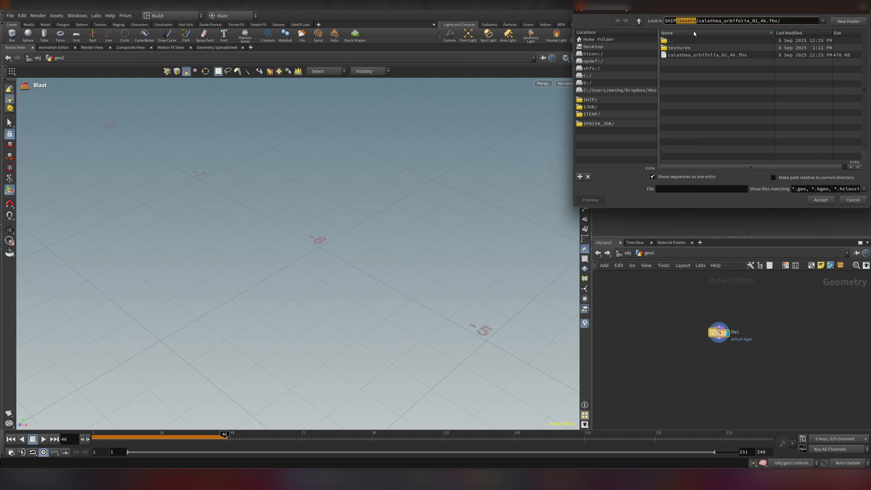
{"action": "left_click", "coordinate": [820, 199]}
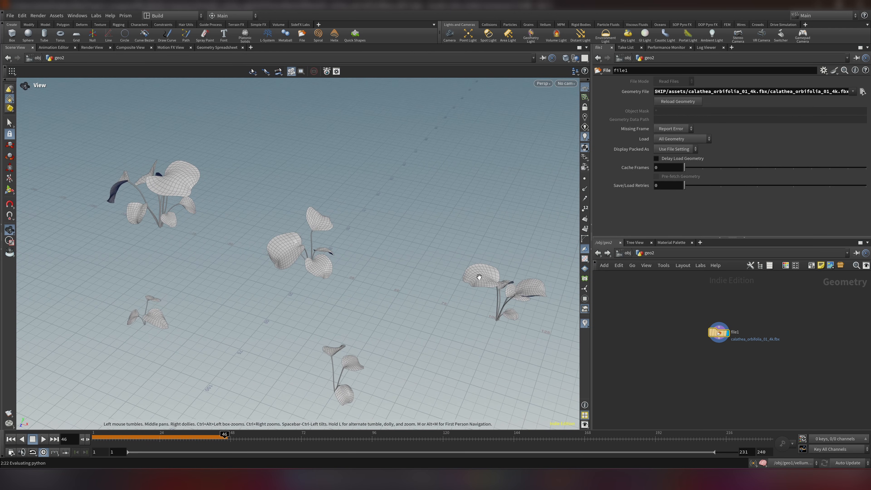
Blast away all but one leaf and move its centroid to the origin with a Transform
{"action": "left_click_drag", "start_coordinate": [477, 277], "coordinate": [393, 257]}
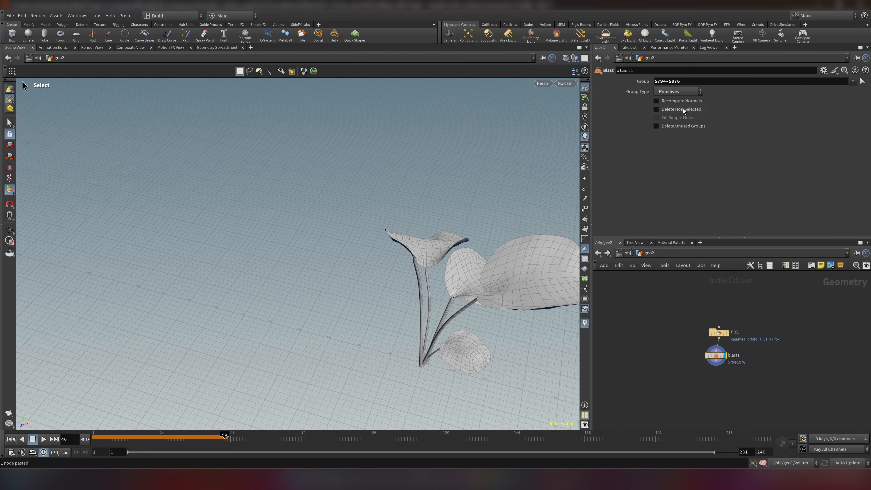
{"action": "left_click", "coordinate": [656, 109]}
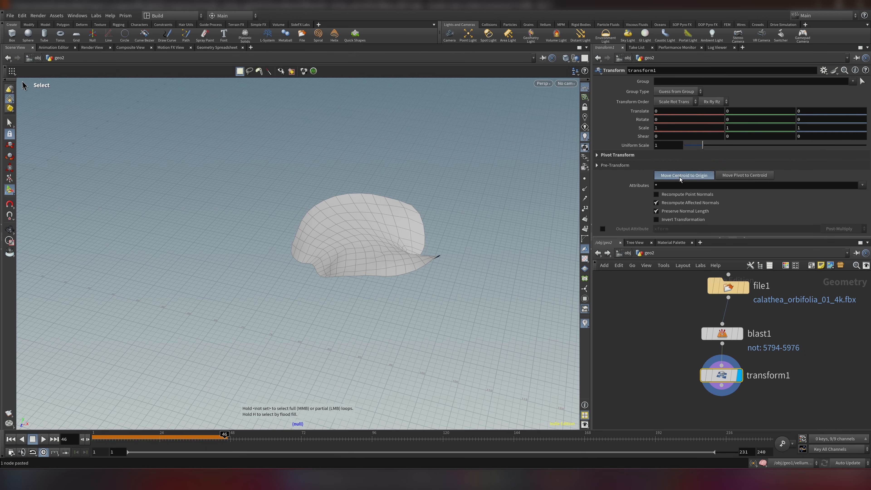
{"action": "left_click", "coordinate": [683, 175]}
{"action": "type", "text": "128"}
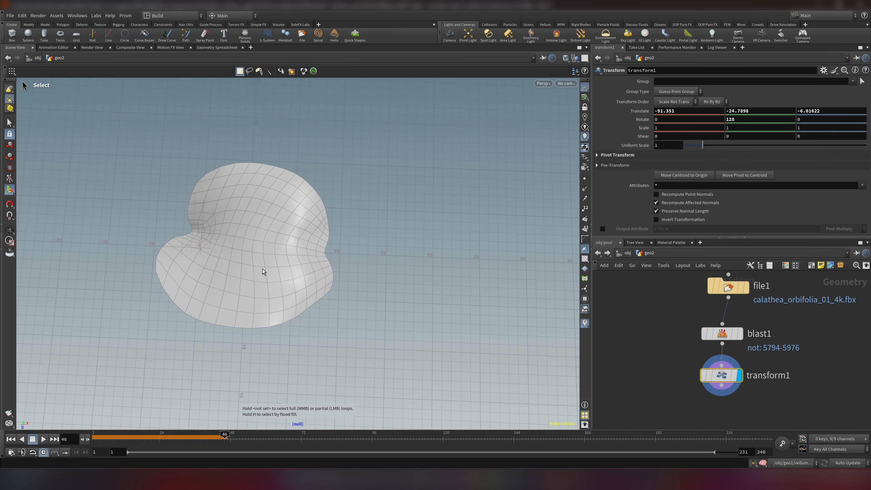
{"action": "mouse_move", "coordinate": [230, 274]}
{"action": "type", "text": "mats"}
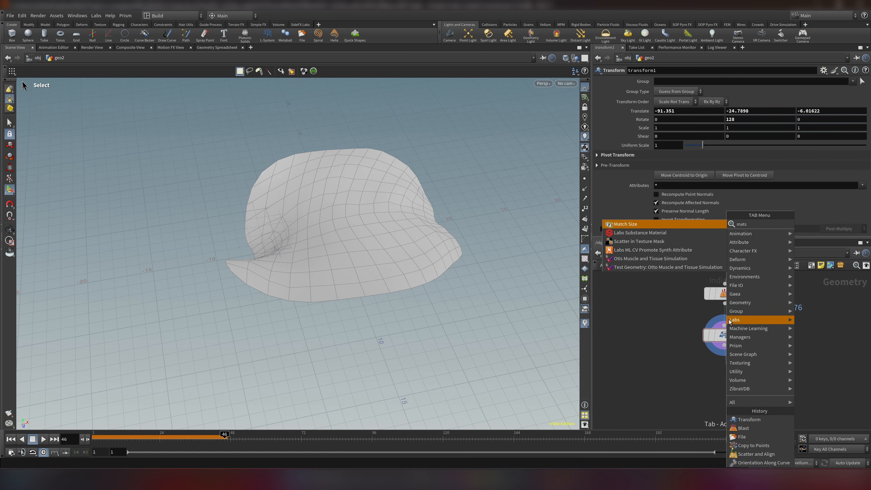
Add Match Size after the transform and set the leaf's rotate Y 136, uniform scale 0.01
{"action": "left_click", "coordinate": [625, 224]}
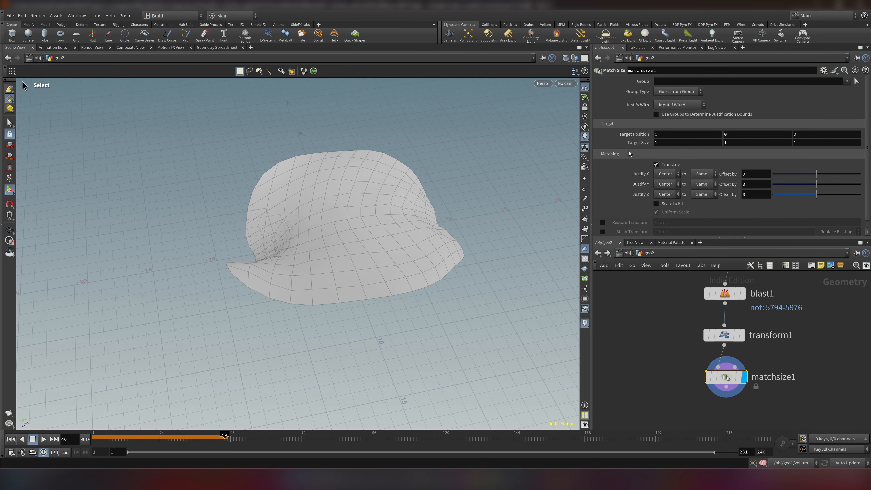
{"action": "left_click", "coordinate": [665, 174]}
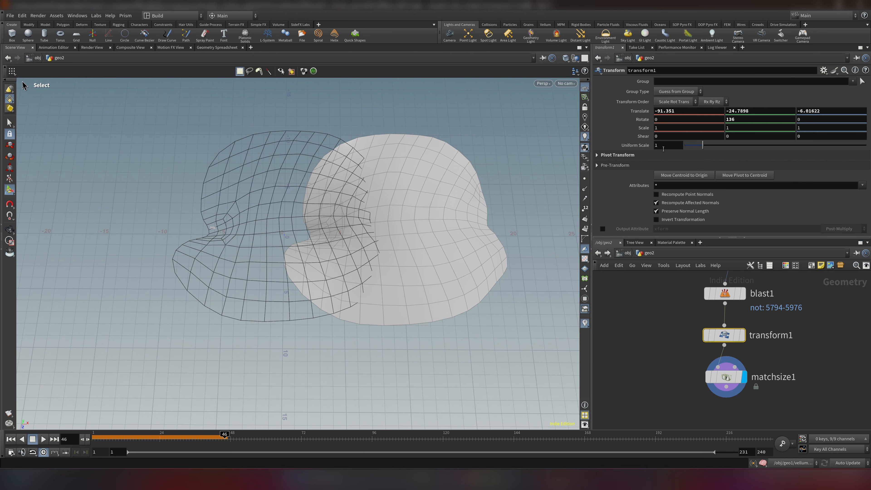
{"action": "type", "text": "0.0"}
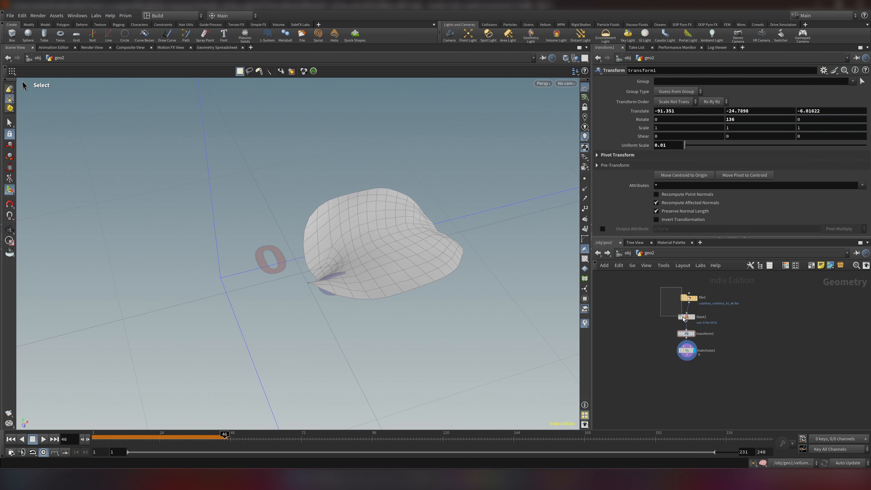
{"action": "left_click", "coordinate": [650, 292]}
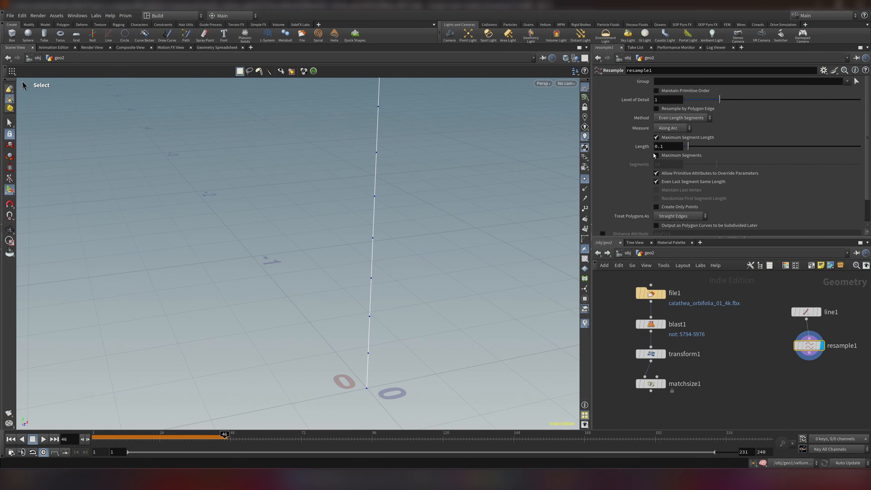
Resample the line to 0.02-length segments and add Orientation Along Curve after it
{"action": "left_click", "coordinate": [666, 146]}
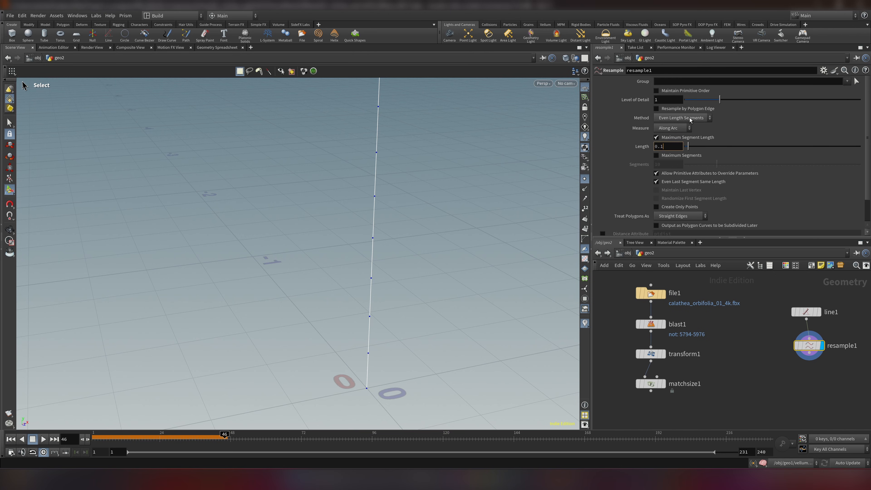
{"action": "type", "text": "0.02"}
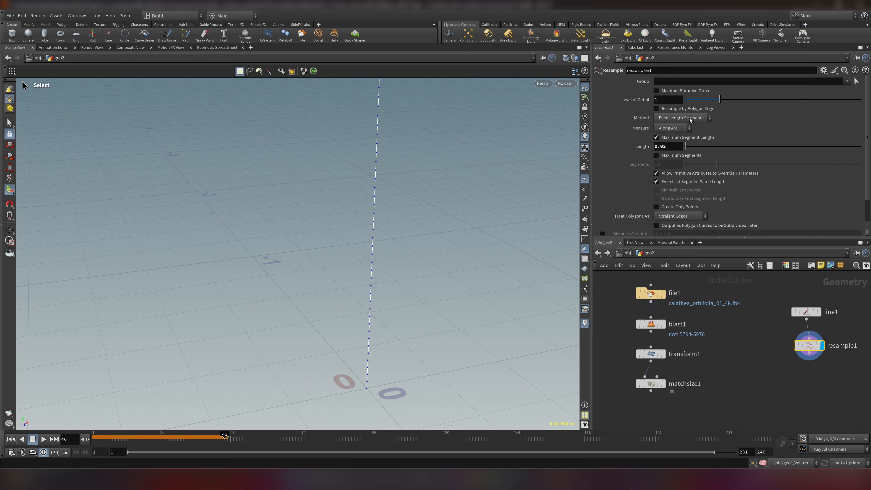
{"action": "mouse_move", "coordinate": [584, 178]}
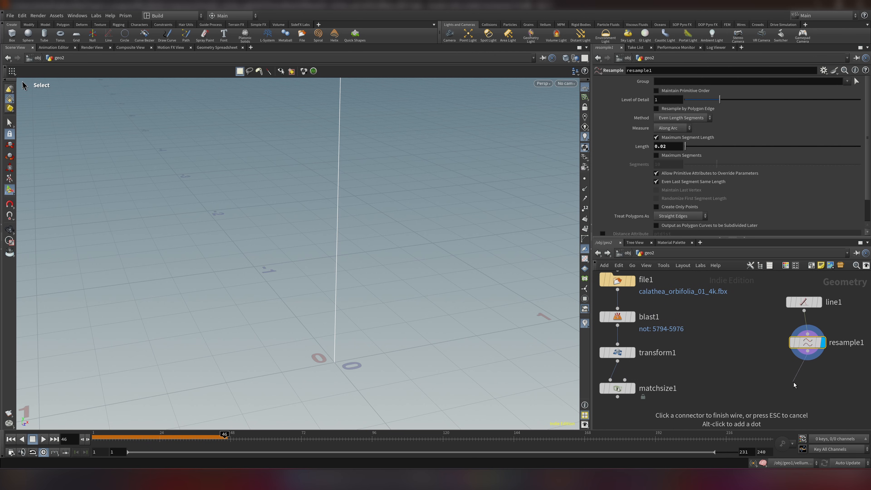
{"action": "type", "text": "ori"}
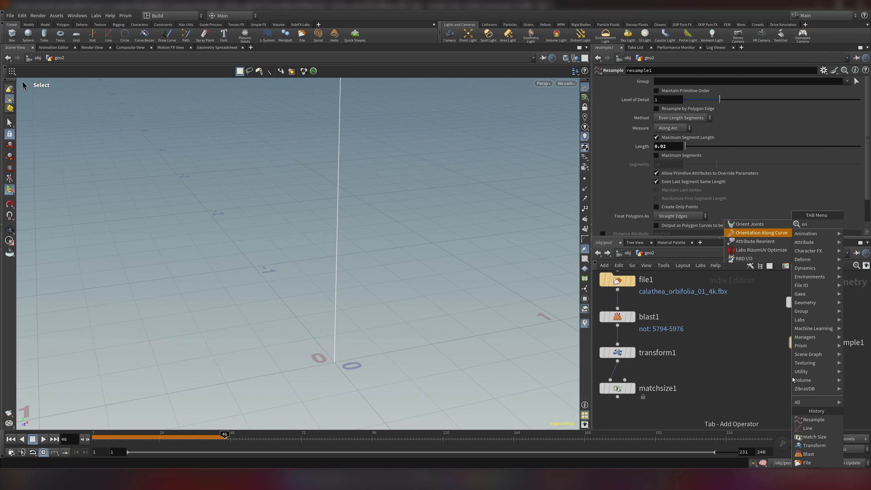
{"action": "left_click", "coordinate": [761, 232]}
{"action": "type", "text": "sca"}
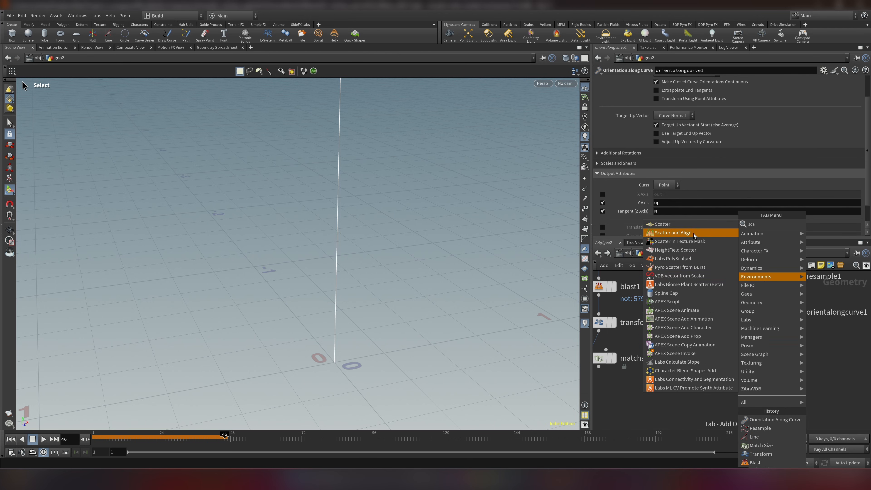
Add Scatter and Align set to Add Attributes to Existing Point Cloud
{"action": "left_click", "coordinate": [673, 232]}
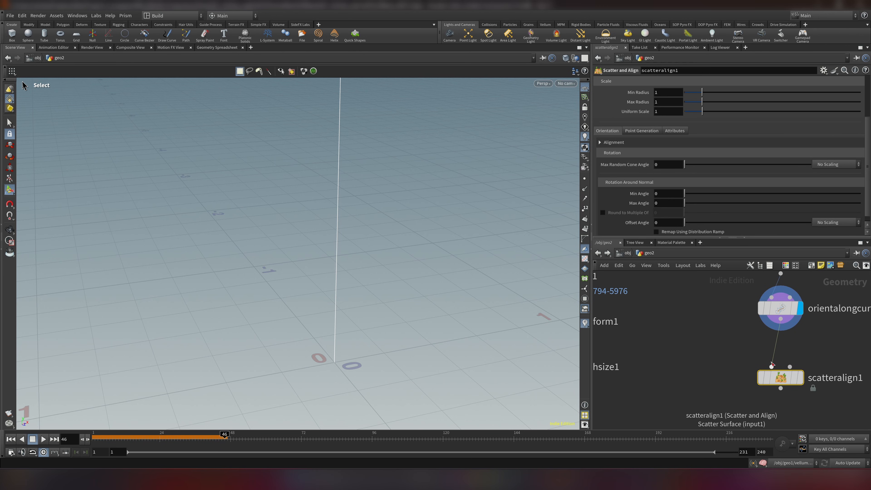
{"action": "mouse_move", "coordinate": [776, 346]}
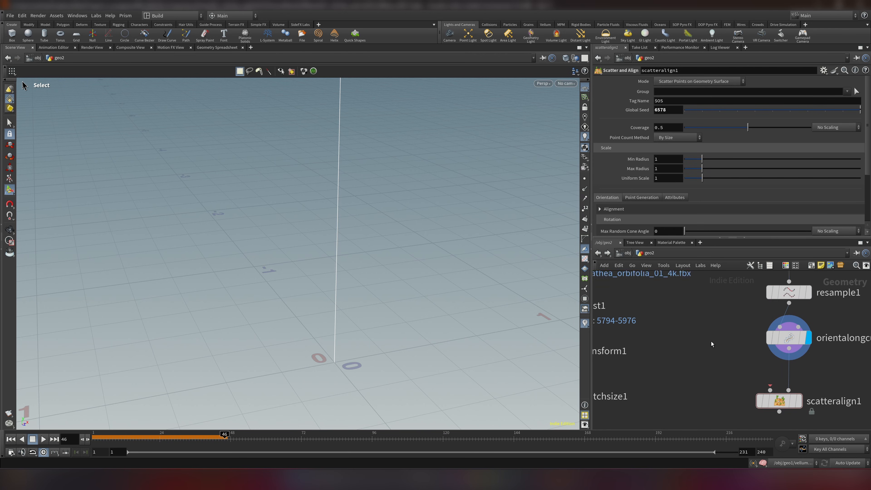
{"action": "left_click", "coordinate": [788, 292]}
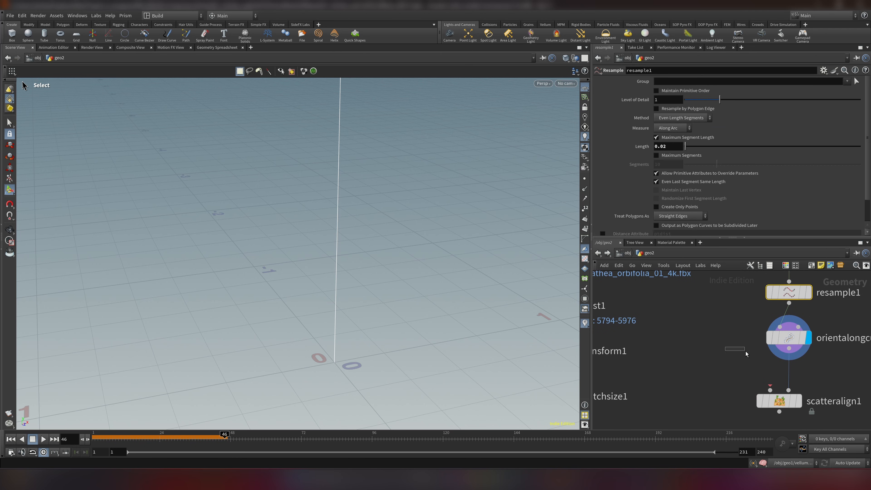
{"action": "left_click", "coordinate": [778, 401]}
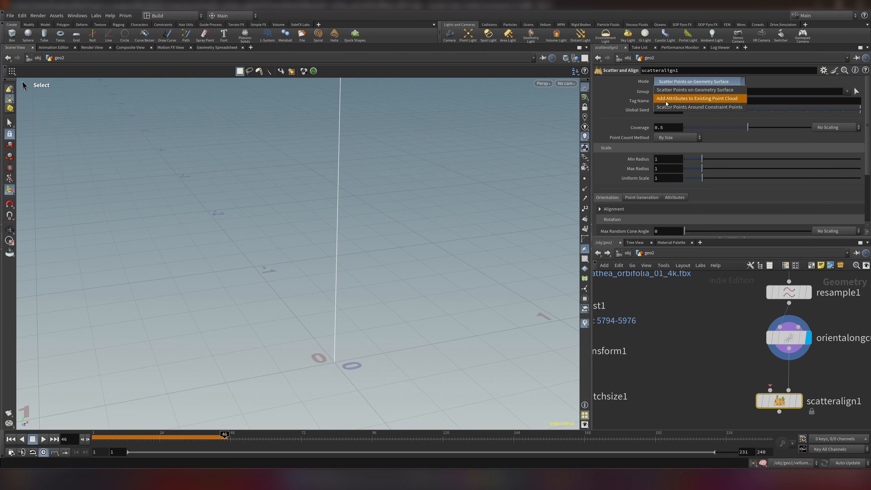
{"action": "left_click", "coordinate": [696, 98]}
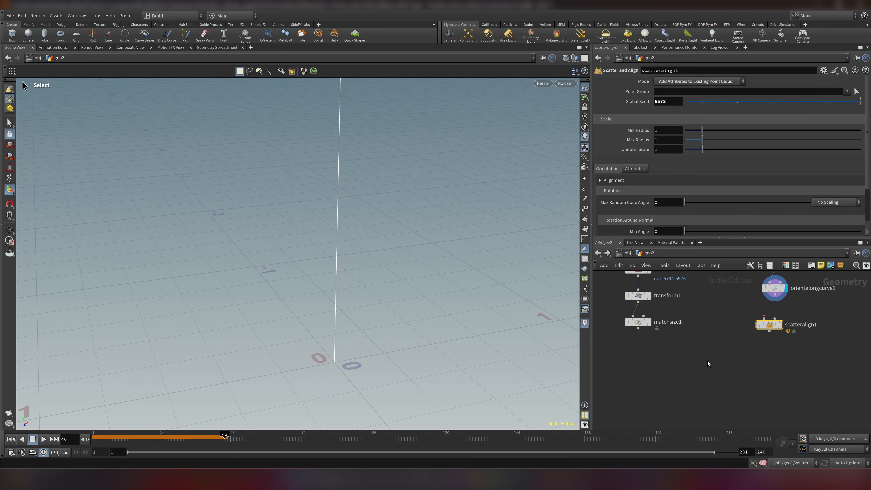
{"action": "mouse_move", "coordinate": [671, 371]}
{"action": "type", "text": "cop tp"}
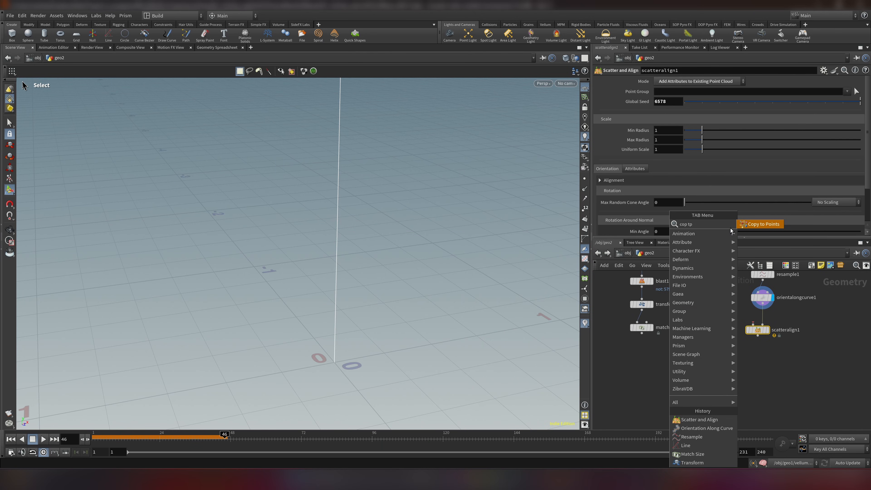
Copy the leaf onto the line's points with a Copy to Points node
{"action": "left_click", "coordinate": [761, 223]}
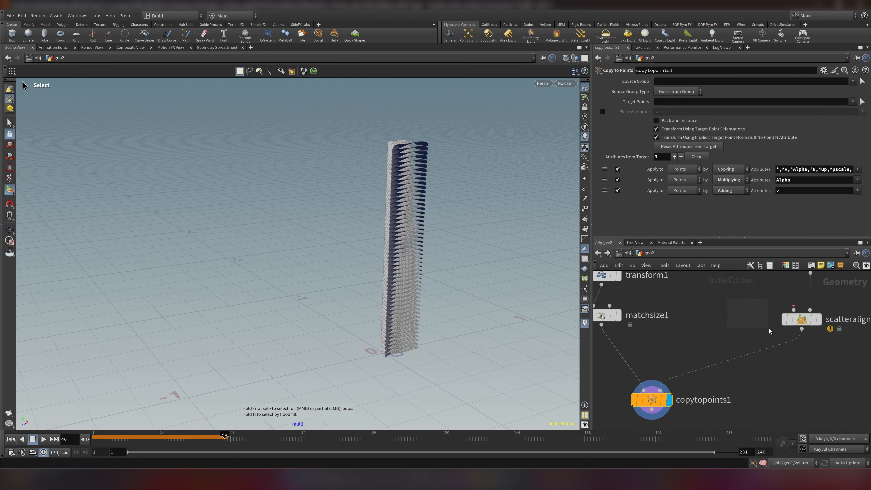
{"action": "left_click", "coordinate": [801, 319]}
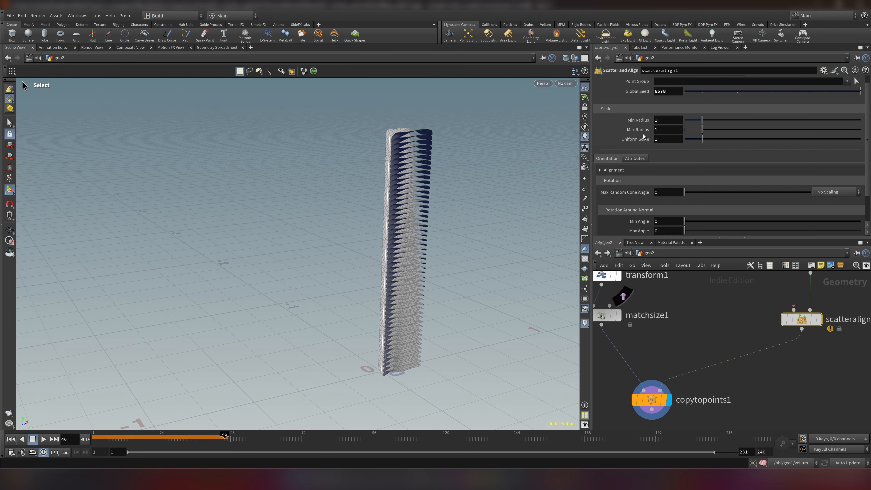
{"action": "scroll", "scroll_direction": "down", "scroll_amount": 3}
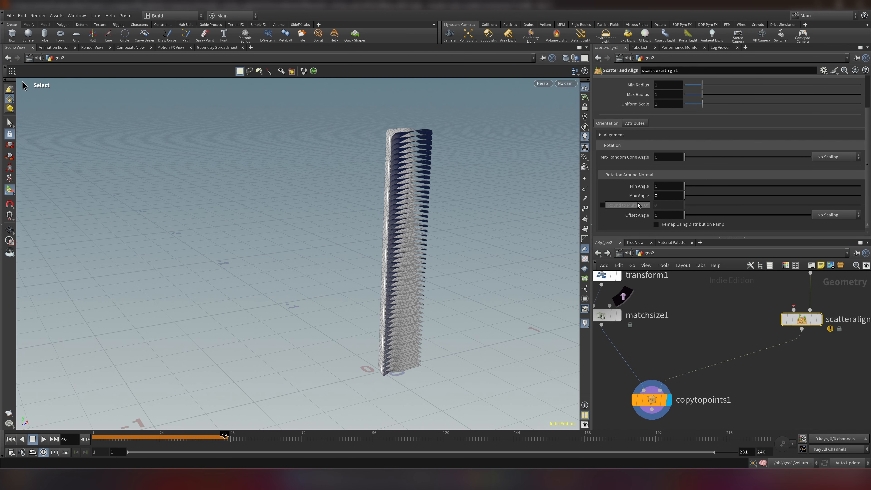
{"action": "left_click_drag", "start_coordinate": [683, 195], "coordinate": [849, 196]}
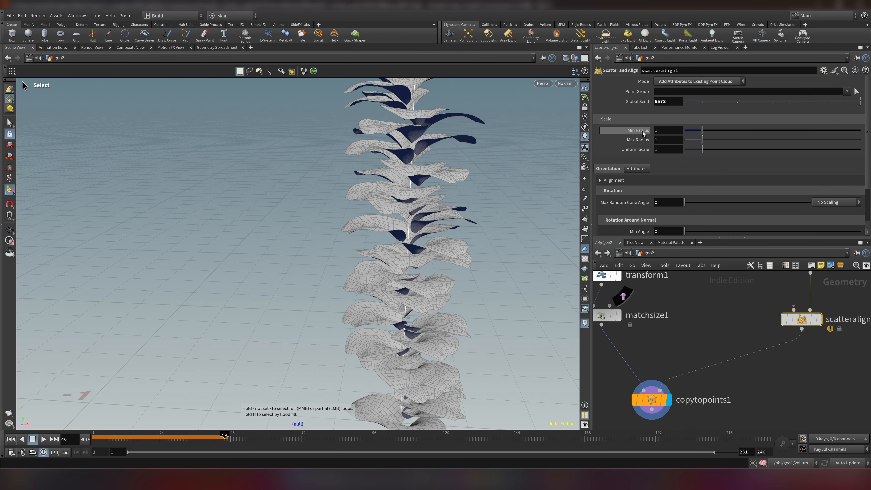
Randomise the scatter scale between about 0.92 and 2 and inspect the resized leaves
{"action": "left_click_drag", "start_coordinate": [701, 130], "coordinate": [692, 130]}
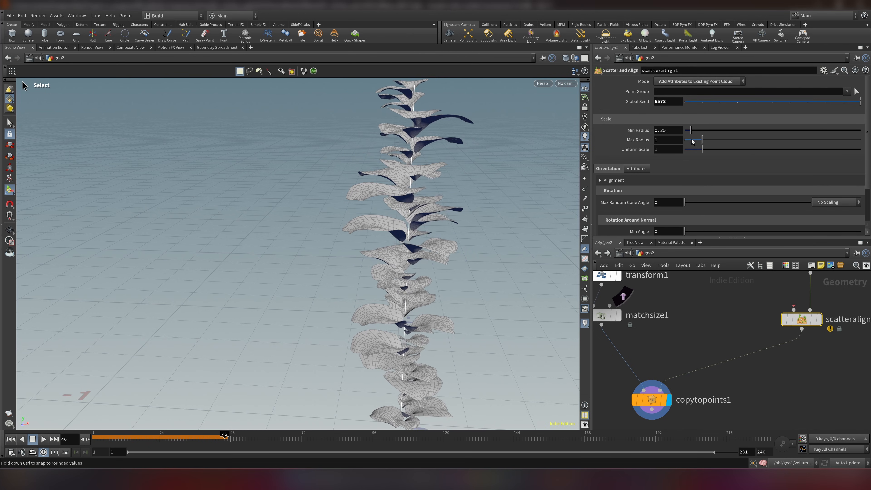
{"action": "left_click_drag", "start_coordinate": [691, 131], "coordinate": [717, 140]}
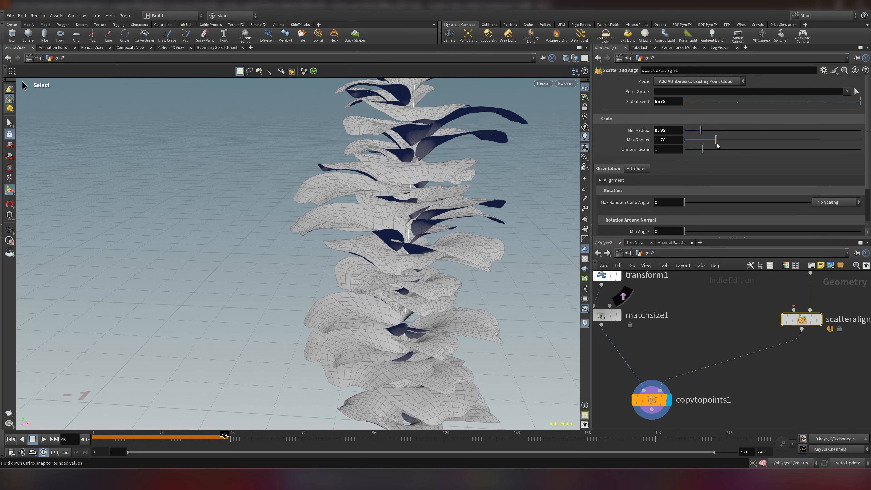
{"action": "type", "text": "1.85"}
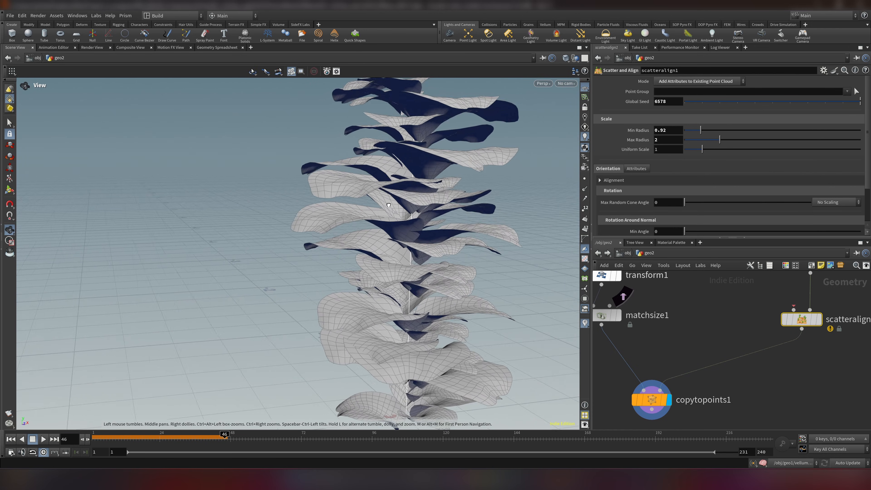
{"action": "left_click_drag", "start_coordinate": [723, 131], "coordinate": [698, 130]}
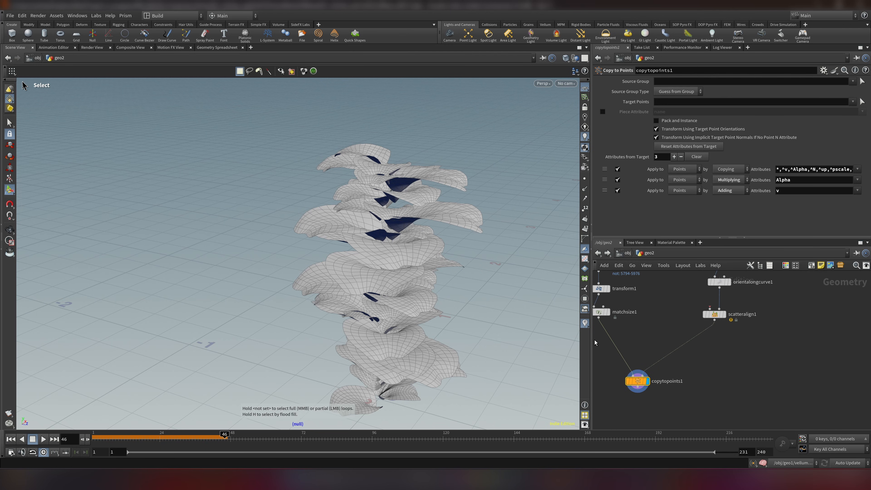
{"action": "mouse_move", "coordinate": [387, 120]}
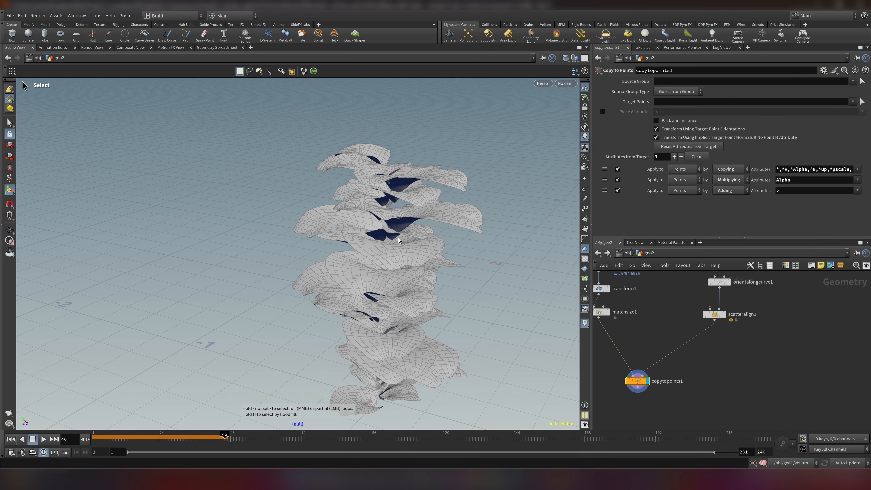
{"action": "mouse_move", "coordinate": [407, 347]}
{"action": "type", "text": "aaf"}
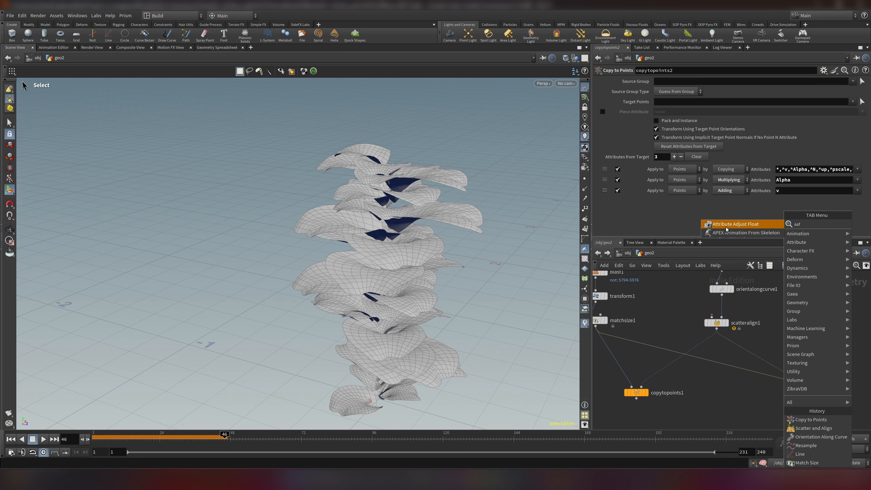
Add Attribute Adjust Float on pscale set to Multiply by a constant 0.1
{"action": "left_click", "coordinate": [733, 224]}
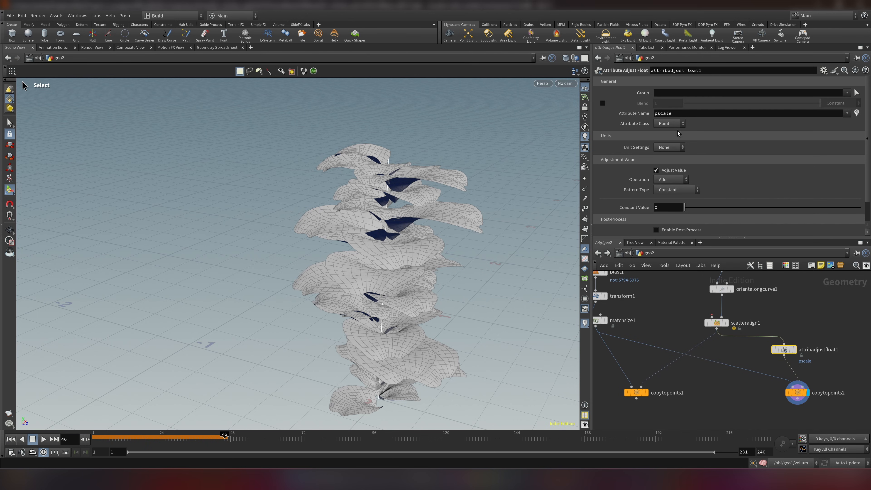
{"action": "mouse_move", "coordinate": [637, 179]}
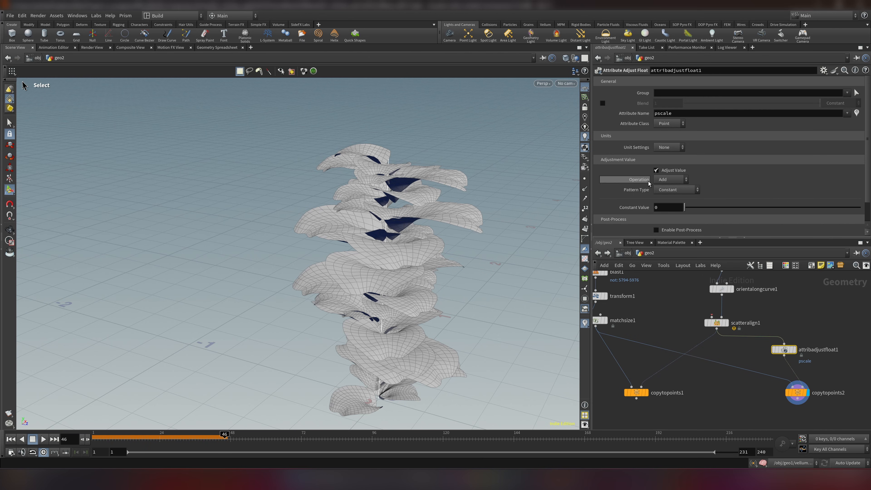
{"action": "left_click", "coordinate": [671, 178]}
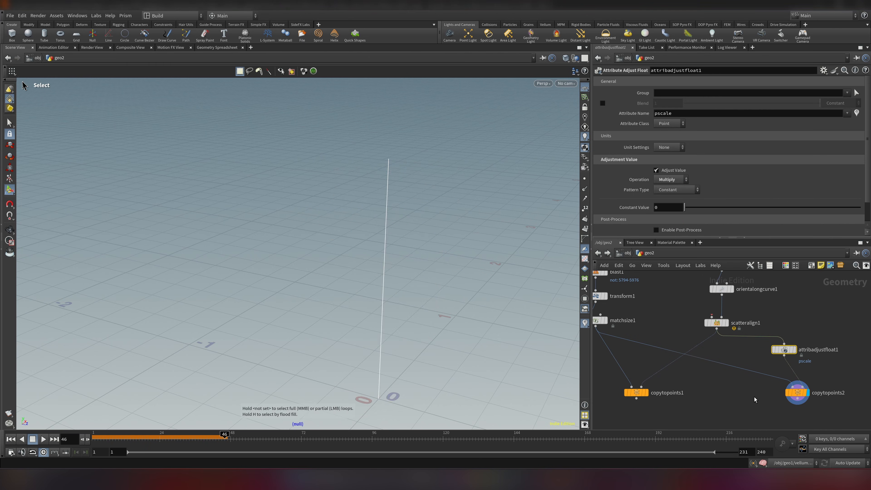
{"action": "left_click", "coordinate": [666, 207]}
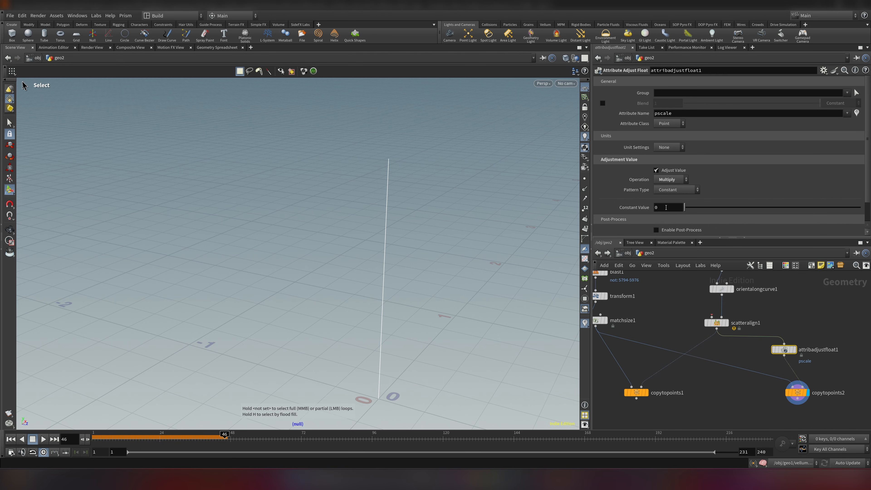
{"action": "left_click", "coordinate": [668, 208]}
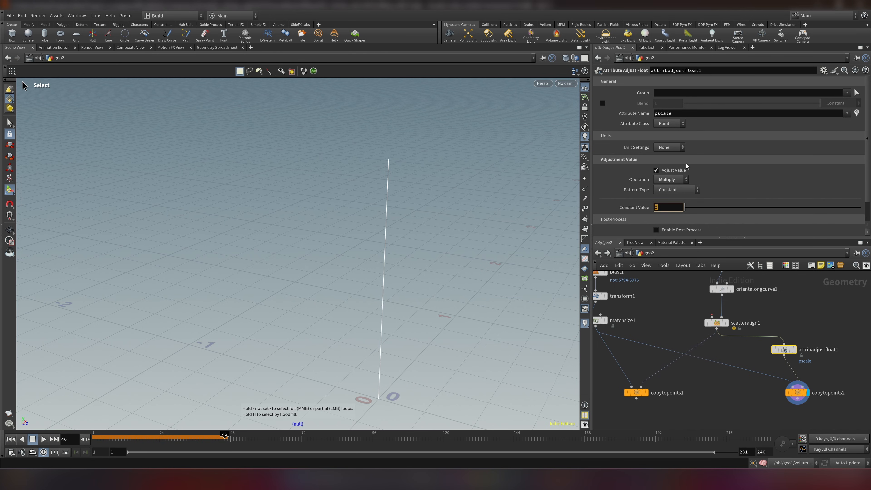
{"action": "type", "text": ".1"}
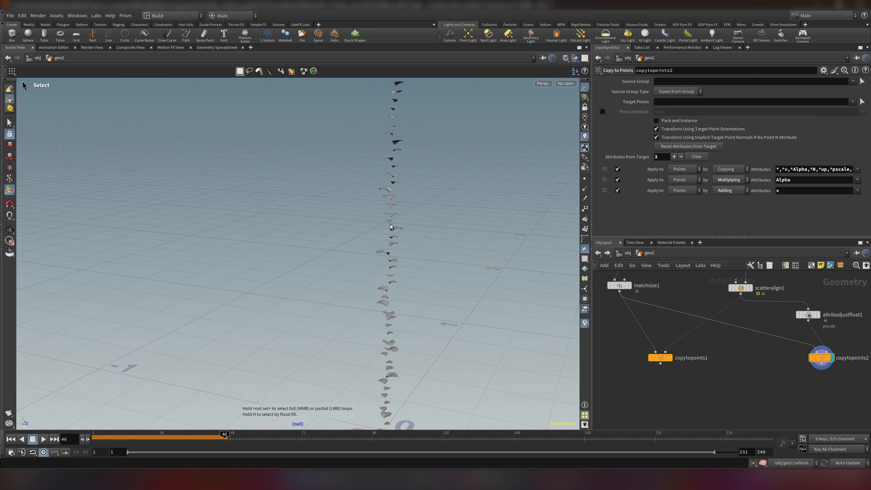
{"action": "mouse_move", "coordinate": [410, 257]}
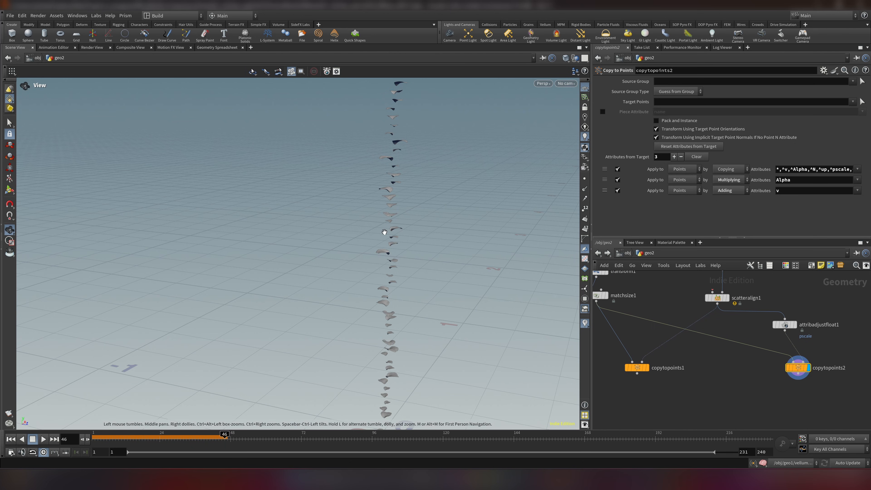
Confirm the 0.1 multiplier feeding copytopoints2, then display the full-size copytopoints1 again
{"action": "left_click", "coordinate": [785, 325]}
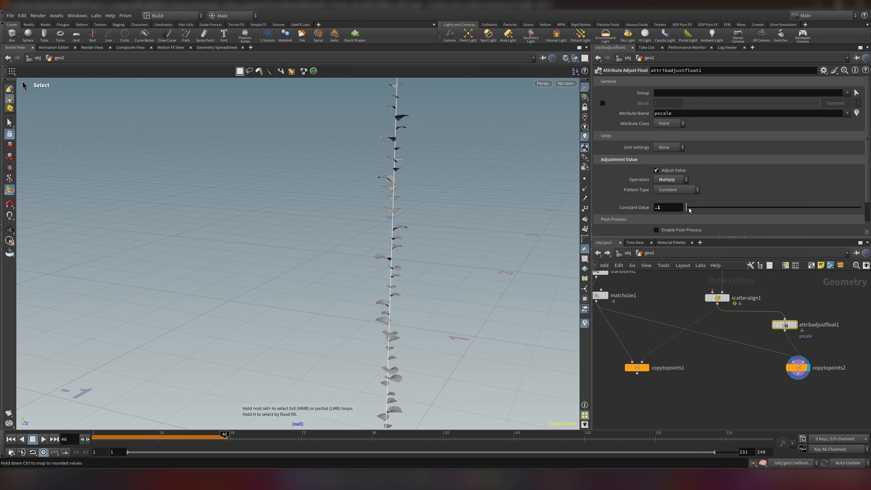
{"action": "type", "text": "0"}
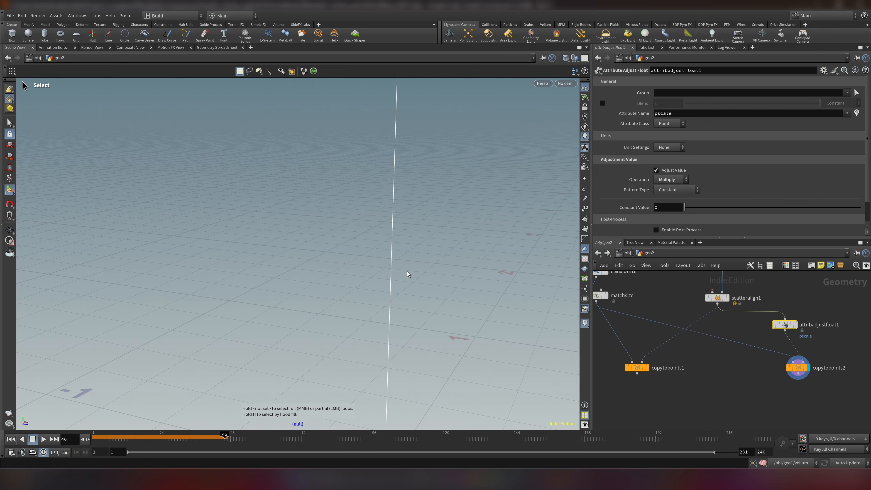
{"action": "mouse_move", "coordinate": [670, 218]}
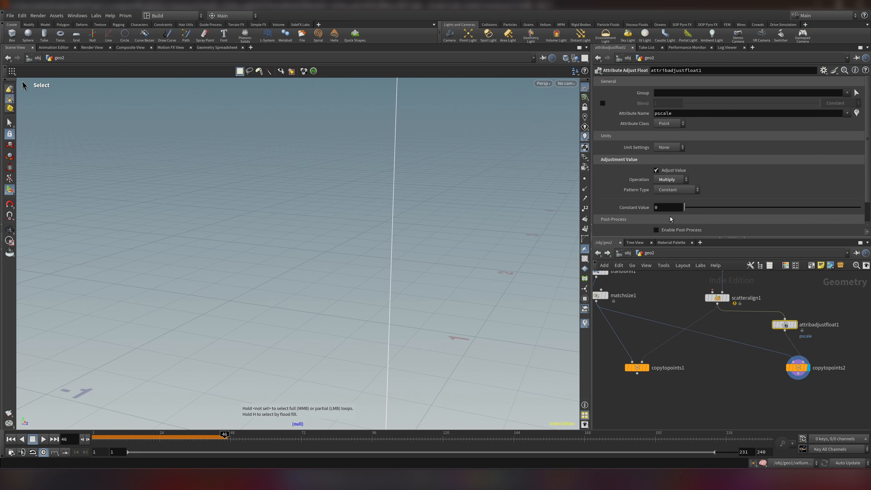
{"action": "type", "text": "0.1"}
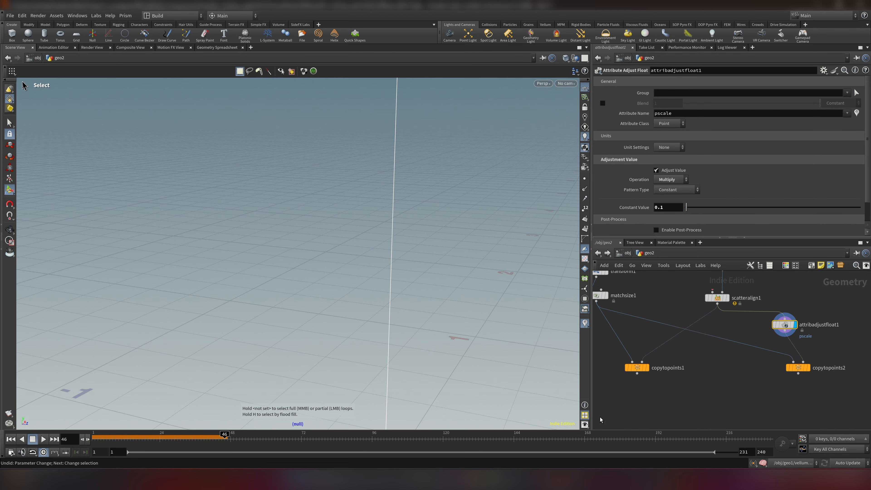
{"action": "left_click", "coordinate": [636, 367]}
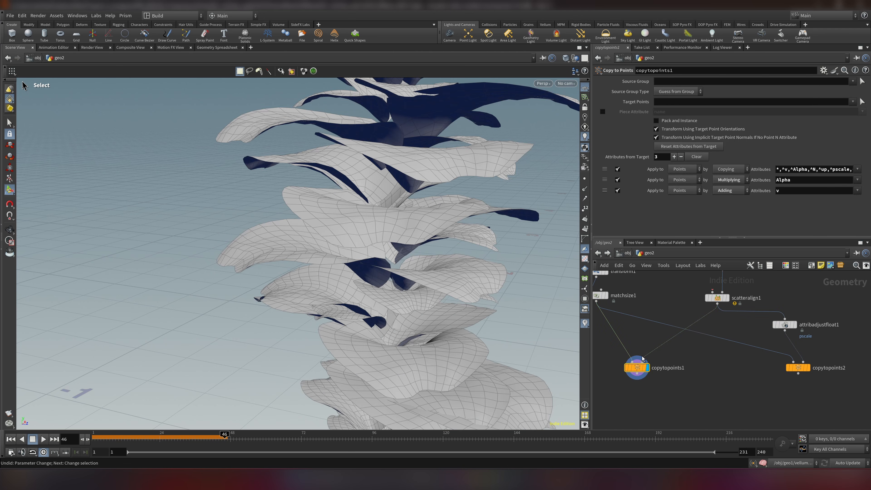
{"action": "mouse_move", "coordinate": [644, 359]}
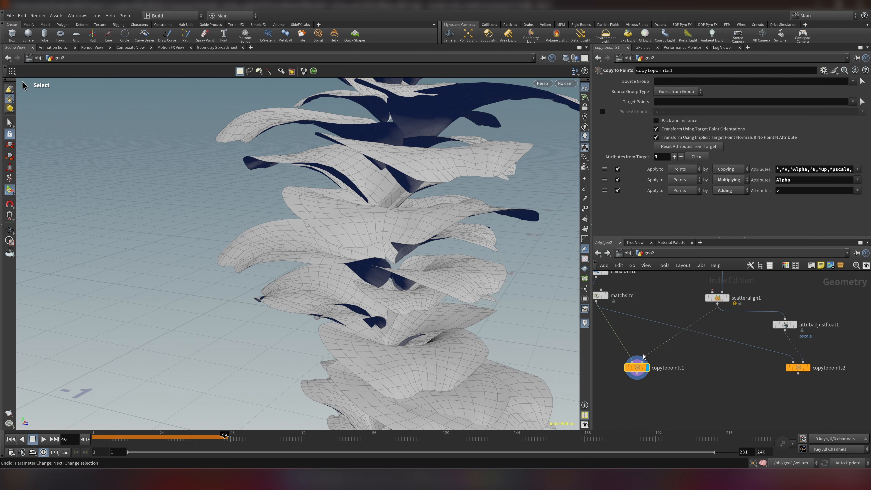
{"action": "mouse_move", "coordinate": [750, 399]}
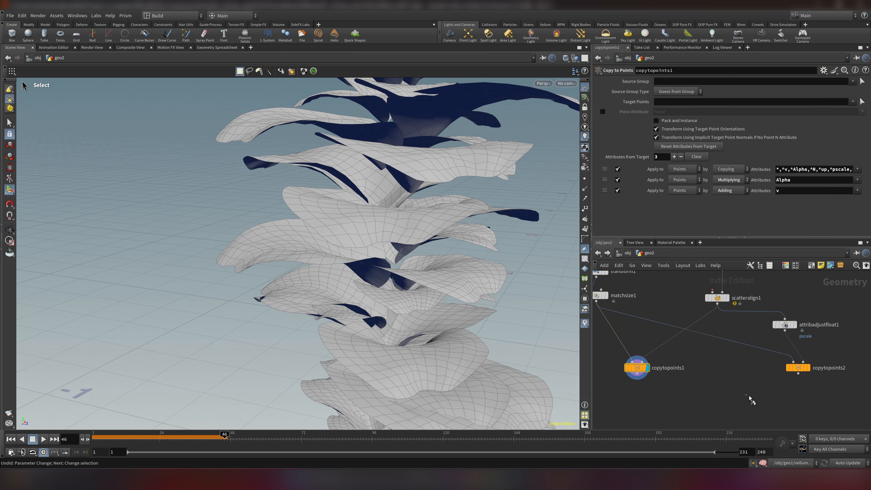
Feed the leaves into Mask from Geometry with a polygon sphere lowered 1.2 units as reference
{"action": "left_click", "coordinate": [797, 367]}
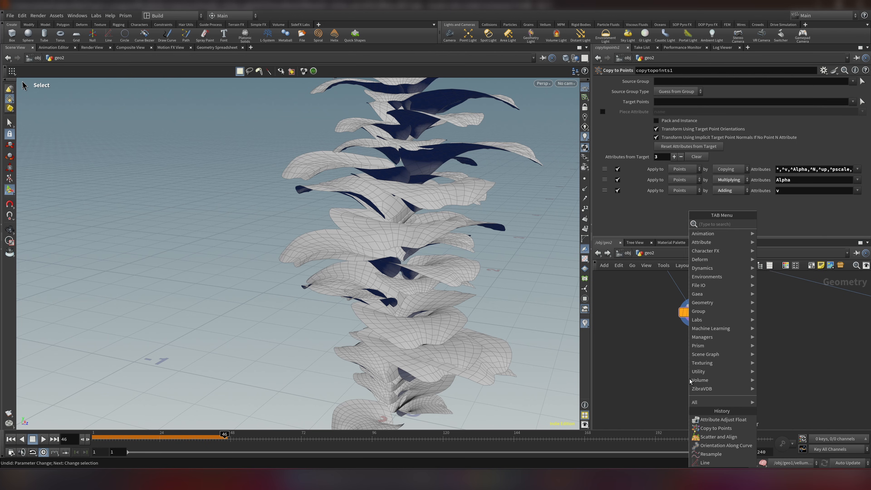
{"action": "type", "text": "mask from g"}
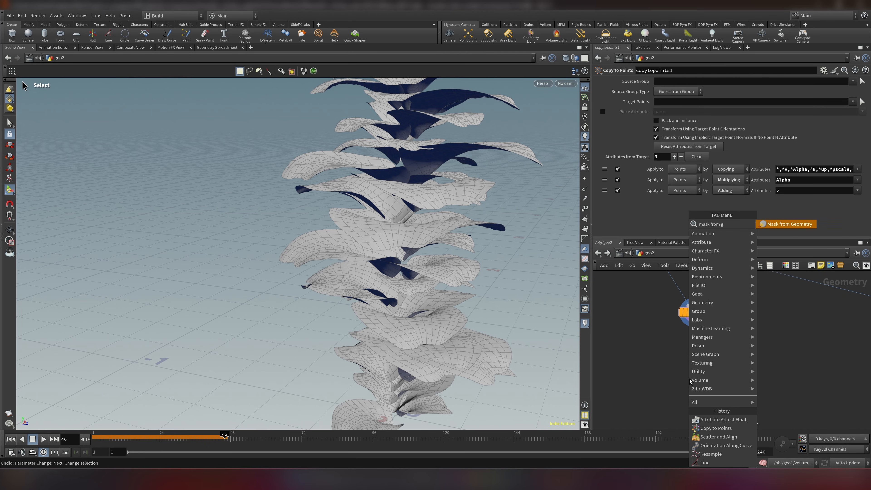
{"action": "left_click", "coordinate": [784, 224]}
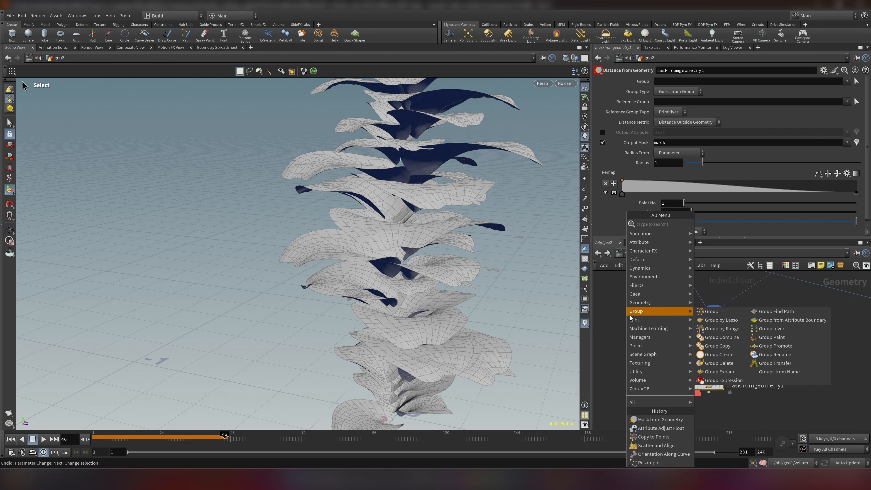
{"action": "type", "text": "sphere"}
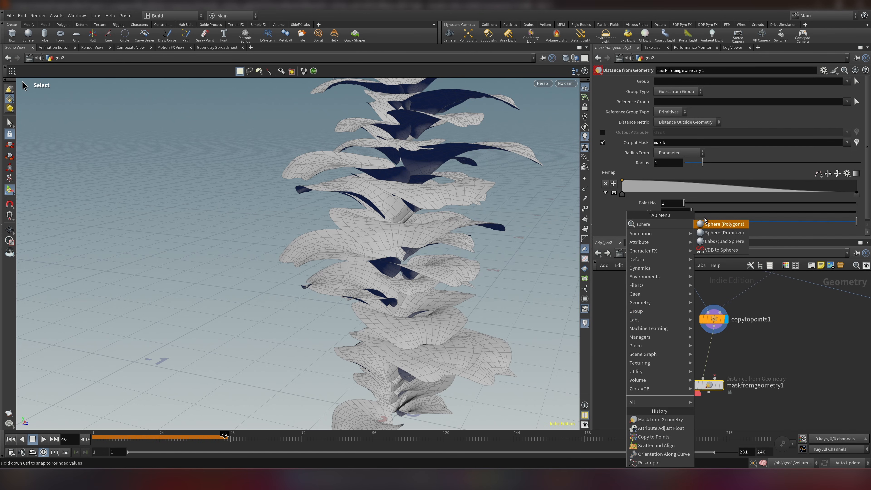
{"action": "left_click", "coordinate": [722, 223]}
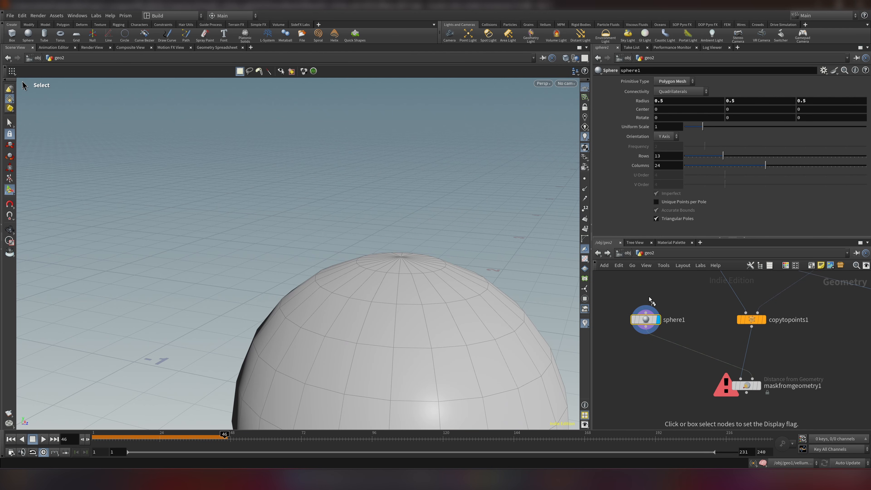
{"action": "left_click", "coordinate": [746, 385]}
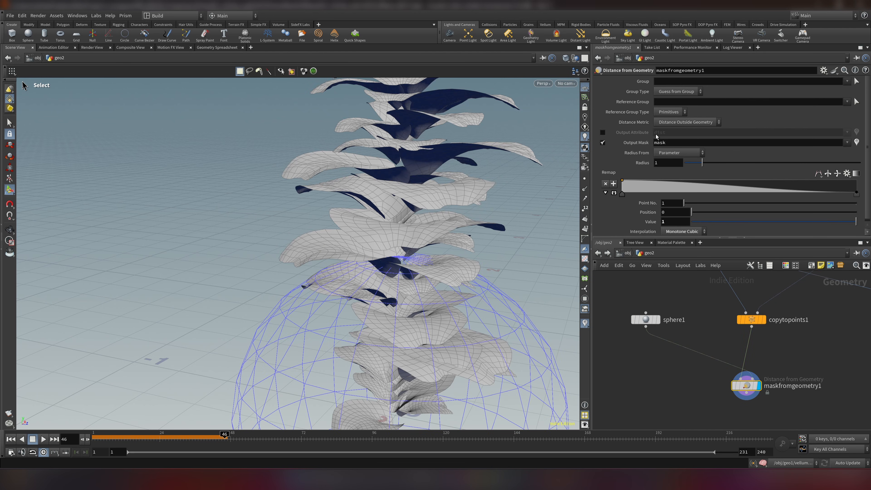
{"action": "mouse_move", "coordinate": [763, 379]}
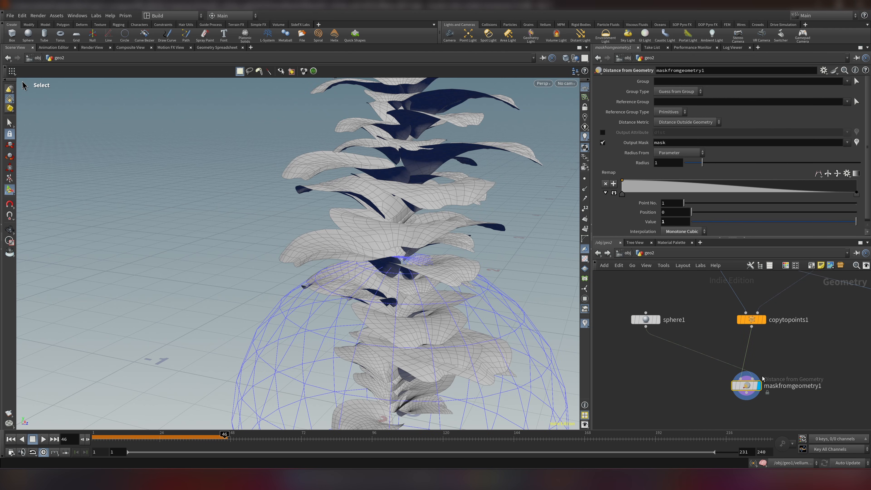
{"action": "mouse_move", "coordinate": [859, 143]}
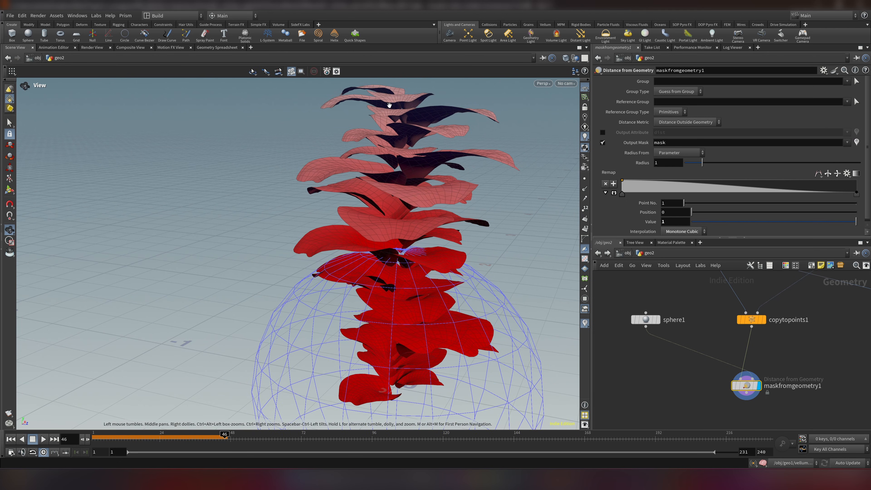
{"action": "left_click", "coordinate": [645, 319]}
{"action": "type", "text": "-1.2"}
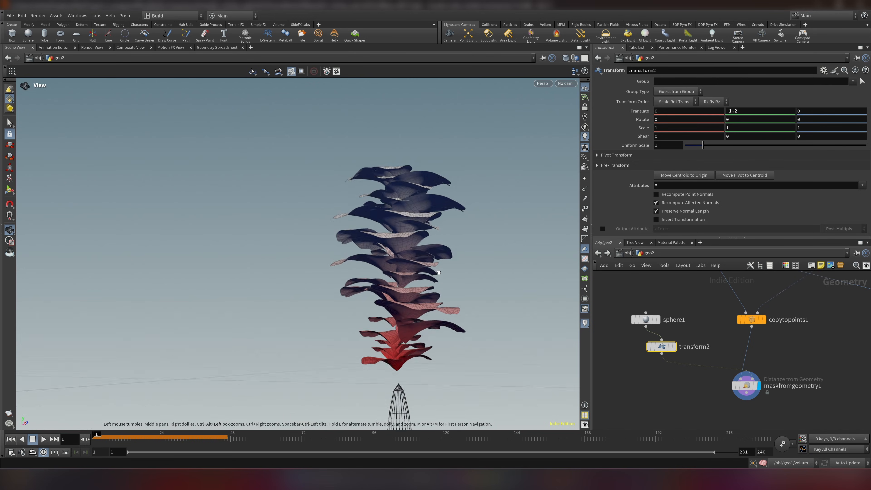
Keyframe the sphere's Translate Y from -1.2 at frame 1 up to about 0.7 at frame 150
{"action": "left_click_drag", "start_coordinate": [97, 439], "coordinate": [295, 439]}
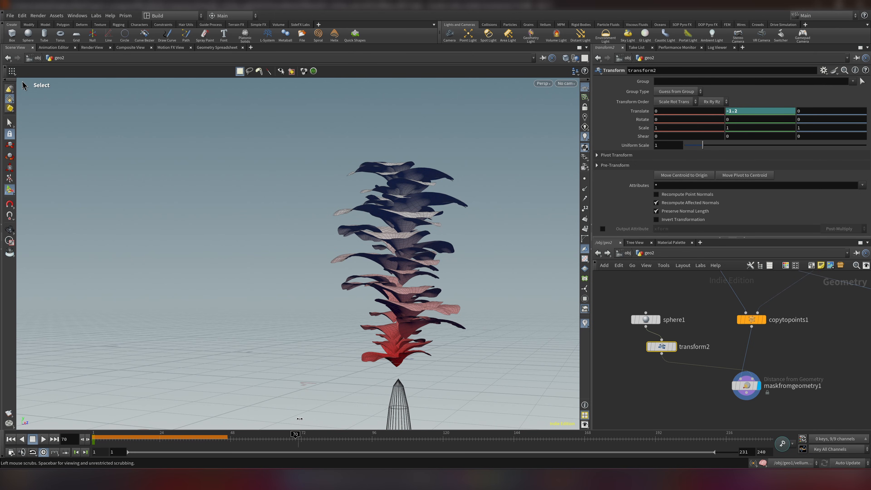
{"action": "left_click_drag", "start_coordinate": [295, 434], "coordinate": [520, 434]}
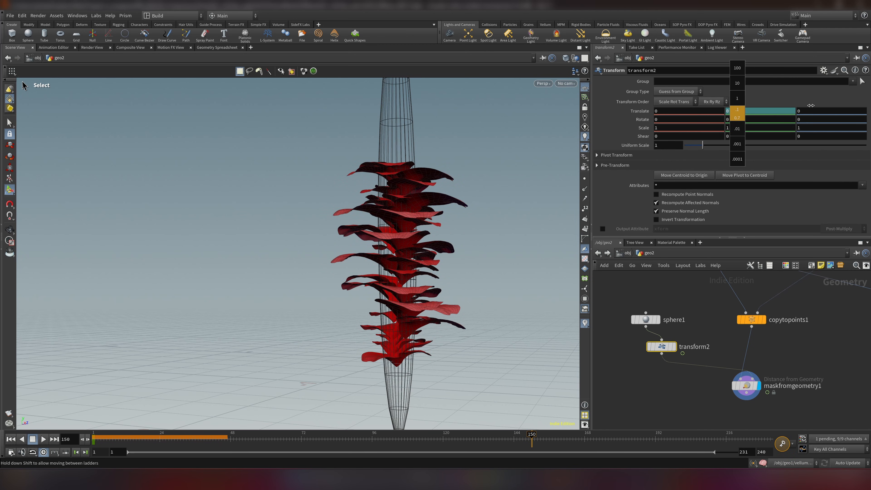
{"action": "left_click_drag", "start_coordinate": [737, 111], "coordinate": [737, 116]}
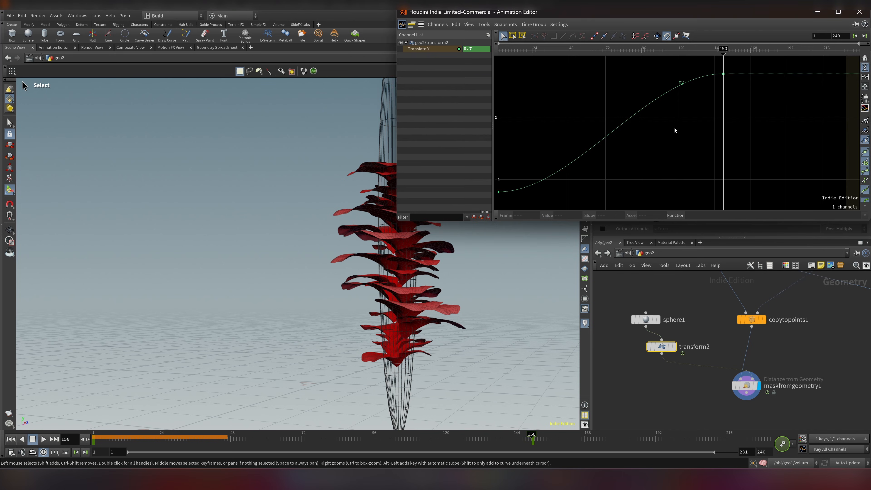
{"action": "left_click", "coordinate": [722, 73]}
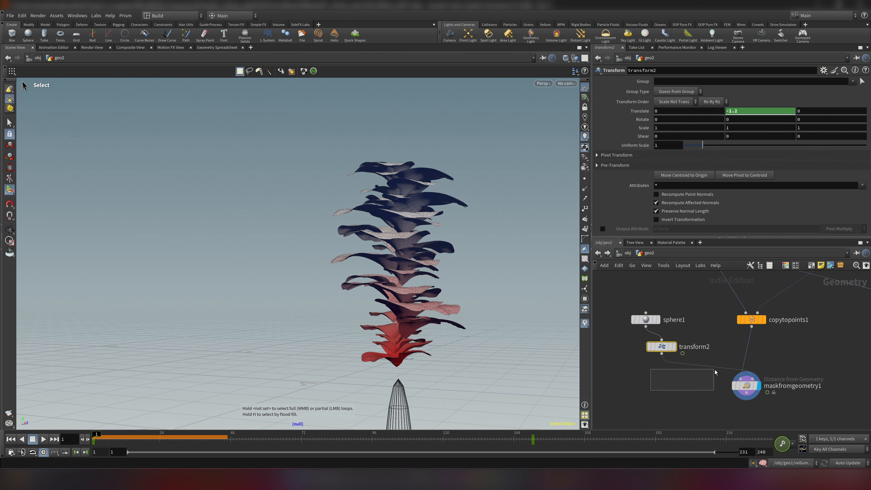
Narrow the maskfromgeometry1 falloff ramp point to about 0.27 and scrub the sweep
{"action": "left_click", "coordinate": [745, 385]}
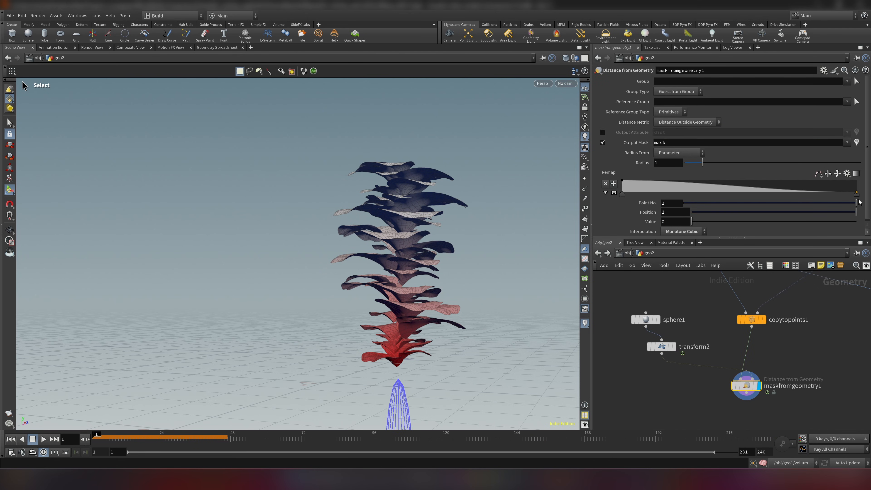
{"action": "left_click_drag", "start_coordinate": [855, 193], "coordinate": [668, 194]}
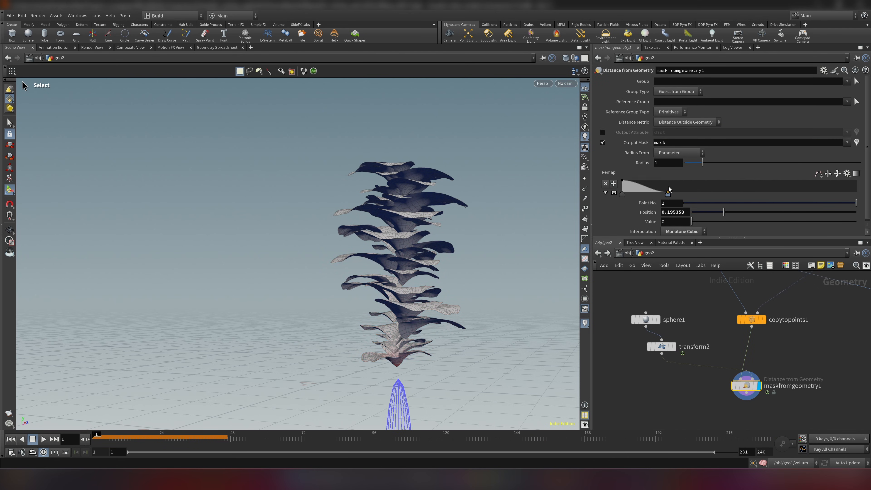
{"action": "left_click_drag", "start_coordinate": [97, 437], "coordinate": [114, 437]}
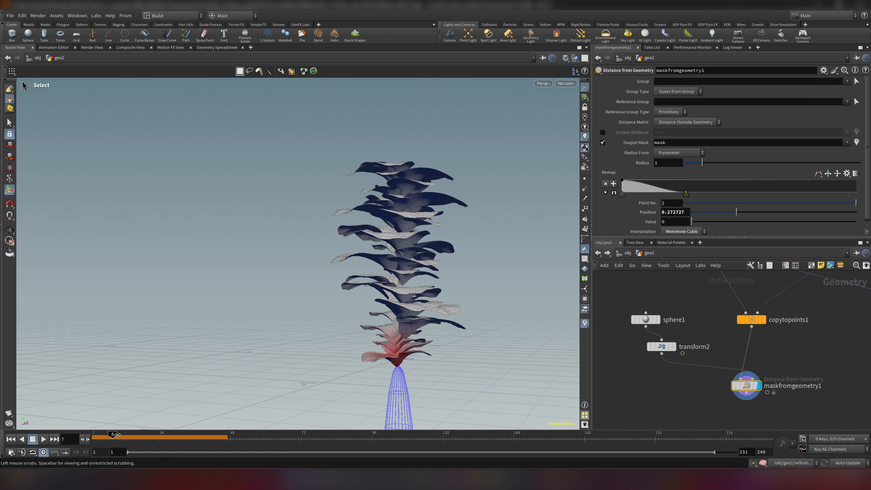
{"action": "left_click_drag", "start_coordinate": [116, 437], "coordinate": [437, 438]}
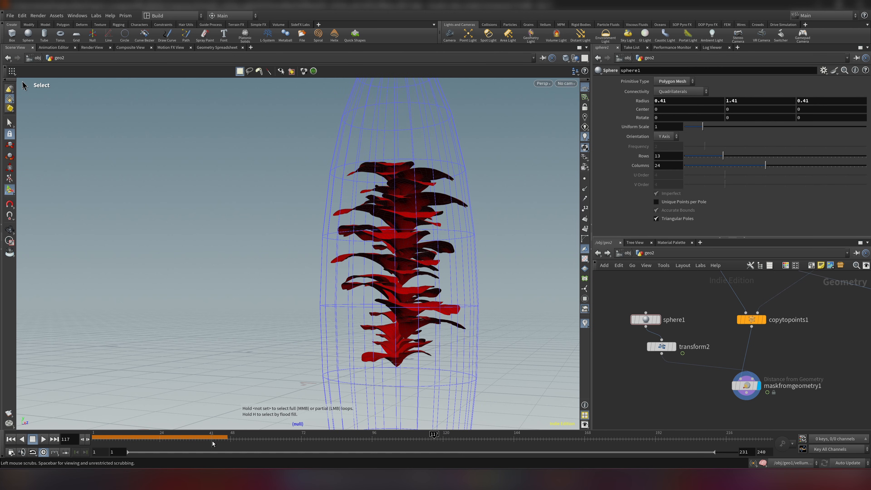
{"action": "left_click_drag", "start_coordinate": [432, 433], "coordinate": [168, 434]}
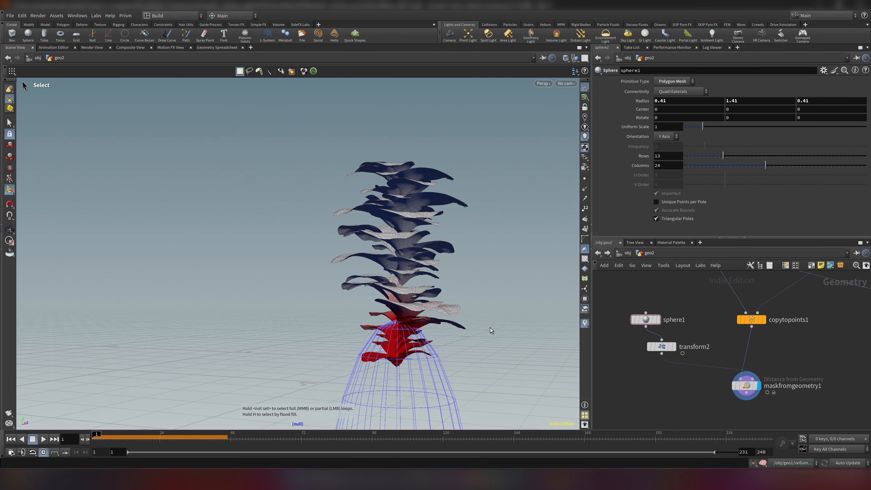
{"action": "mouse_move", "coordinate": [634, 361]}
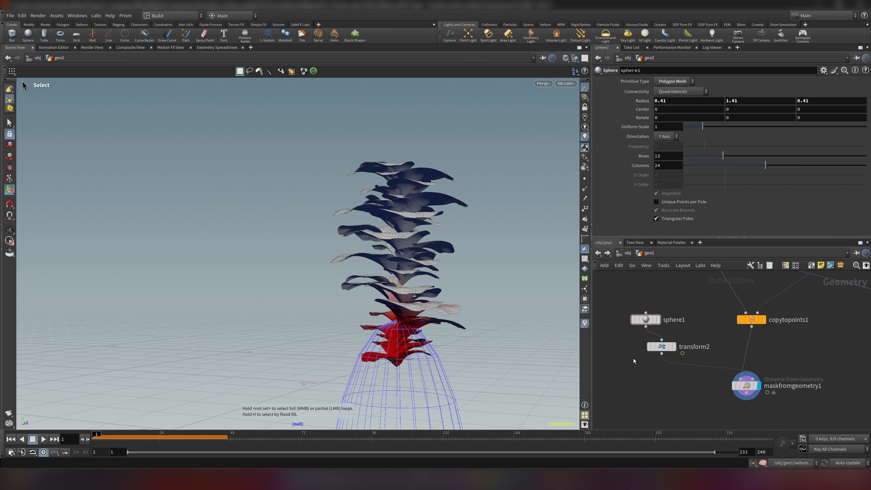
Review the sphere's transform settings while scrubbing its sweep up through the leaves
{"action": "left_click", "coordinate": [660, 346]}
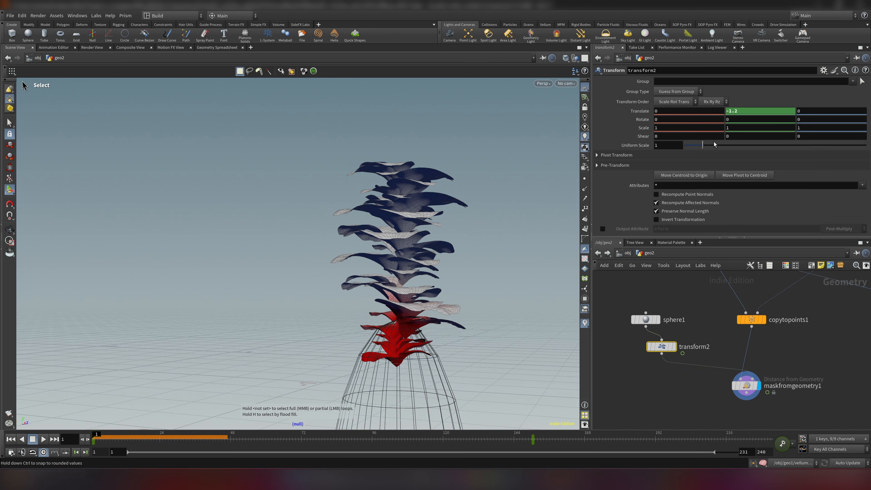
{"action": "left_click_drag", "start_coordinate": [701, 145], "coordinate": [700, 146]}
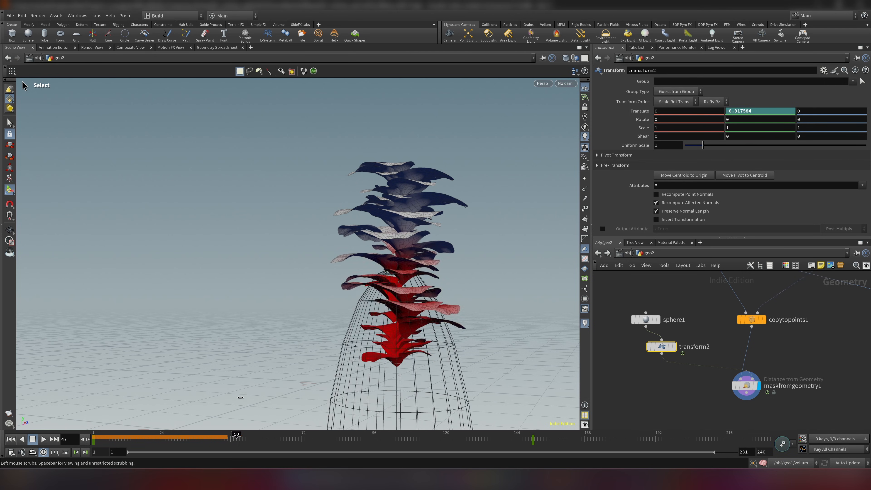
{"action": "left_click_drag", "start_coordinate": [236, 433], "coordinate": [475, 434]}
{"action": "type", "text": "B"}
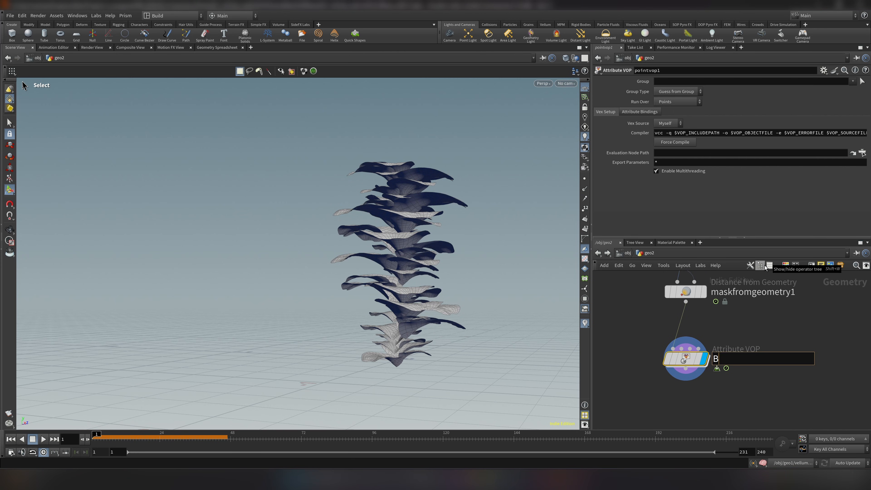
Rename the Attribute VOP scale_blend, dive in, and import P from the second input
{"action": "type", "text": "scale_blend"}
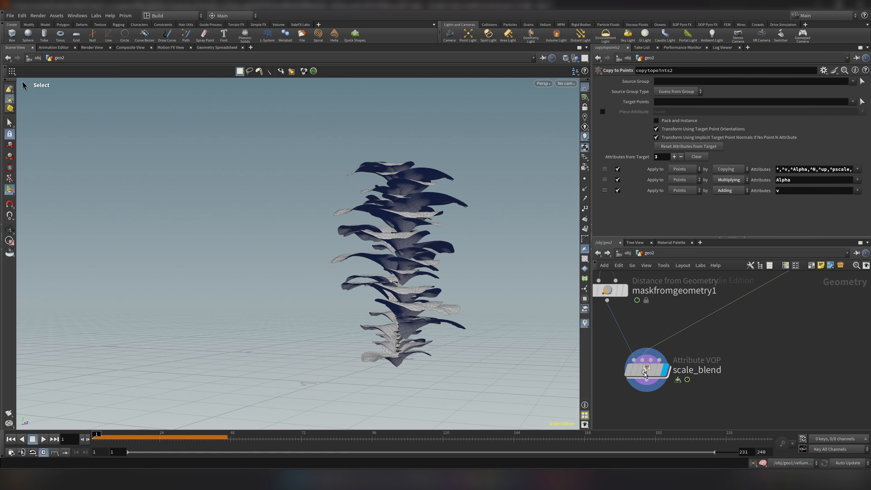
{"action": "double_click", "coordinate": [646, 369]}
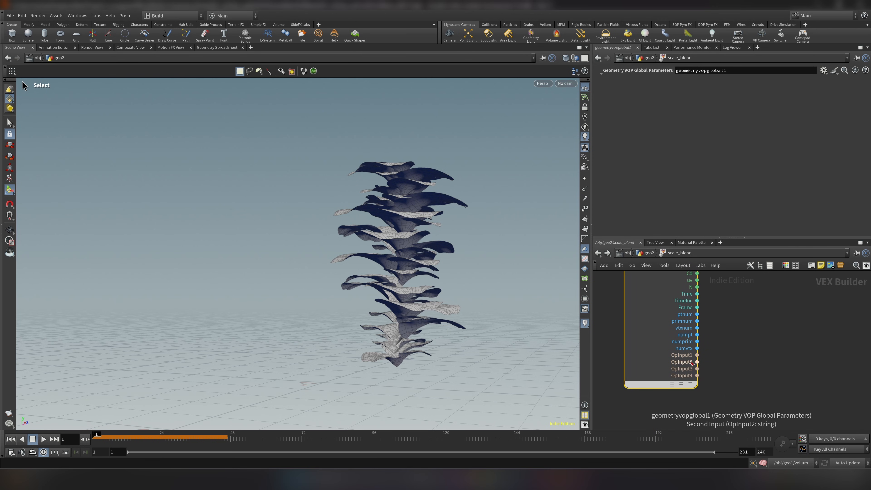
{"action": "left_click", "coordinate": [697, 362]}
{"action": "type", "text": "impo"}
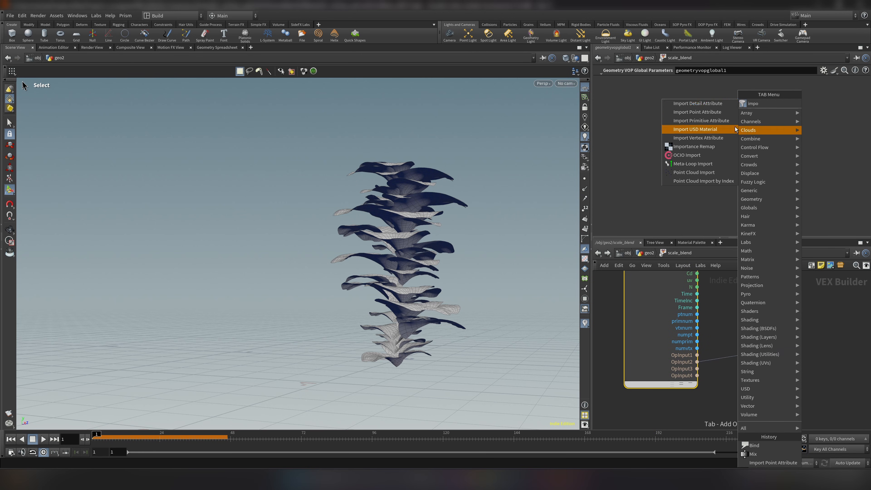
{"action": "left_click", "coordinate": [697, 112]}
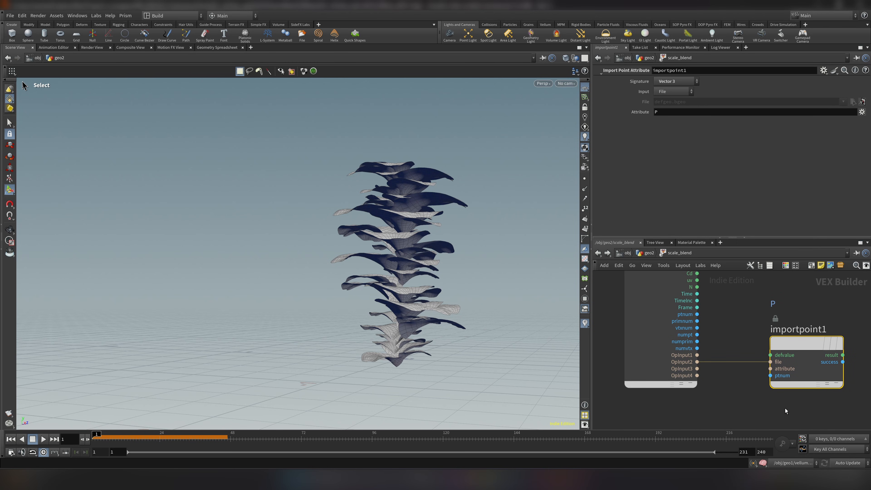
{"action": "left_click", "coordinate": [696, 307]}
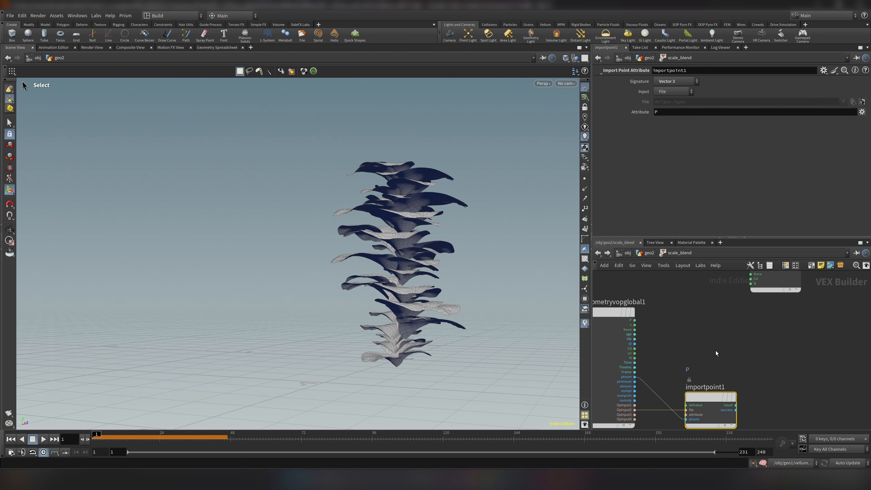
{"action": "mouse_move", "coordinate": [626, 326]}
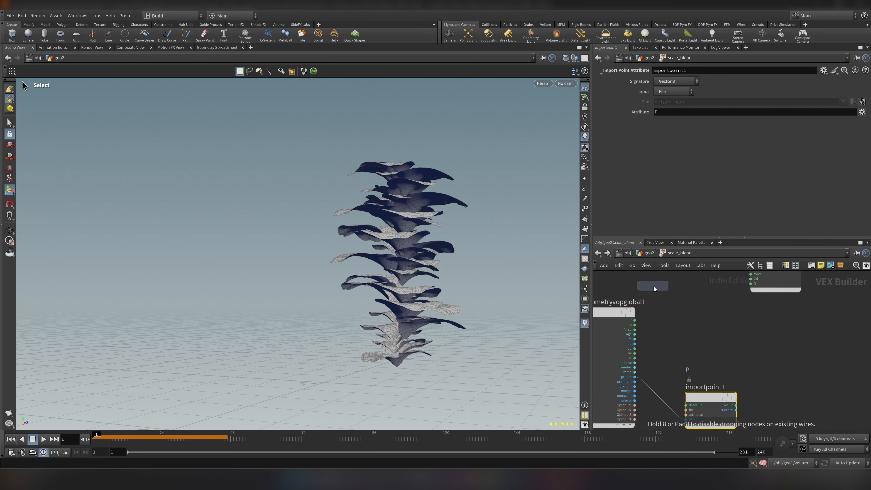
Add a Mix VOP blending both positions into P with Bias about 0.73
{"action": "left_click", "coordinate": [763, 285]}
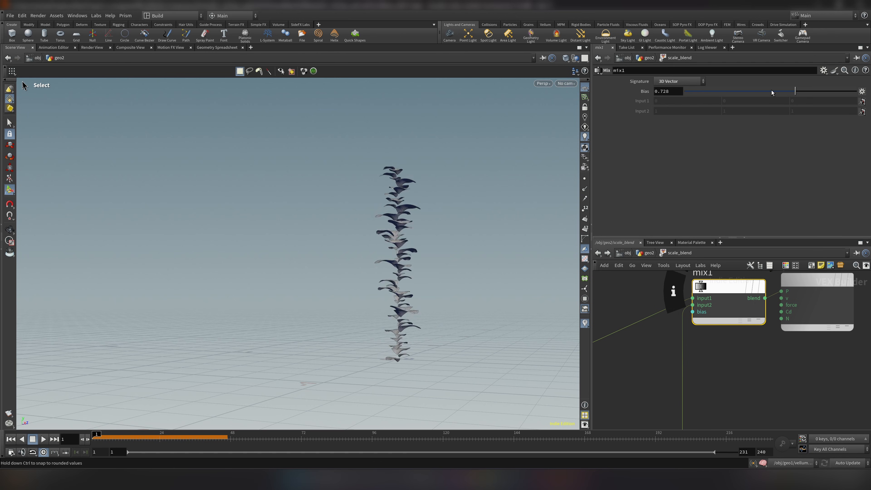
{"action": "left_click_drag", "start_coordinate": [794, 92], "coordinate": [747, 91]}
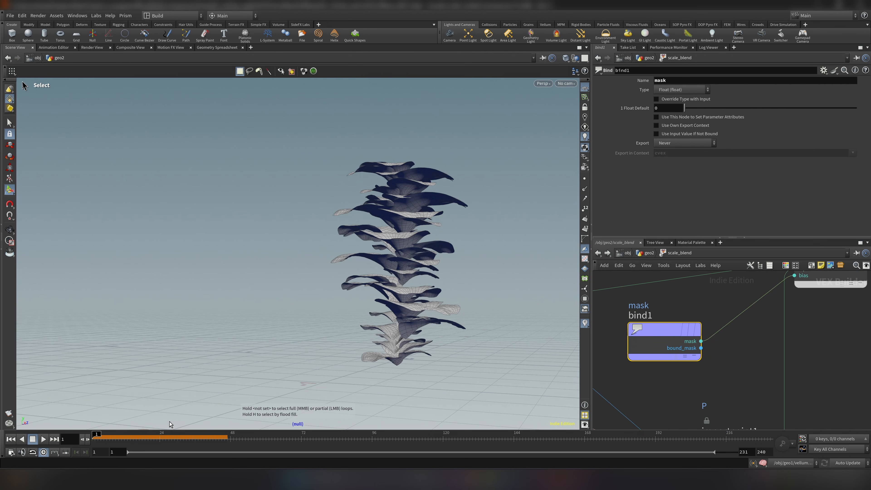
Bind the mask attribute to the mix bias and scrub to watch the leaves grow
{"action": "left_click_drag", "start_coordinate": [95, 438], "coordinate": [280, 438]}
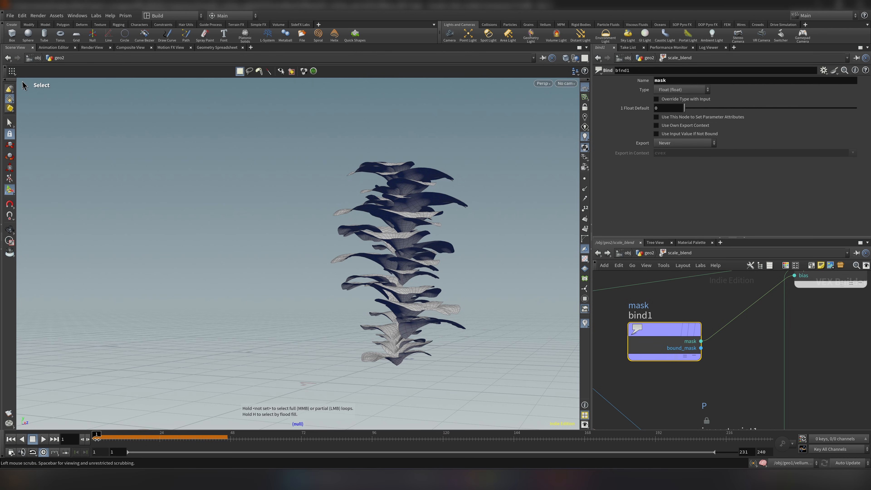
{"action": "left_click_drag", "start_coordinate": [97, 433], "coordinate": [121, 432]}
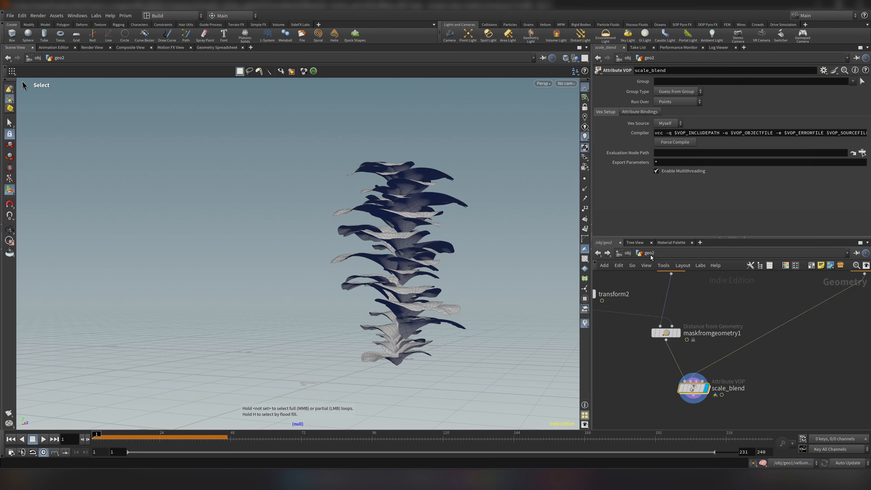
{"action": "left_click", "coordinate": [664, 332]}
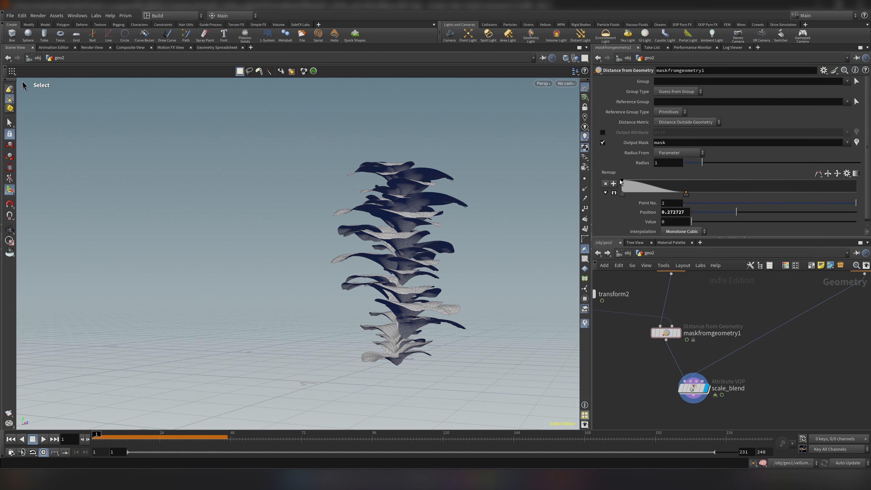
{"action": "mouse_move", "coordinate": [727, 368]}
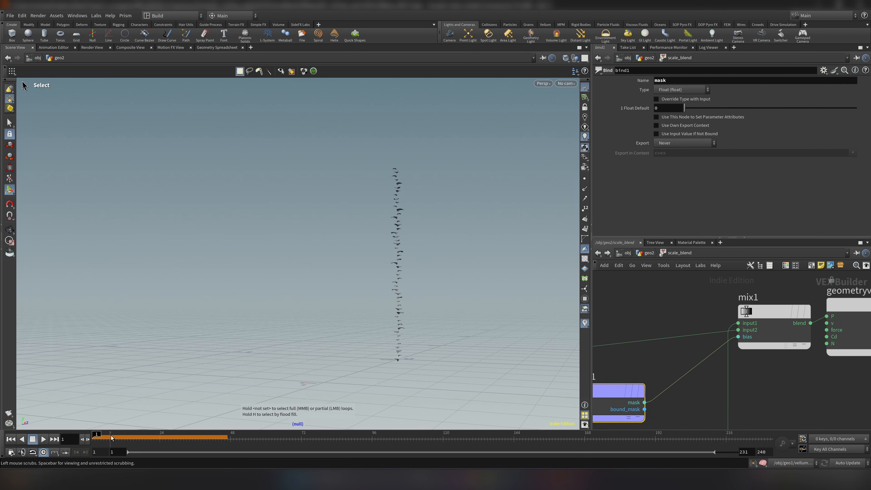
{"action": "left_click_drag", "start_coordinate": [97, 438], "coordinate": [413, 438]}
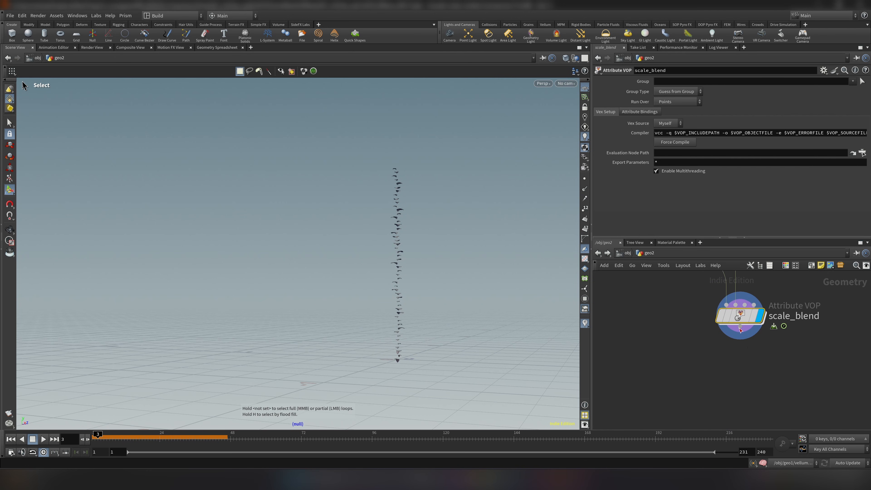
Add a Group Create after scale_blend with Group Type Points and a grp name
{"action": "key", "text": "tab"}
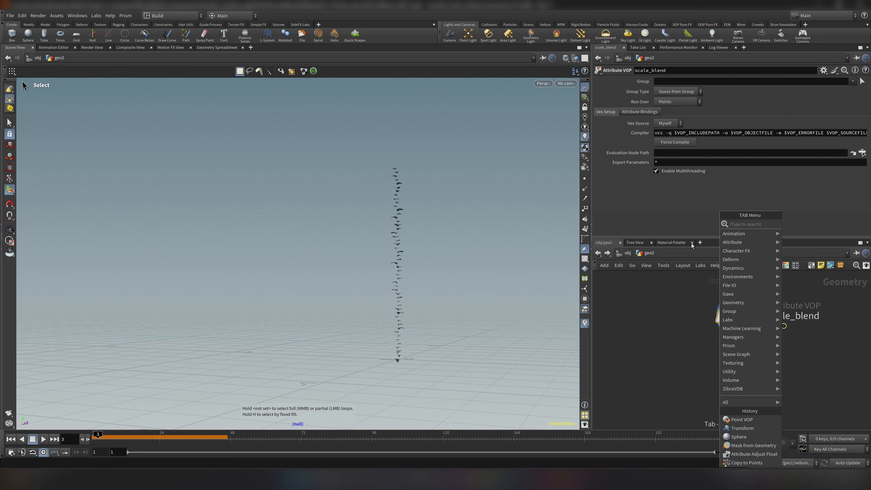
{"action": "type", "text": "gr"}
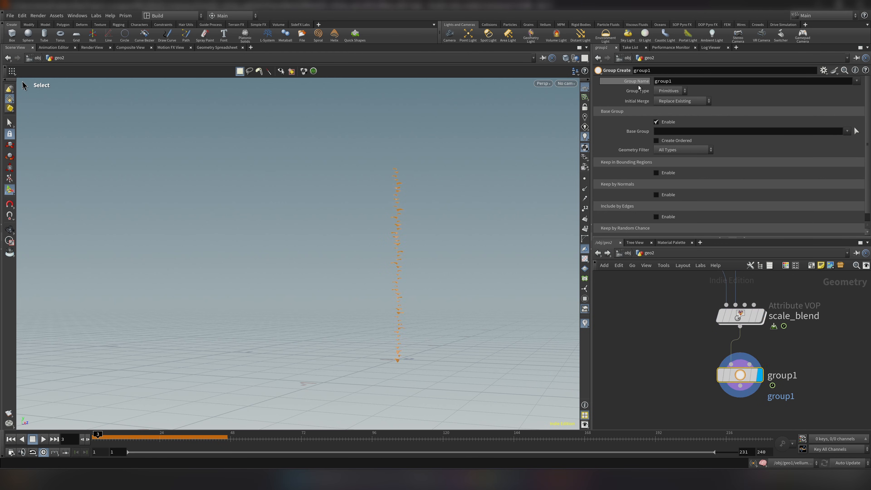
{"action": "left_click", "coordinate": [668, 90]}
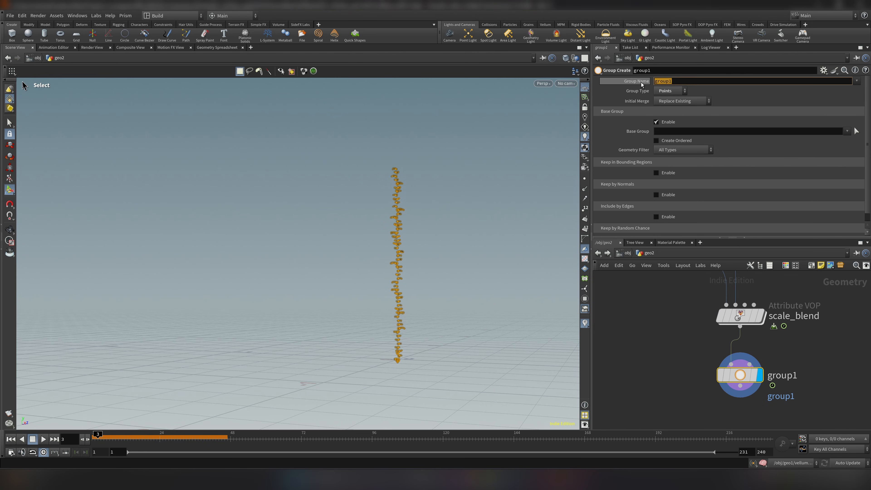
{"action": "type", "text": "grp"}
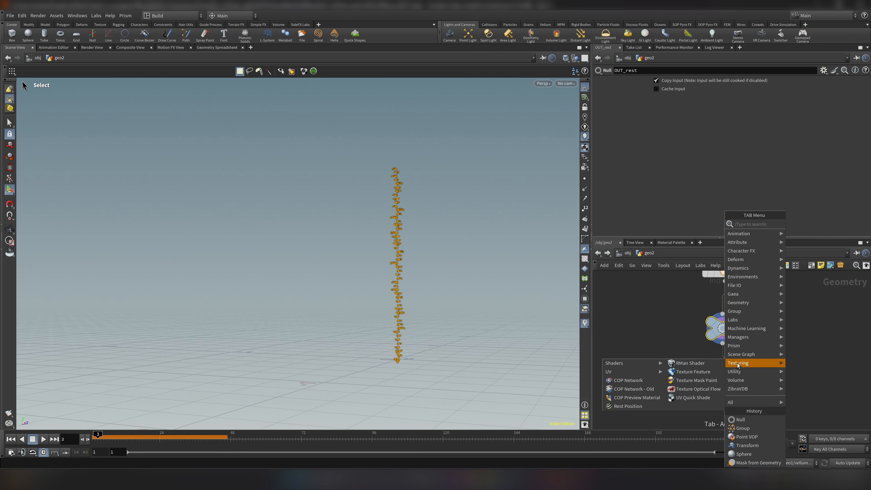
Place cloth Vellum Constraints and a Vellum Solver after OUT_rest and show its forces
{"action": "type", "text": "velco"}
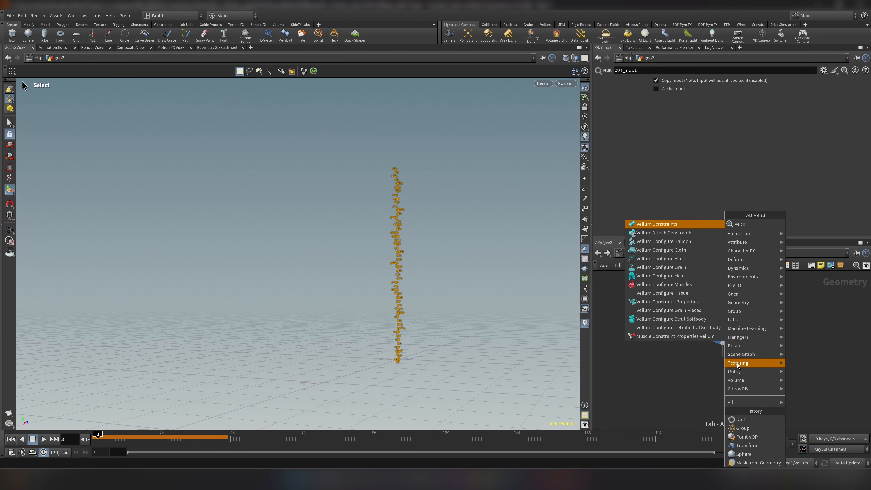
{"action": "left_click", "coordinate": [654, 224]}
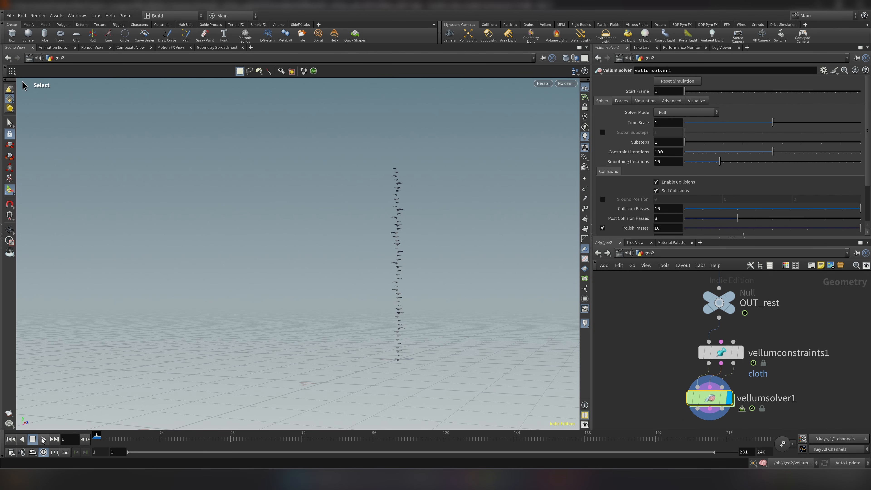
{"action": "left_click", "coordinate": [42, 439]}
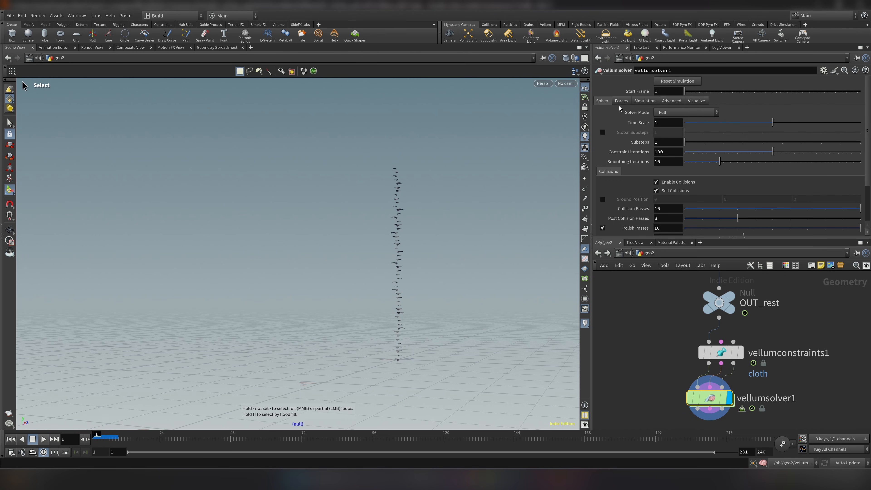
{"action": "left_click", "coordinate": [621, 101]}
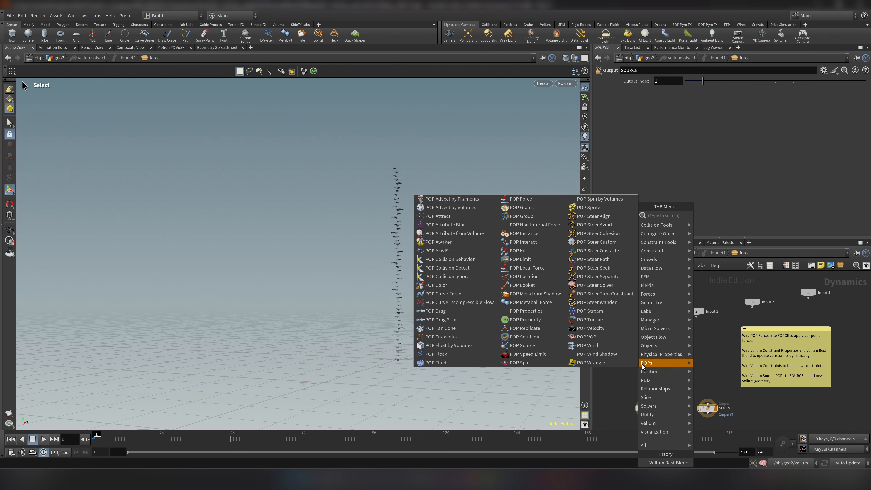
Add a Vellum Rest Blend to the forces network updating Each Frame
{"action": "type", "text": "rest"}
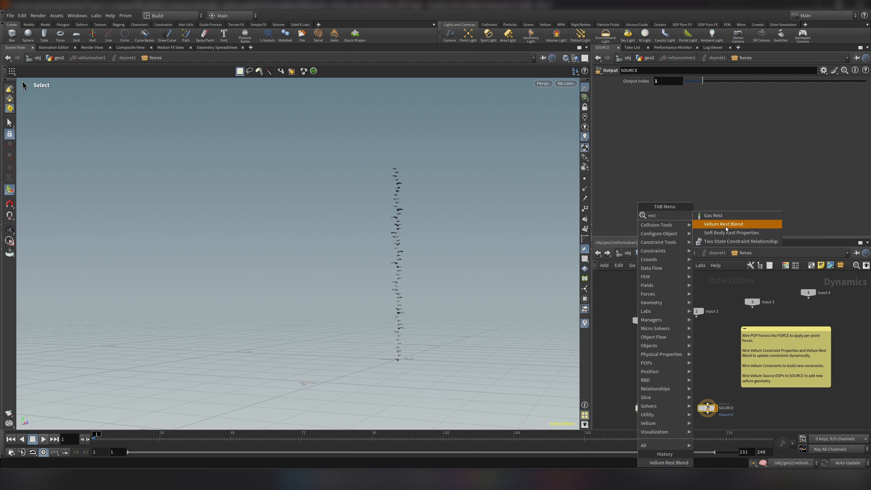
{"action": "left_click", "coordinate": [723, 224]}
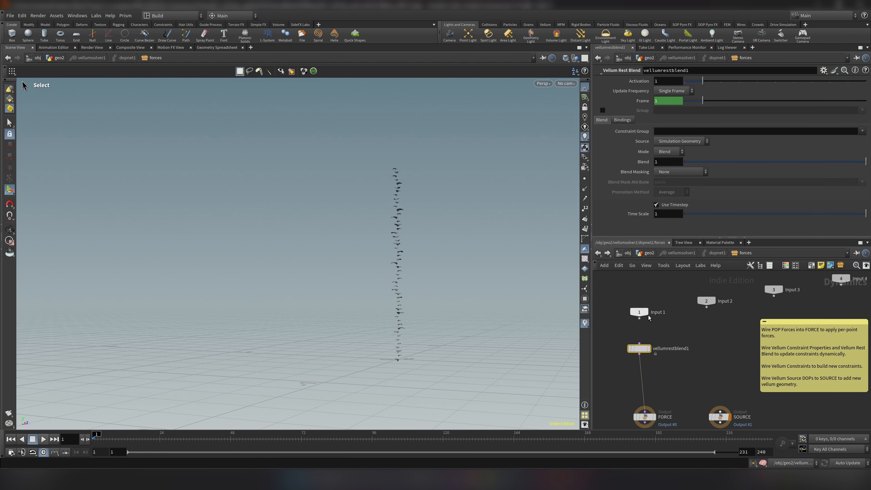
{"action": "mouse_move", "coordinate": [645, 325]}
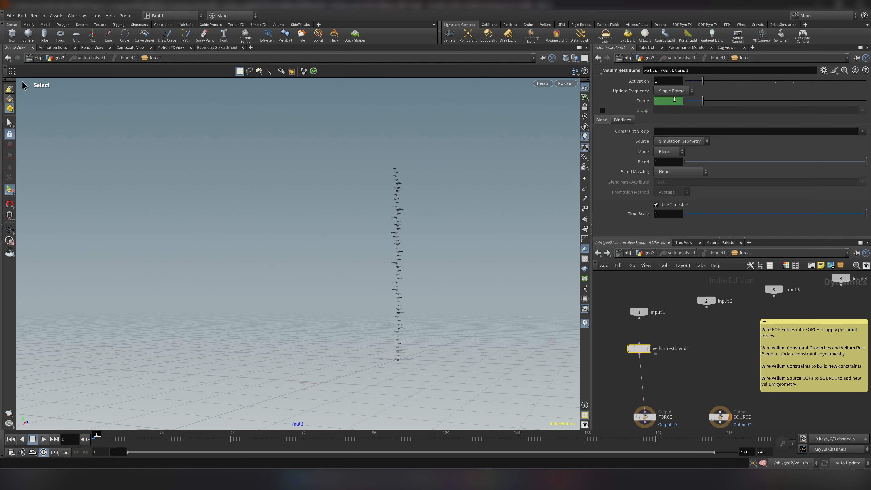
{"action": "mouse_move", "coordinate": [671, 96]}
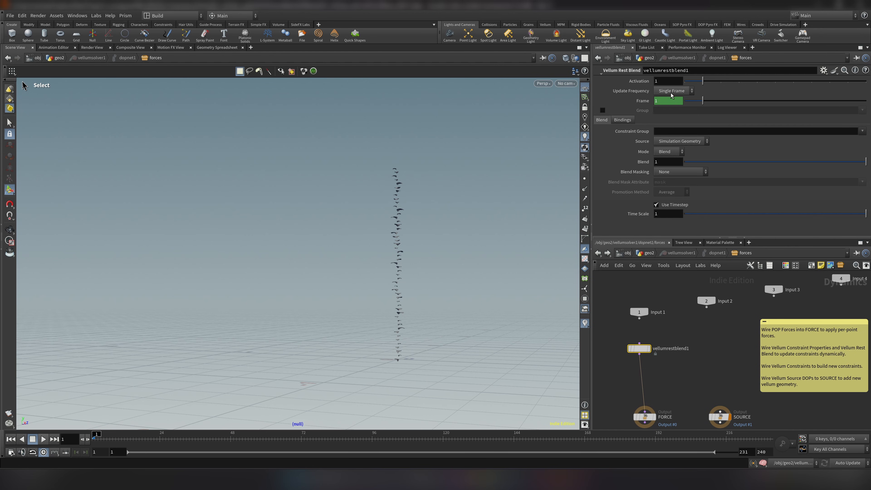
{"action": "left_click", "coordinate": [673, 90]}
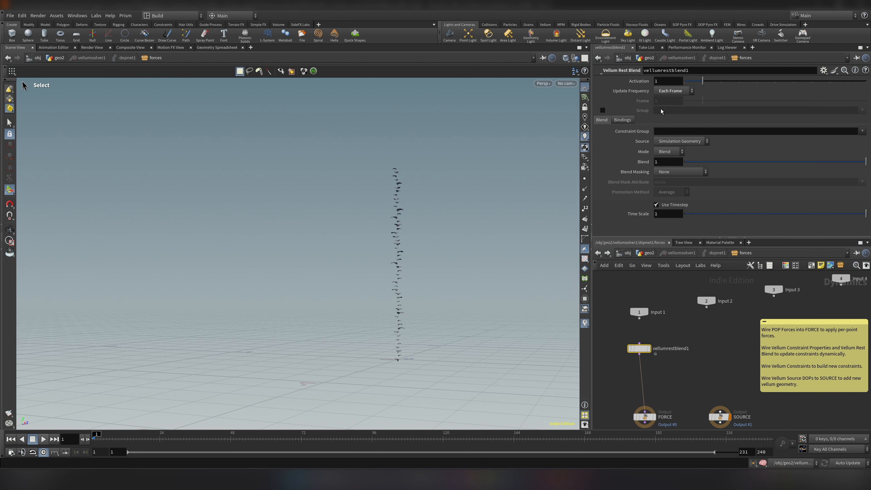
{"action": "mouse_move", "coordinate": [603, 116]}
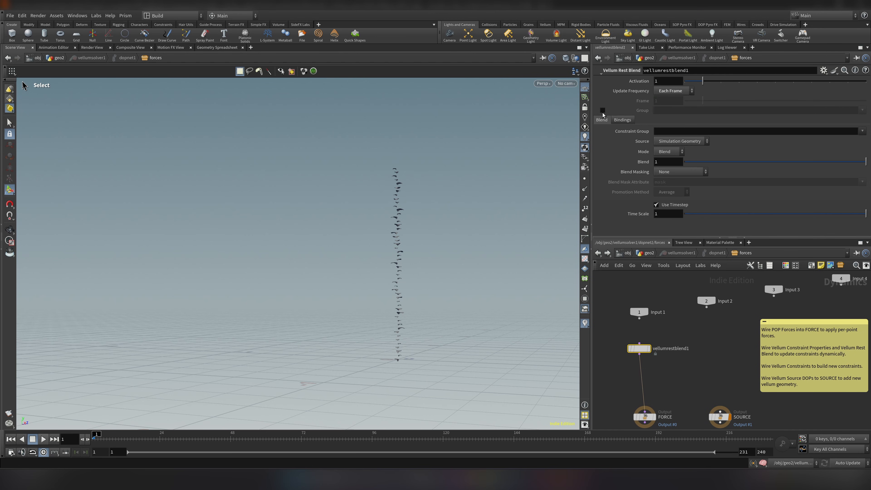
Restrict the rest blend to grp_rest and source rest shapes from the OUT_rest SOP
{"action": "left_click", "coordinate": [861, 110]}
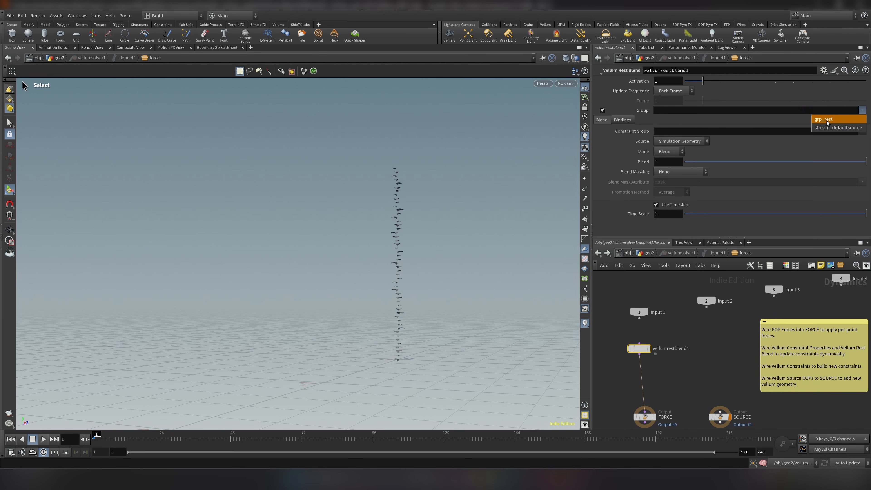
{"action": "left_click", "coordinate": [826, 118]}
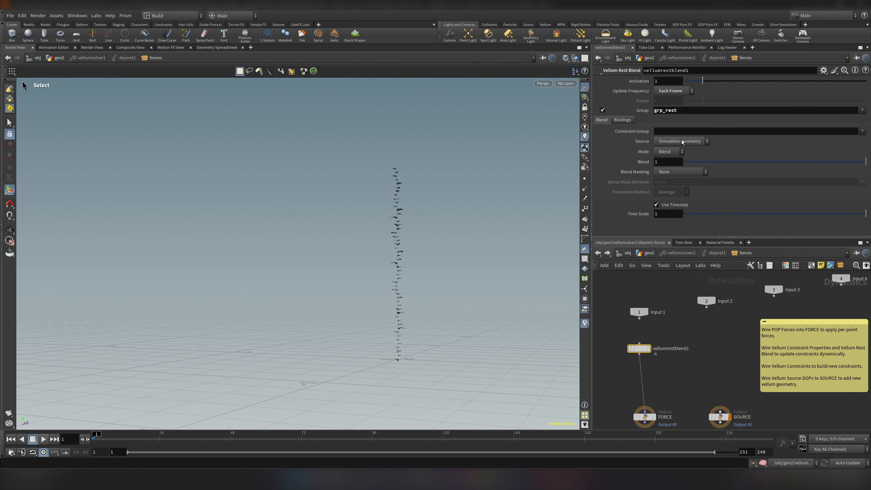
{"action": "left_click", "coordinate": [680, 141]}
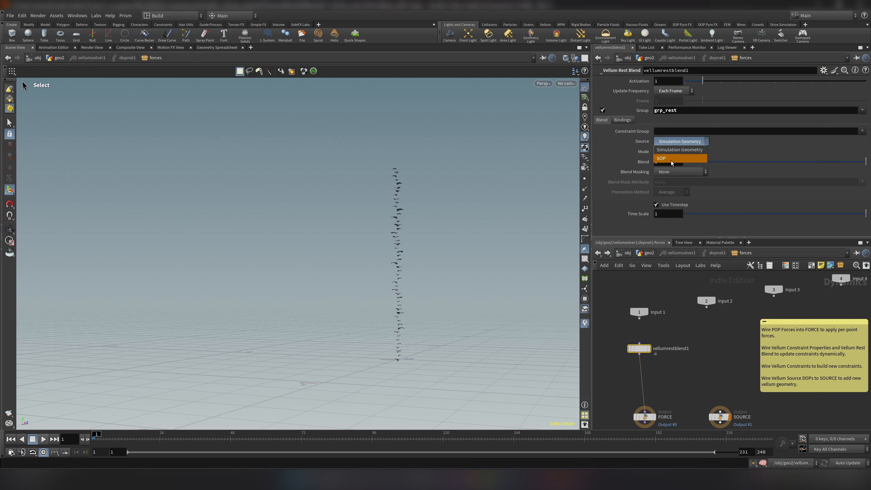
{"action": "left_click", "coordinate": [661, 158]}
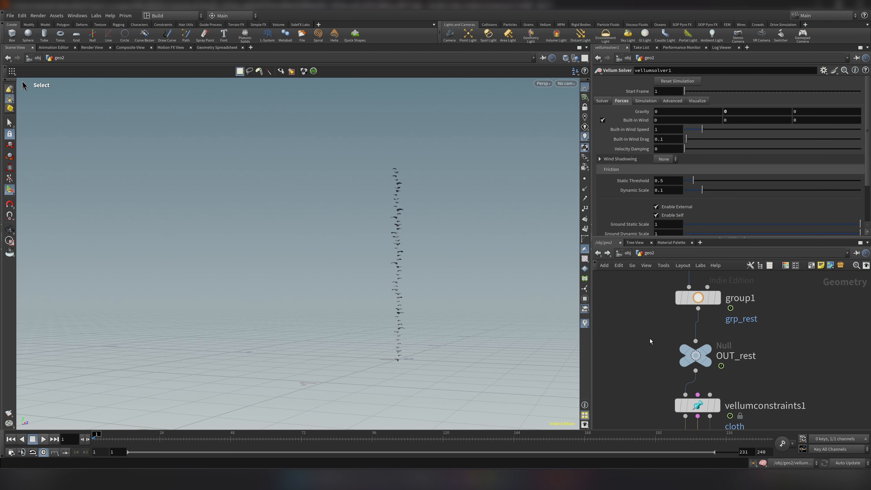
{"action": "mouse_move", "coordinate": [651, 343]}
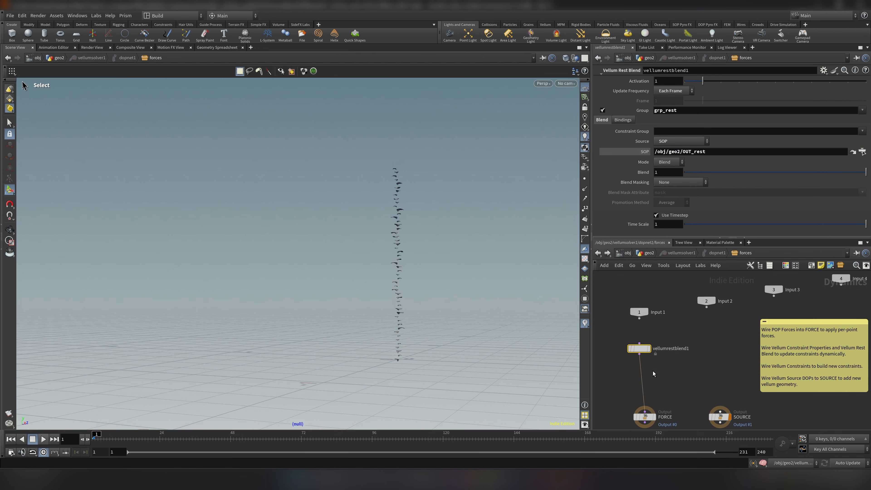
{"action": "mouse_move", "coordinate": [666, 304]}
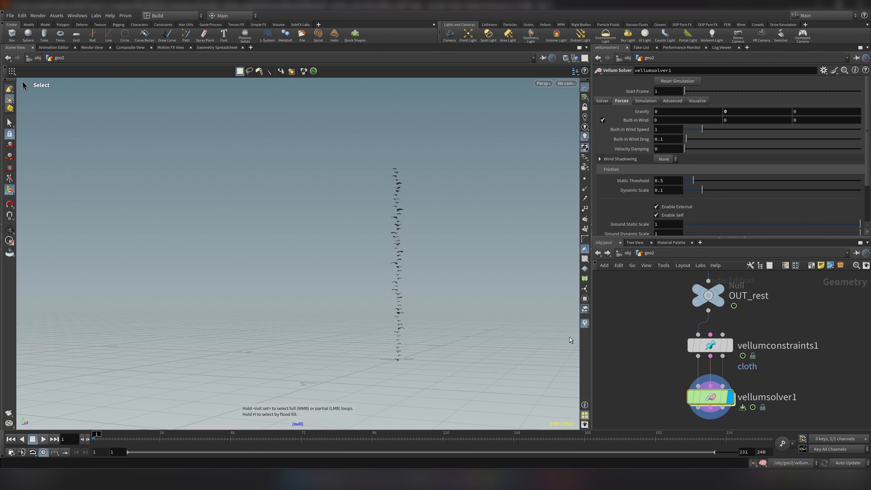
Play and scrub the simulation to watch the vellum leaves grow and drape
{"action": "left_click", "coordinate": [43, 439]}
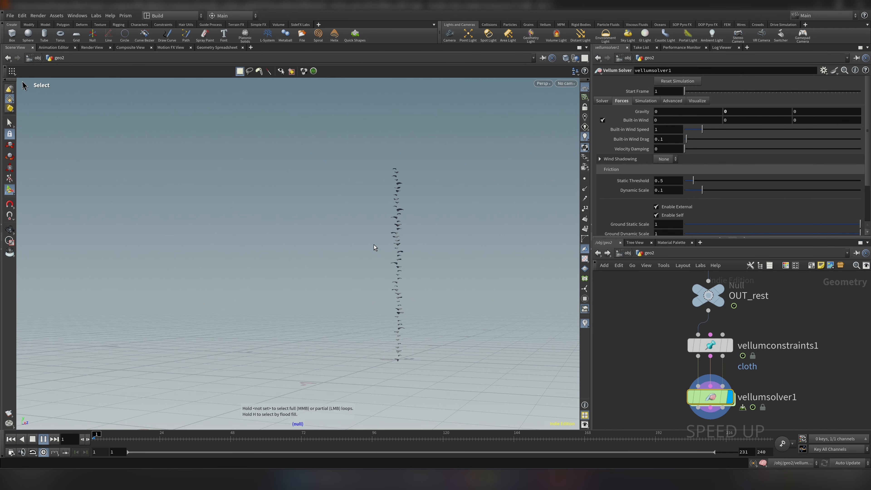
{"action": "left_click", "coordinate": [43, 439]}
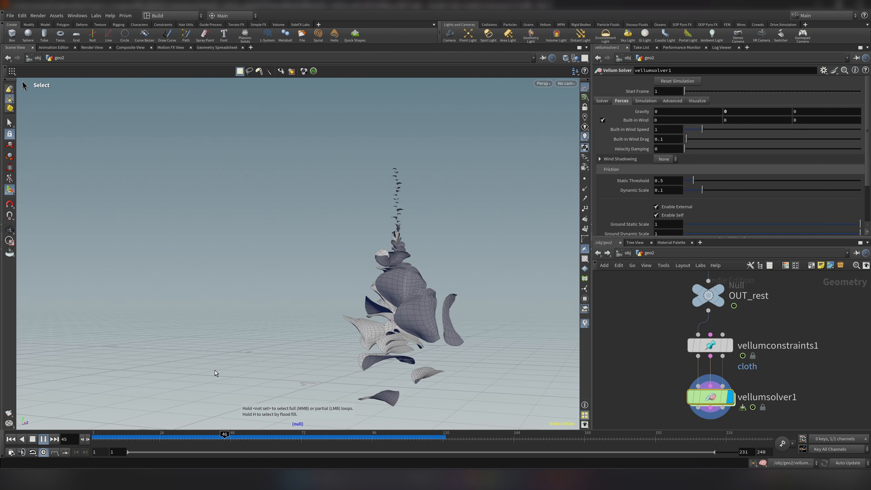
{"action": "left_click_drag", "start_coordinate": [224, 438], "coordinate": [369, 438]}
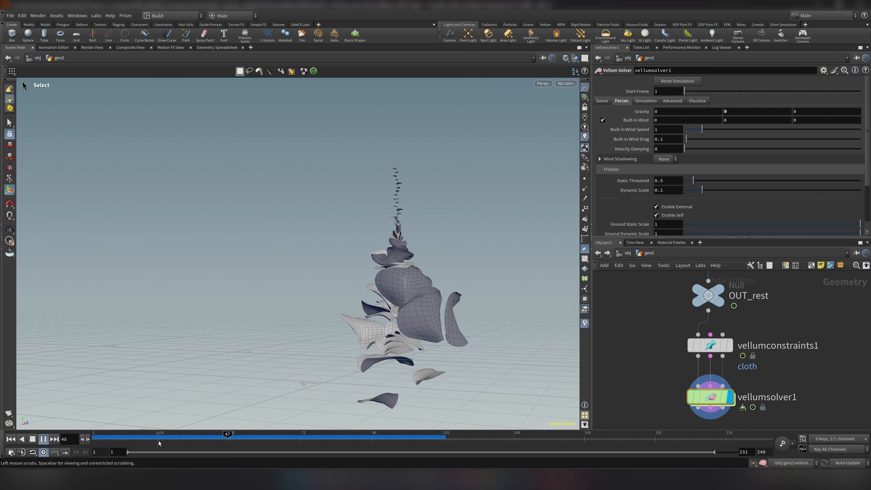
{"action": "left_click_drag", "start_coordinate": [226, 438], "coordinate": [371, 438]}
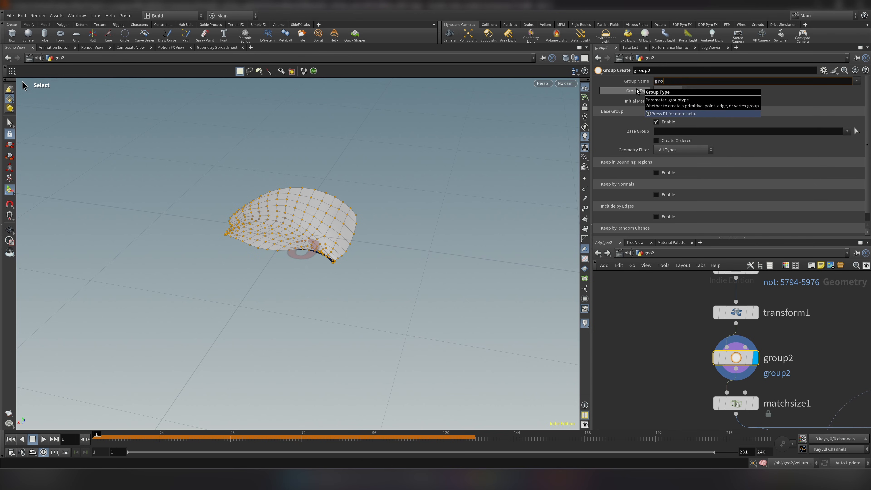
Name the group grp_pin, disable Base Group, and move the bounding box to the leaf's left end
{"action": "type", "text": "grp_pin"}
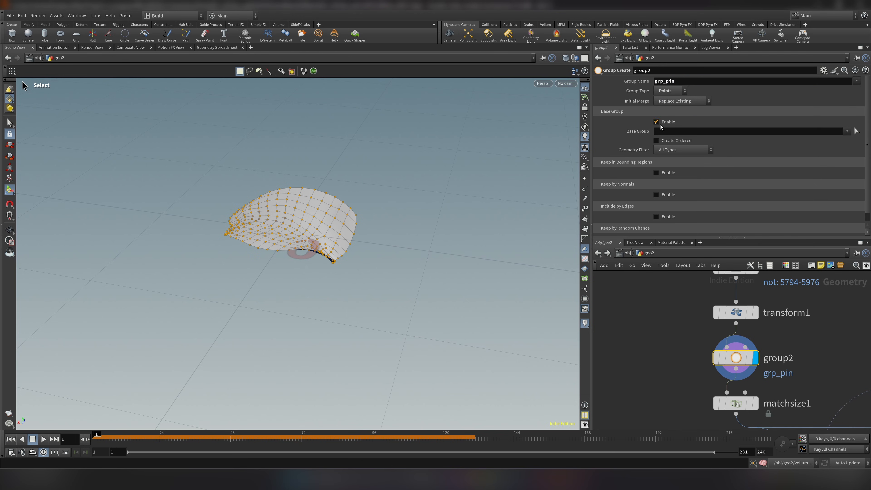
{"action": "left_click", "coordinate": [656, 122]}
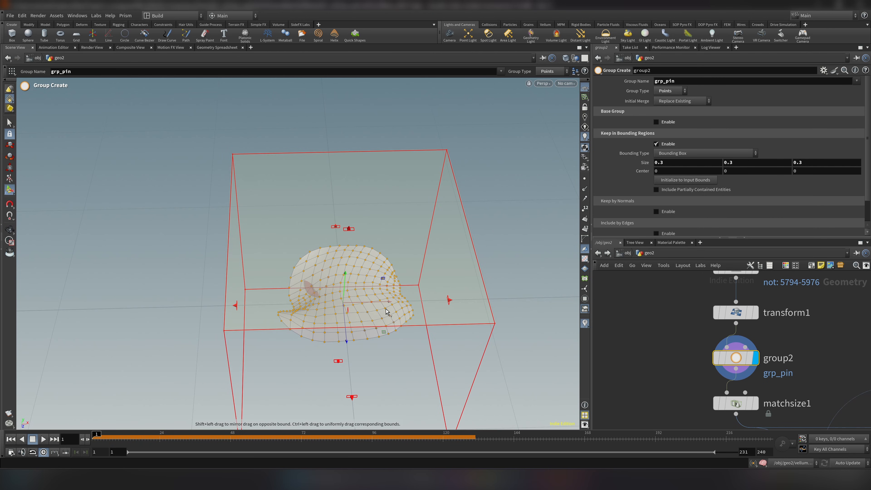
{"action": "left_click_drag", "start_coordinate": [364, 305], "coordinate": [236, 305]}
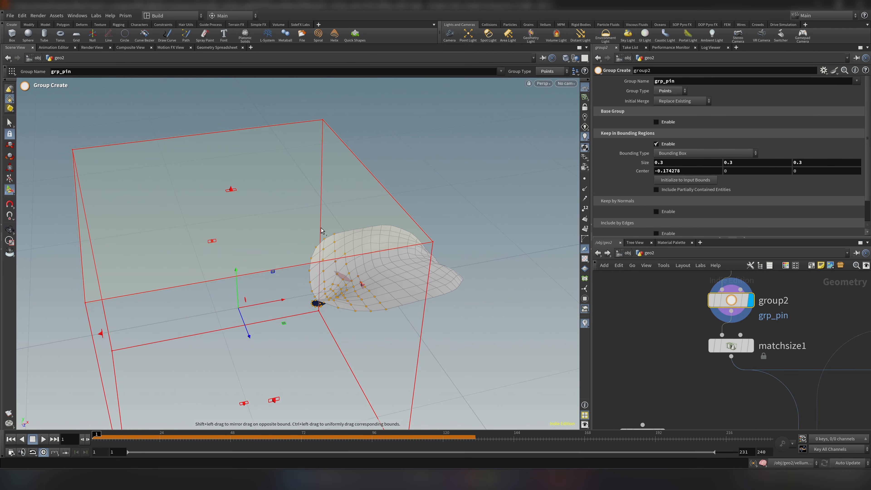
{"action": "mouse_move", "coordinate": [356, 208]}
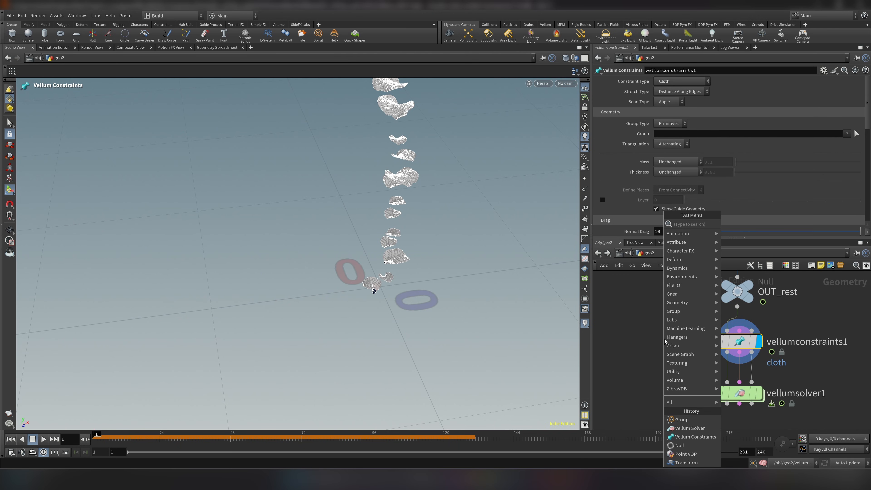
Add a Vellum Constraints node of type Pin acting on the grp_pin points
{"action": "type", "text": "v c"}
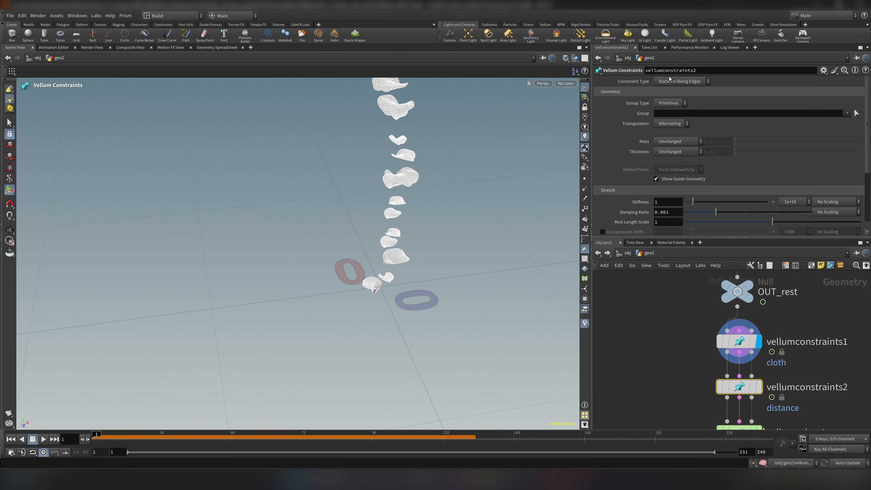
{"action": "left_click", "coordinate": [680, 81]}
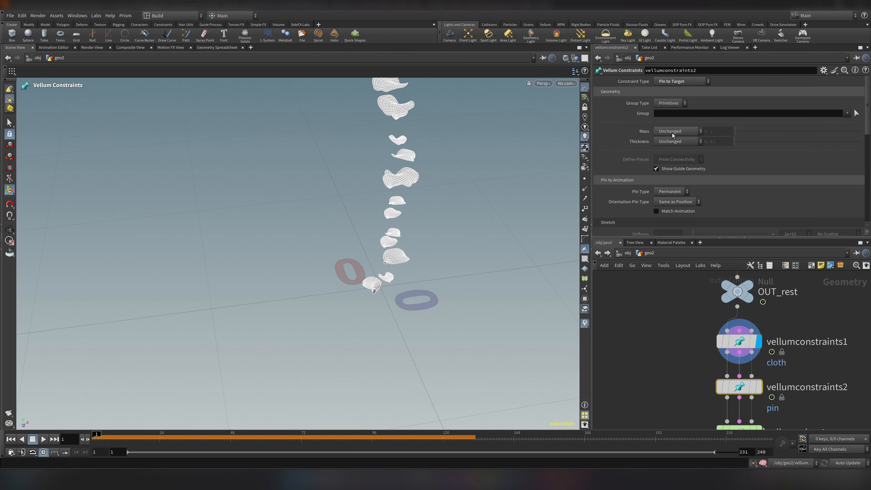
{"action": "left_click", "coordinate": [670, 103]}
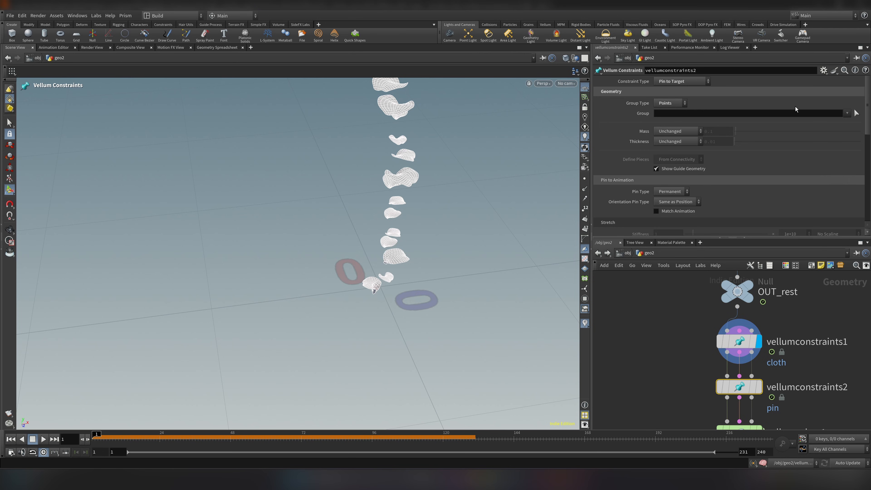
{"action": "left_click", "coordinate": [855, 113]}
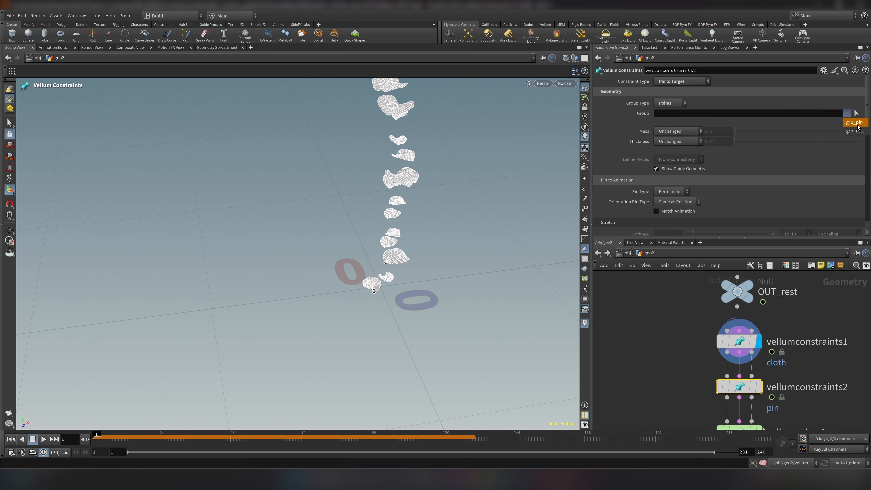
{"action": "left_click", "coordinate": [854, 122]}
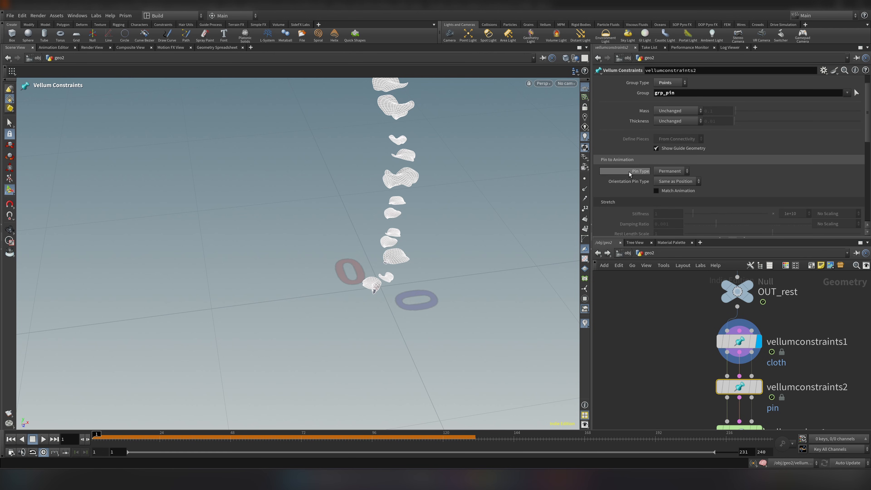
Make the pin Soft with Stiffness 100 instead of 1e+10
{"action": "left_click", "coordinate": [671, 171]}
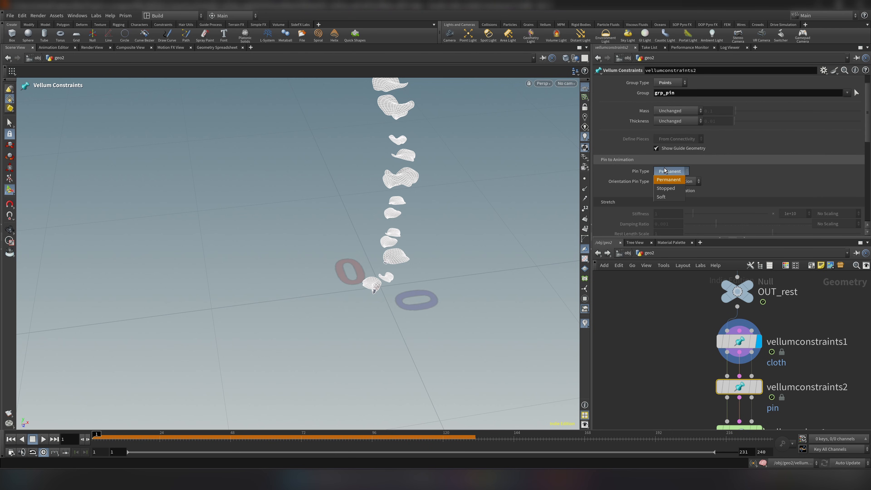
{"action": "left_click", "coordinate": [661, 197]}
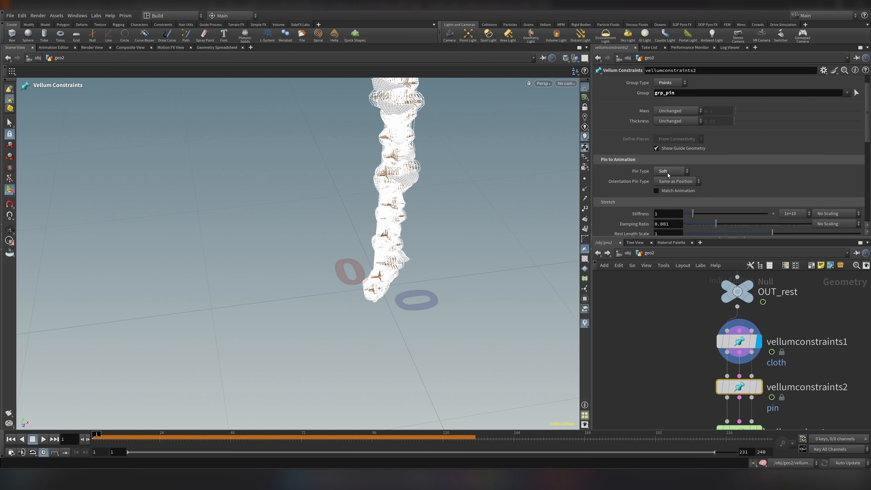
{"action": "scroll", "scroll_direction": "down", "scroll_amount": 3}
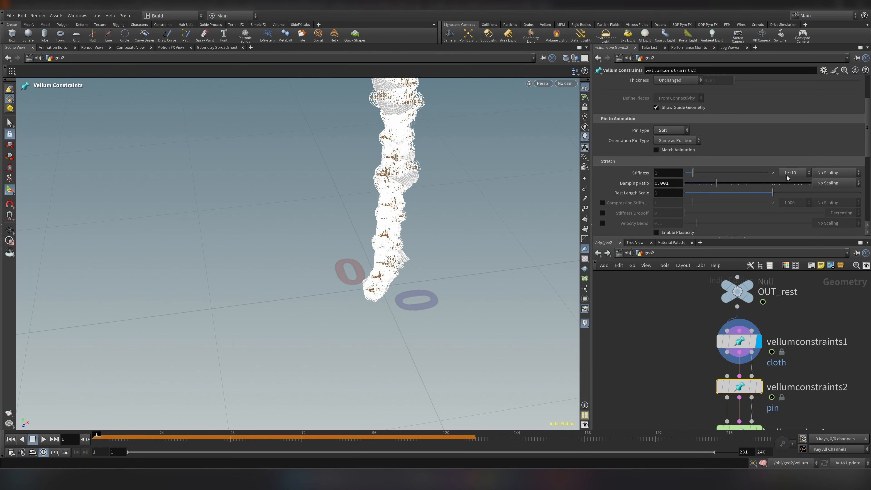
{"action": "left_click", "coordinate": [793, 173]}
{"action": "type", "text": "100"}
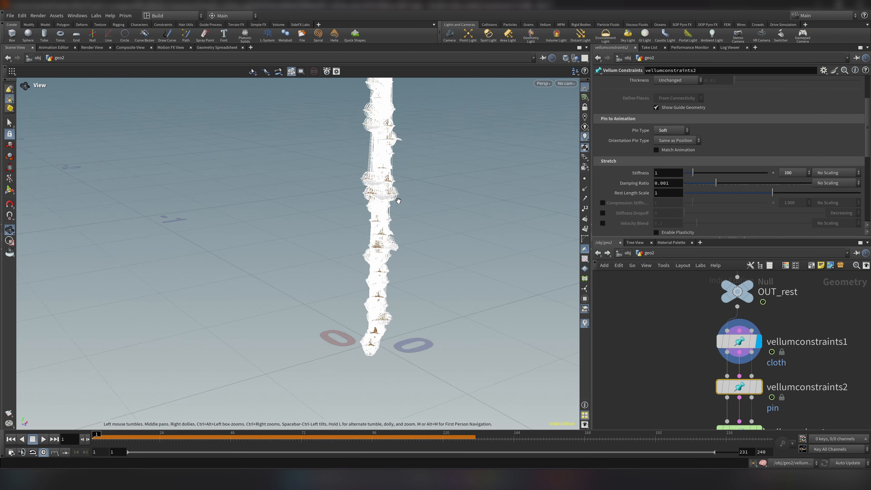
{"action": "left_click", "coordinate": [753, 390]}
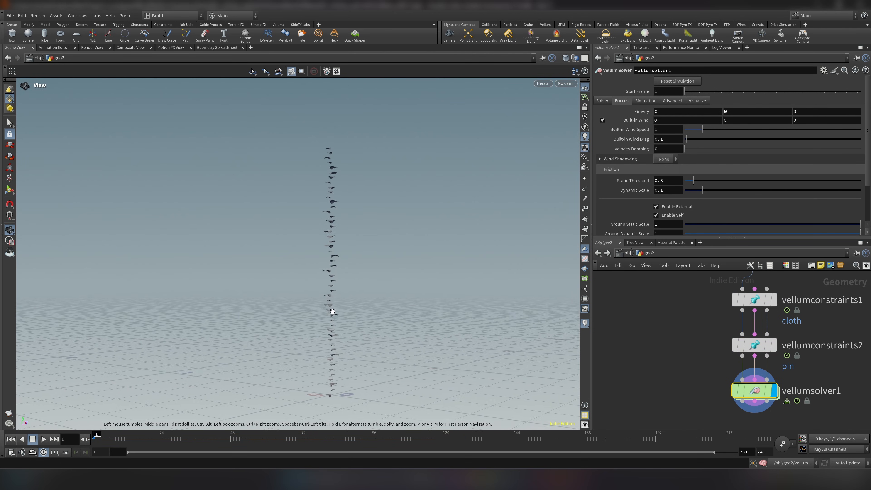
Display vellumsolver1, play the leaf-unfolding simulation, then scrub back to around frame 28
{"action": "left_click", "coordinate": [42, 439]}
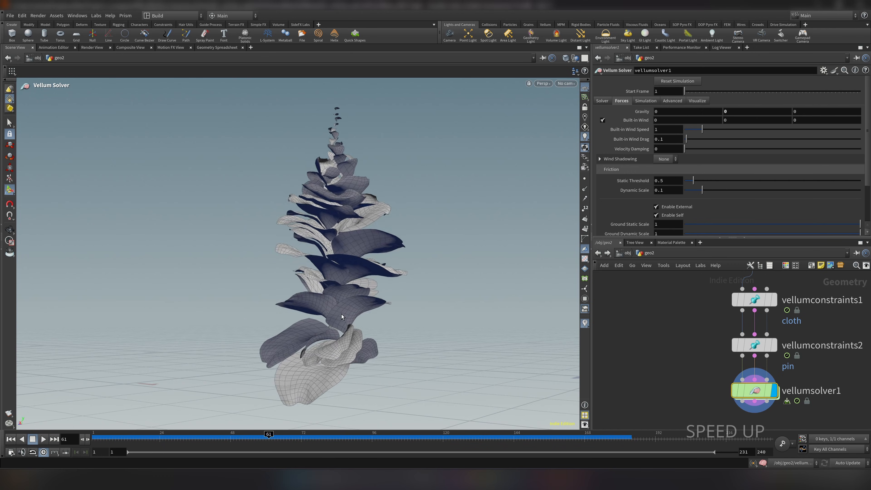
{"action": "left_click", "coordinate": [42, 439]}
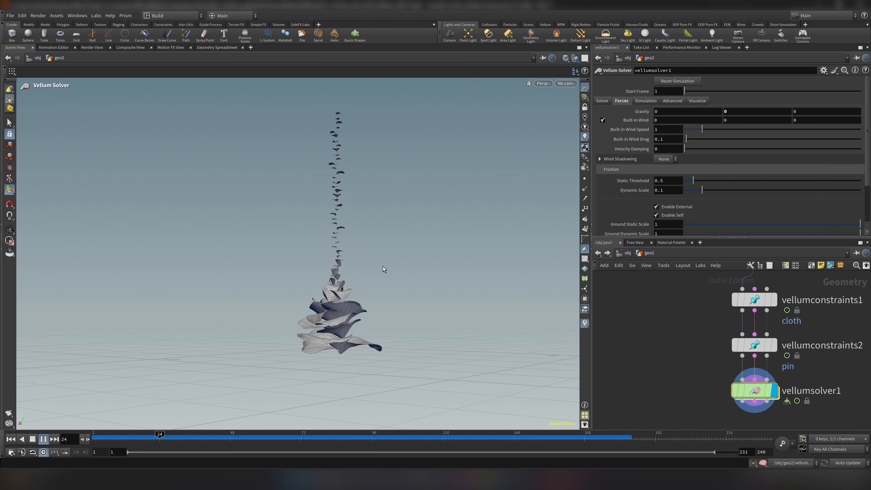
{"action": "left_click", "coordinate": [44, 438]}
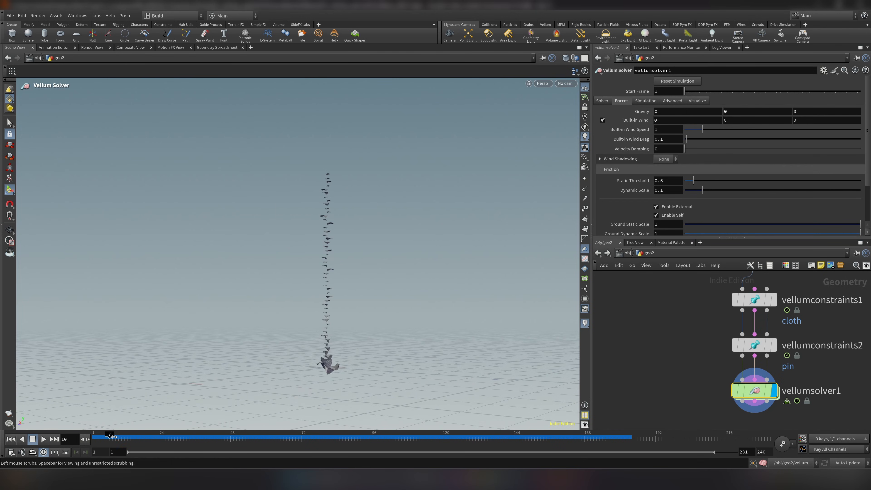
{"action": "left_click_drag", "start_coordinate": [109, 433], "coordinate": [171, 433]}
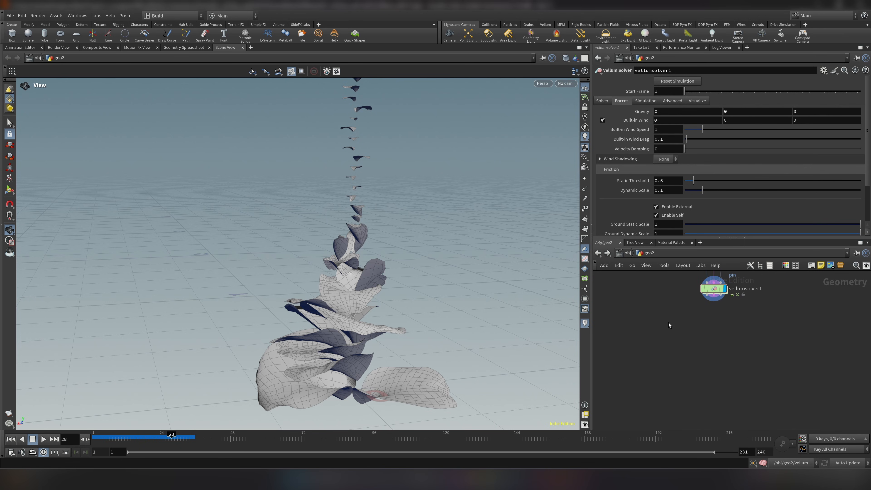
{"action": "mouse_move", "coordinate": [355, 216]}
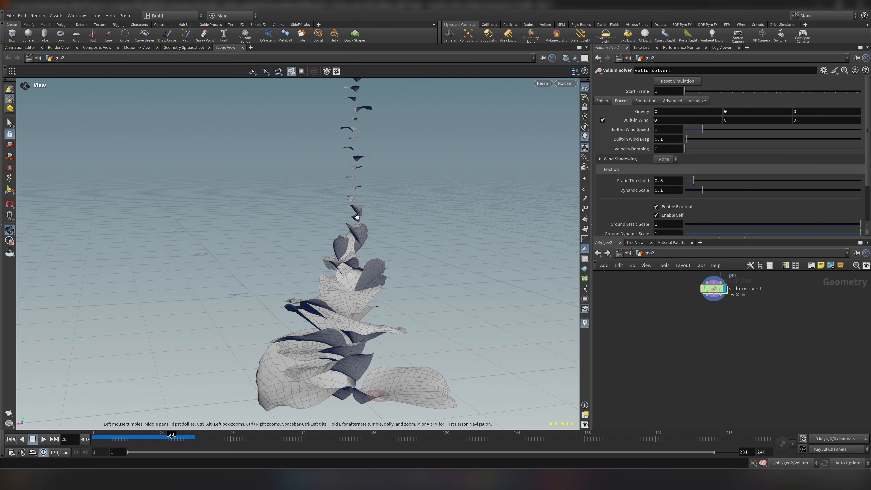
{"action": "mouse_move", "coordinate": [354, 112]}
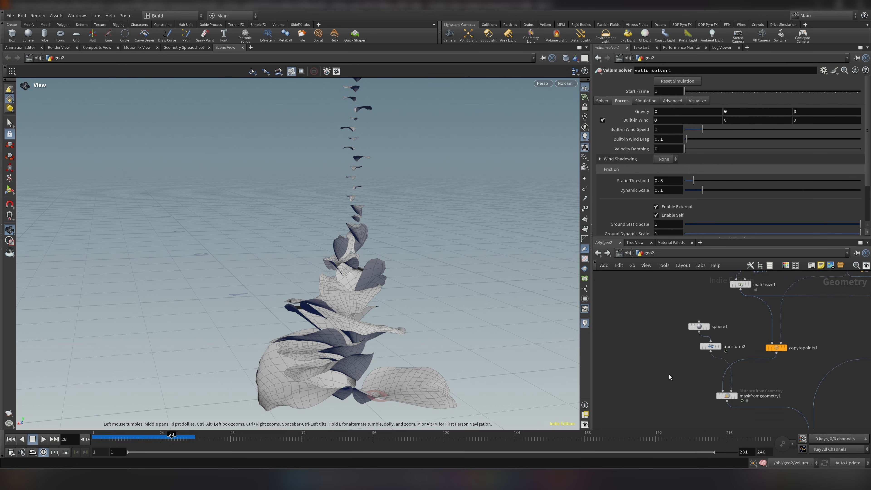
Paste a copy of the sphere, transform and maskfromgeometry nodes and move its Remap falloff point to about 0.23
{"action": "left_click", "coordinate": [750, 381]}
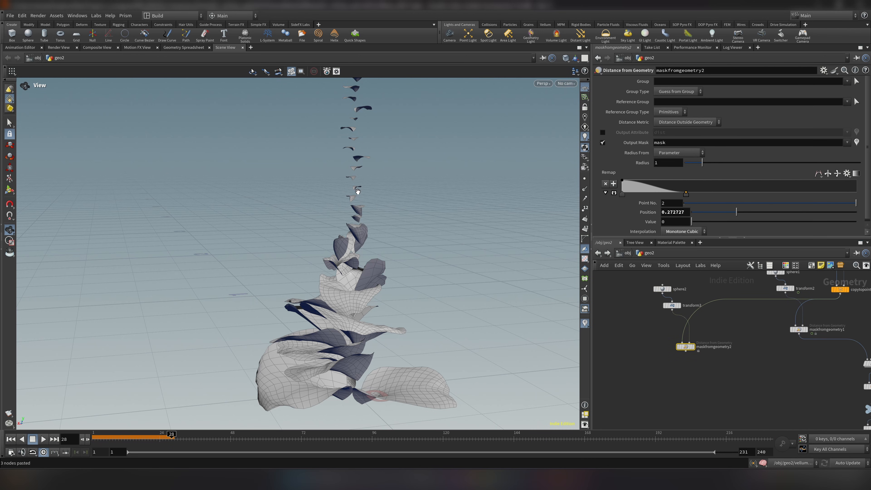
{"action": "mouse_move", "coordinate": [354, 159]}
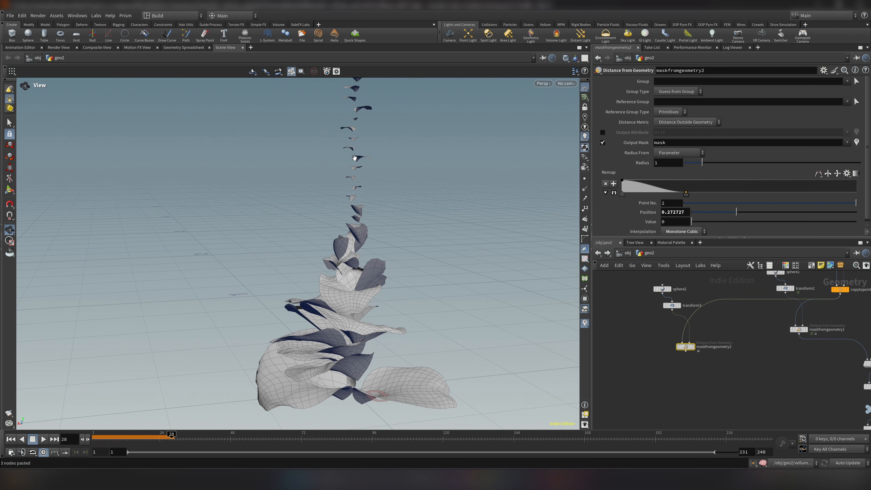
{"action": "mouse_move", "coordinate": [349, 231]}
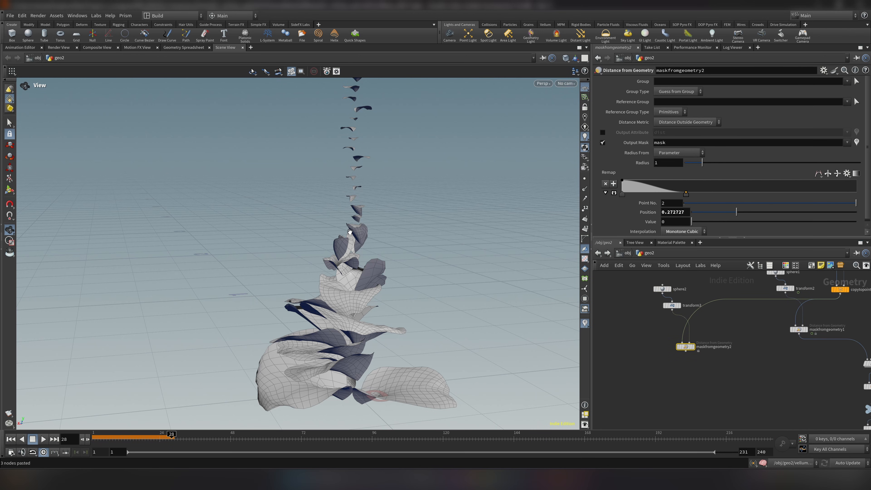
{"action": "mouse_move", "coordinate": [687, 197]}
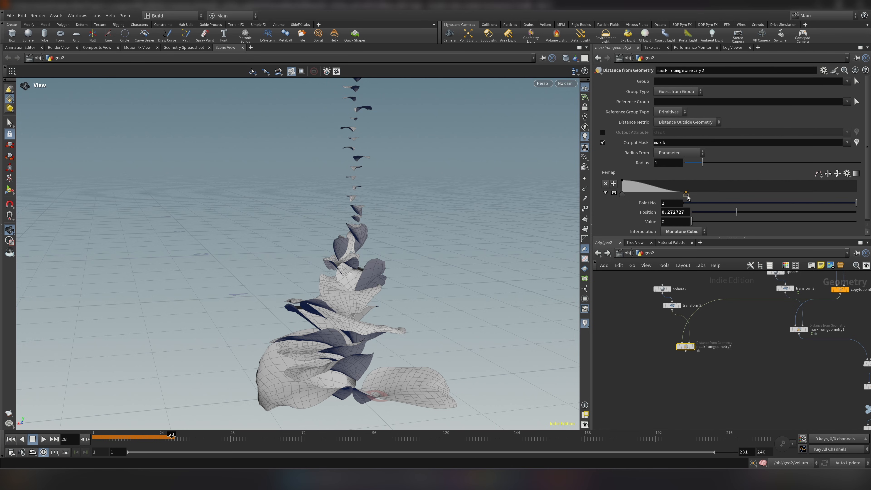
{"action": "left_click_drag", "start_coordinate": [685, 192], "coordinate": [669, 193]}
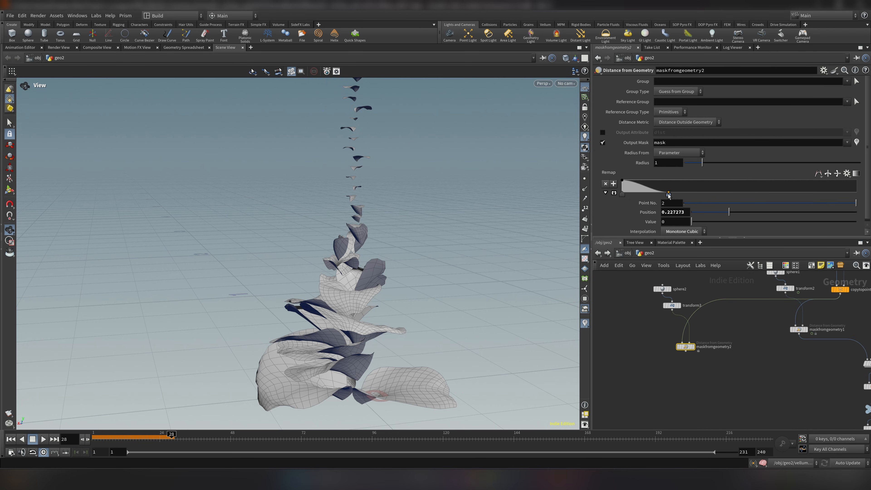
{"action": "left_click_drag", "start_coordinate": [668, 193], "coordinate": [652, 193]}
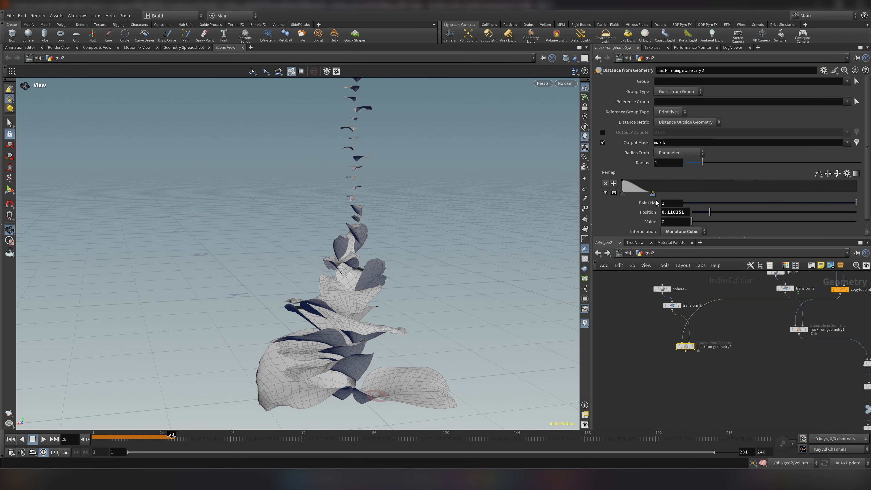
{"action": "left_click_drag", "start_coordinate": [653, 193], "coordinate": [676, 194]}
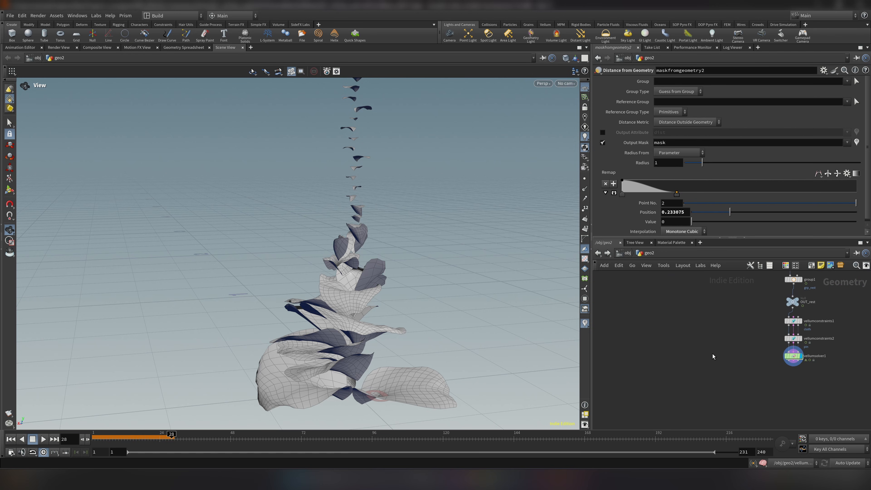
Add an Attribute Transfer below the Vellum Solver carrying only the point 'mask' attribute, Primitives off
{"action": "type", "text": "RT"}
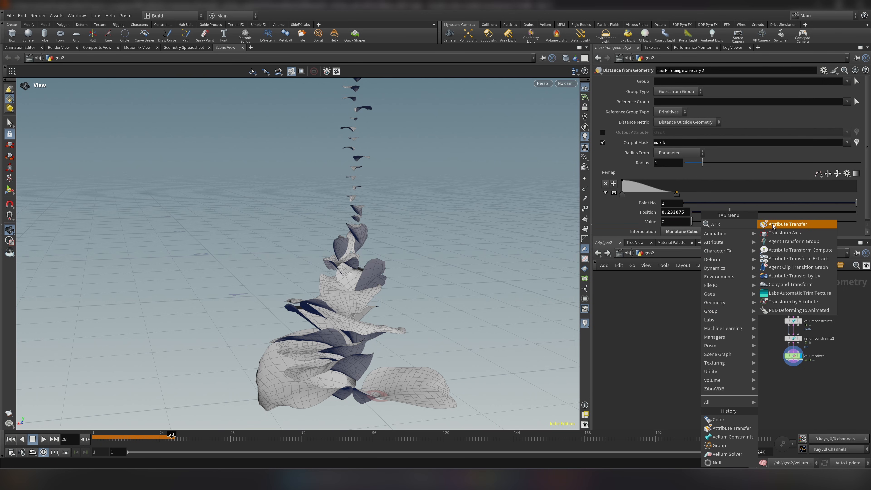
{"action": "left_click", "coordinate": [786, 224]}
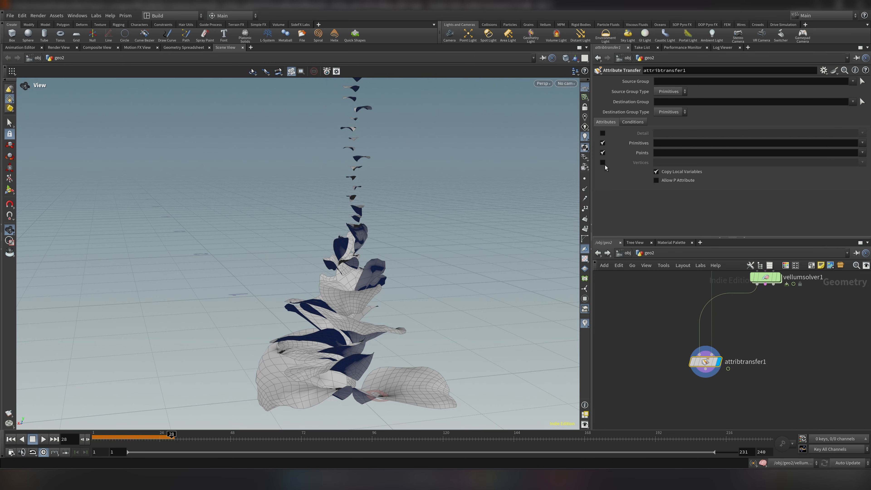
{"action": "left_click", "coordinate": [602, 143]}
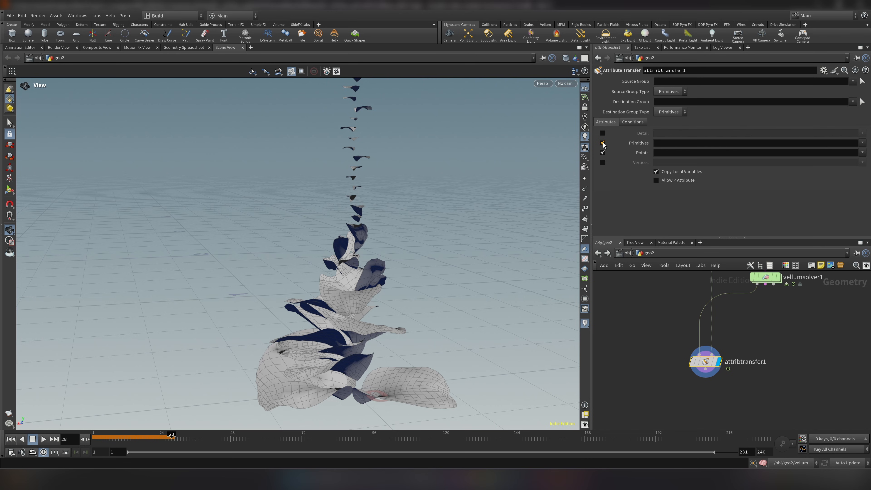
{"action": "left_click", "coordinate": [602, 152]}
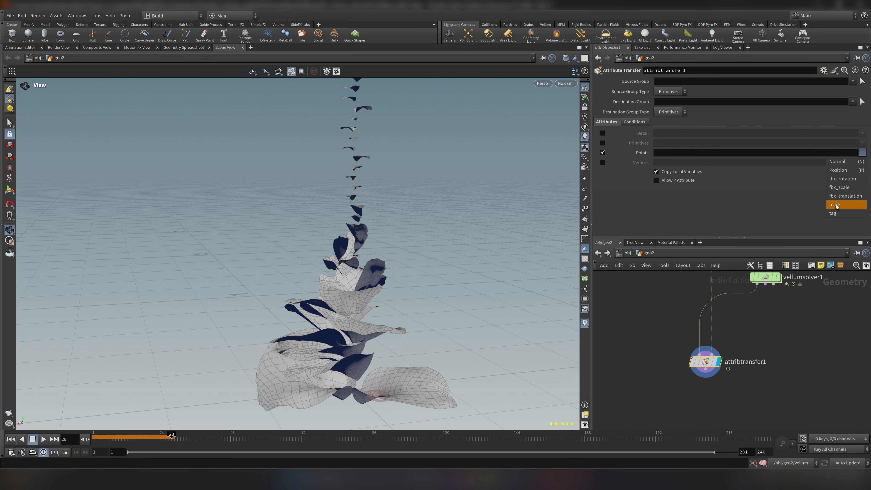
{"action": "left_click", "coordinate": [836, 205]}
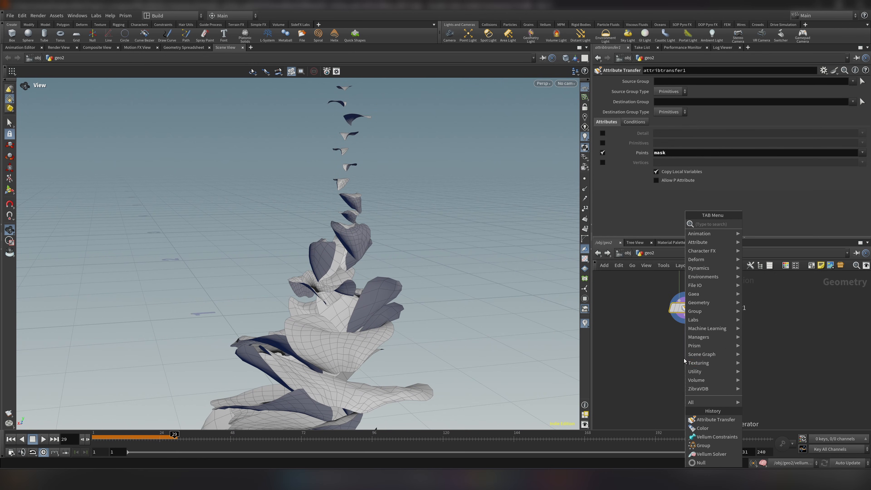
Add a Delta Mush node after the attribute transfer with Iterations 1000 and scrub the result
{"action": "type", "text": "delt"}
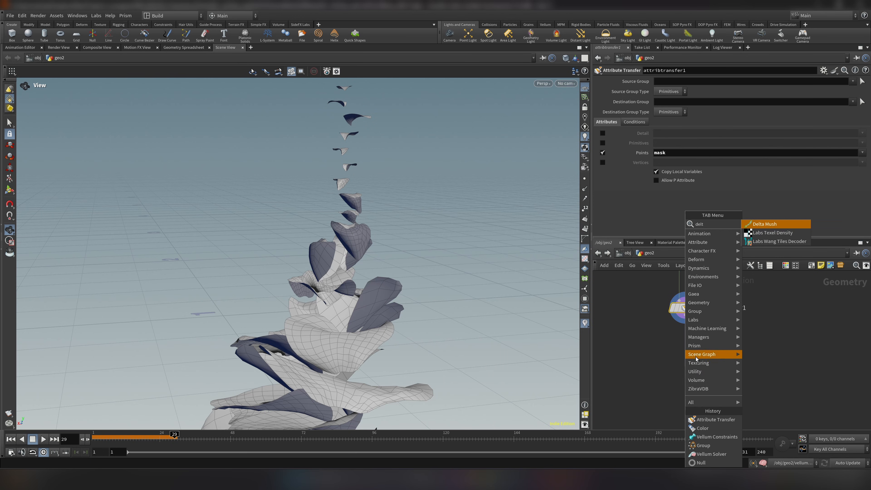
{"action": "type", "text": "a"}
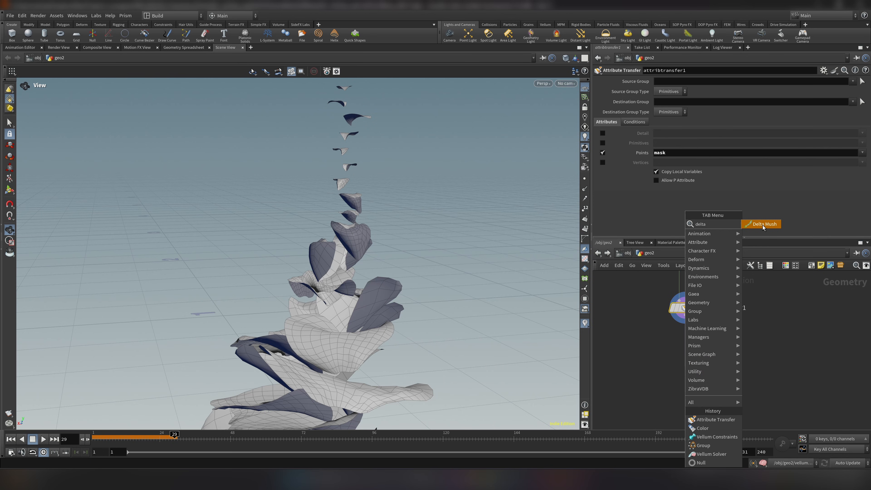
{"action": "left_click", "coordinate": [761, 224]}
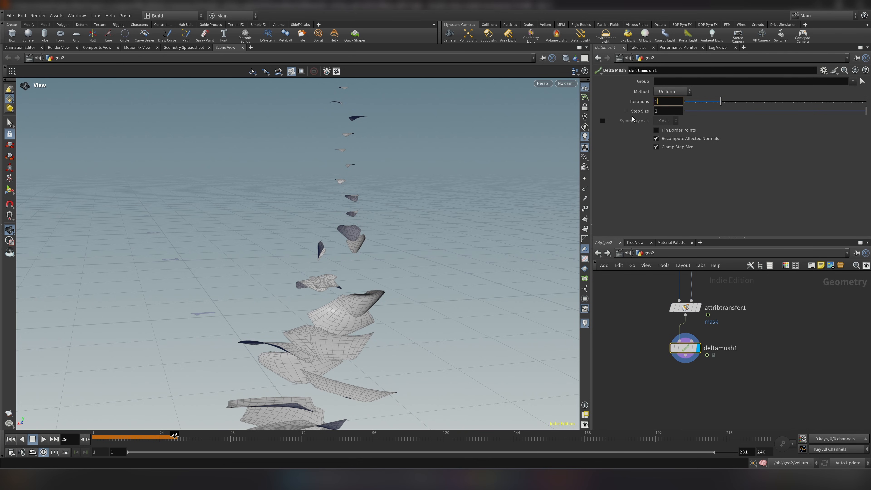
{"action": "type", "text": "1000"}
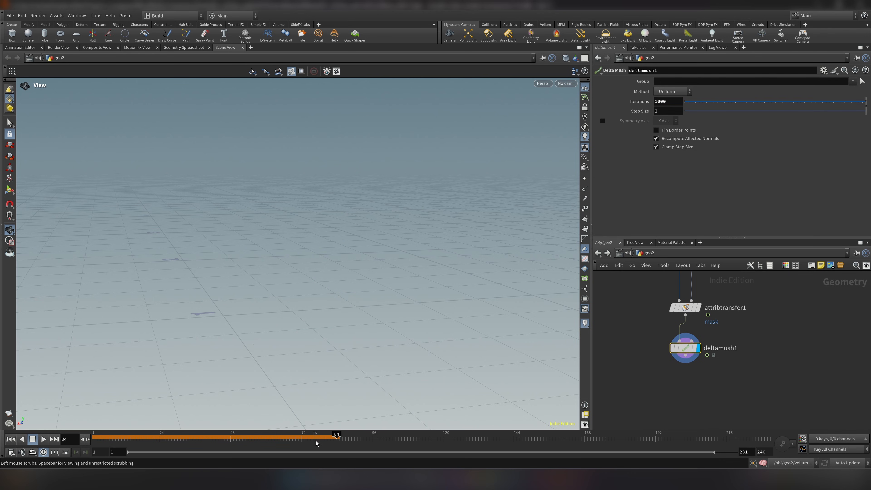
{"action": "left_click_drag", "start_coordinate": [335, 439], "coordinate": [292, 439]}
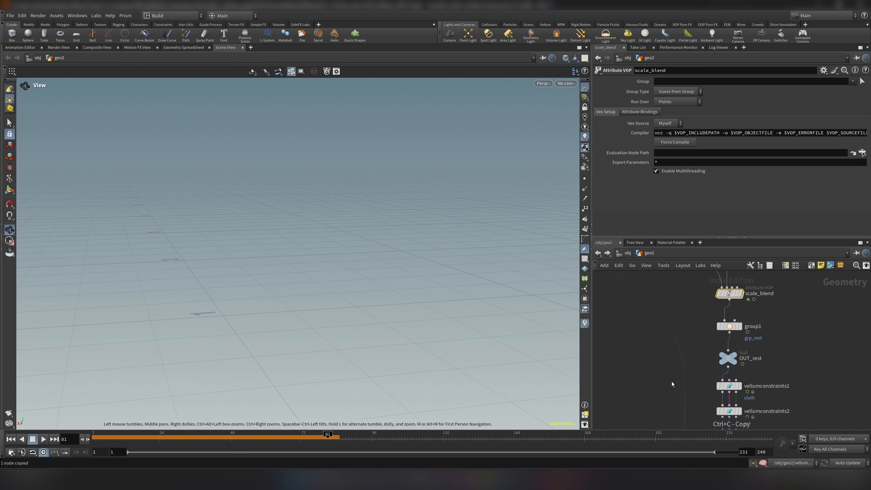
{"action": "key", "text": "ctrl+v"}
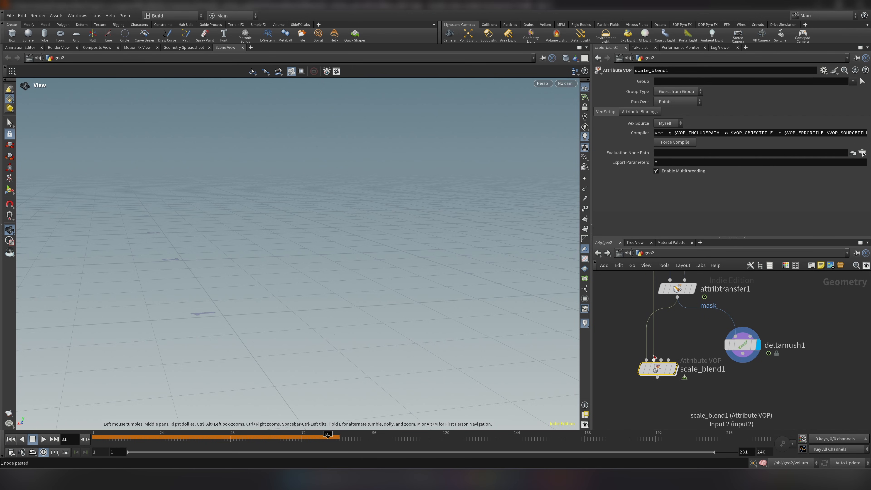
{"action": "left_click", "coordinate": [658, 369]}
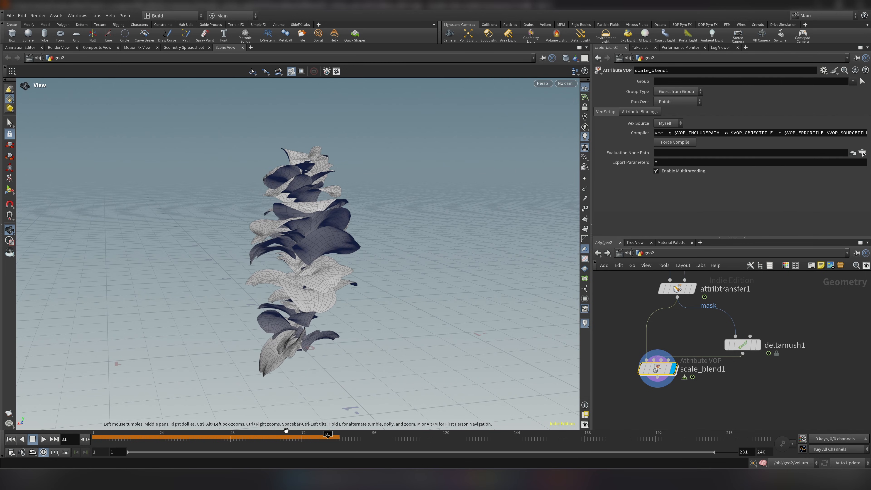
{"action": "left_click_drag", "start_coordinate": [326, 436], "coordinate": [159, 435]}
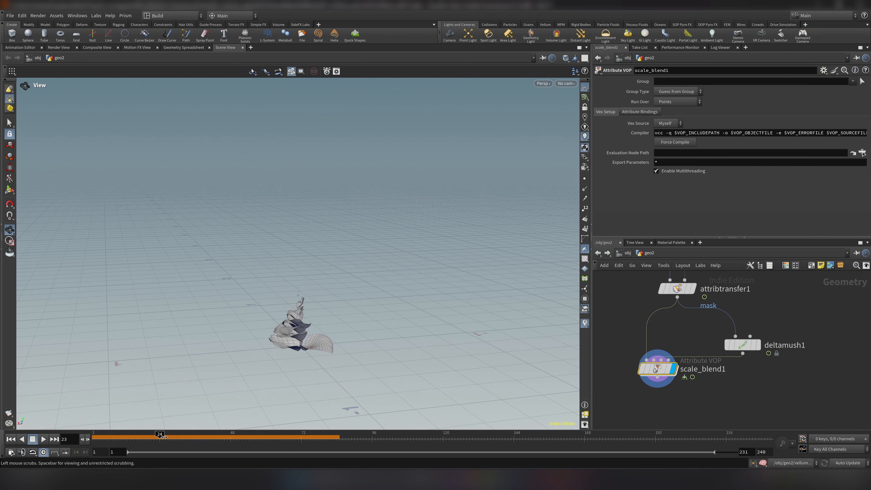
{"action": "left_click_drag", "start_coordinate": [159, 435], "coordinate": [304, 435]}
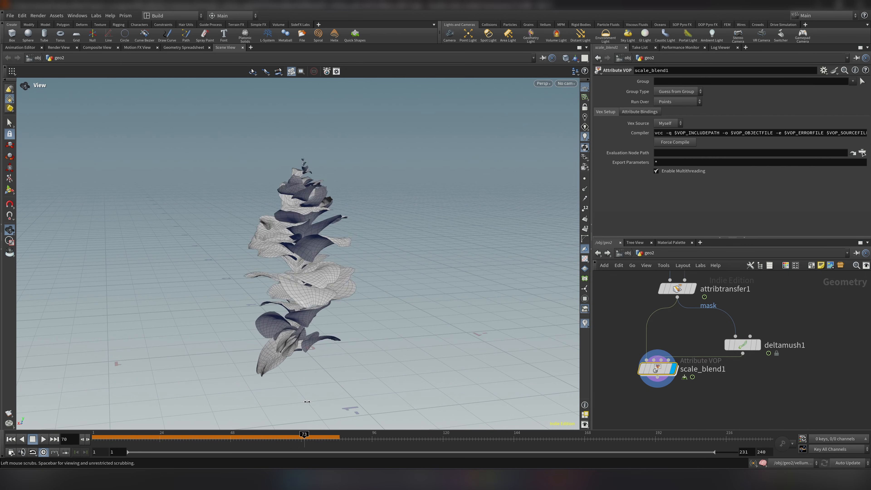
{"action": "left_click_drag", "start_coordinate": [304, 435], "coordinate": [221, 436]}
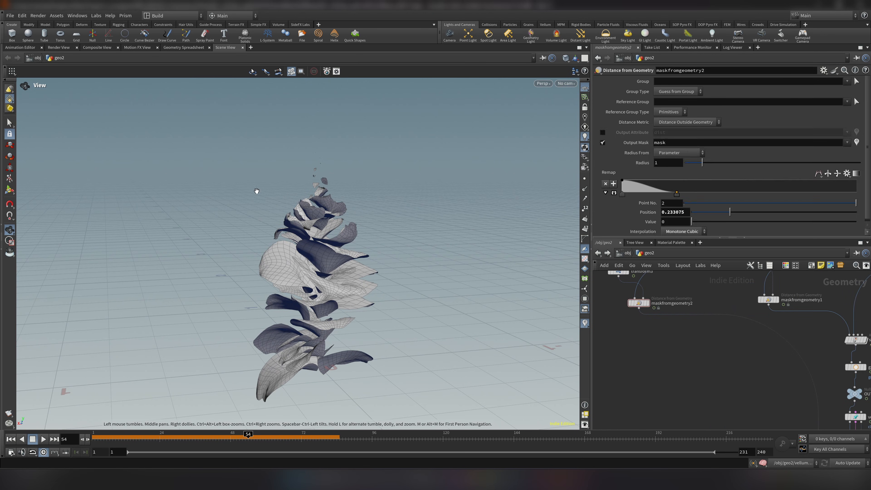
Shift maskfromgeometry2's Remap falloff point to tighten which leaves get scaled, orbiting to check
{"action": "left_click_drag", "start_coordinate": [676, 194], "coordinate": [708, 193]}
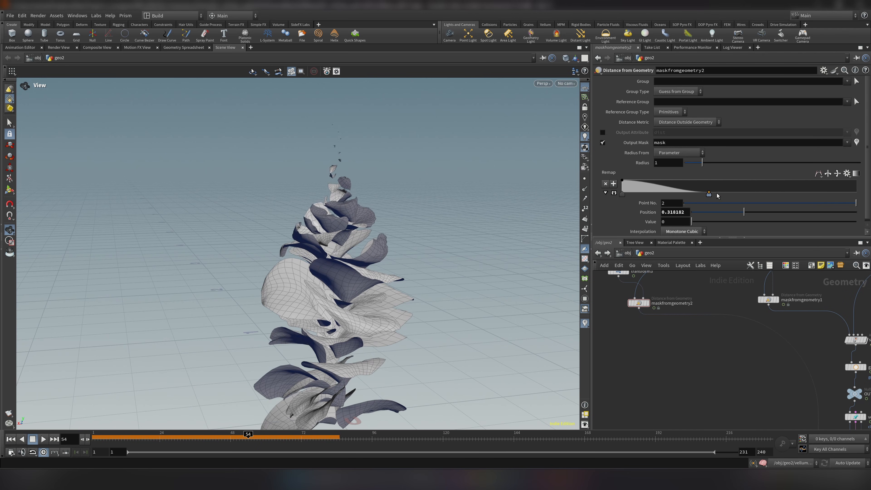
{"action": "left_click_drag", "start_coordinate": [708, 193], "coordinate": [678, 193]}
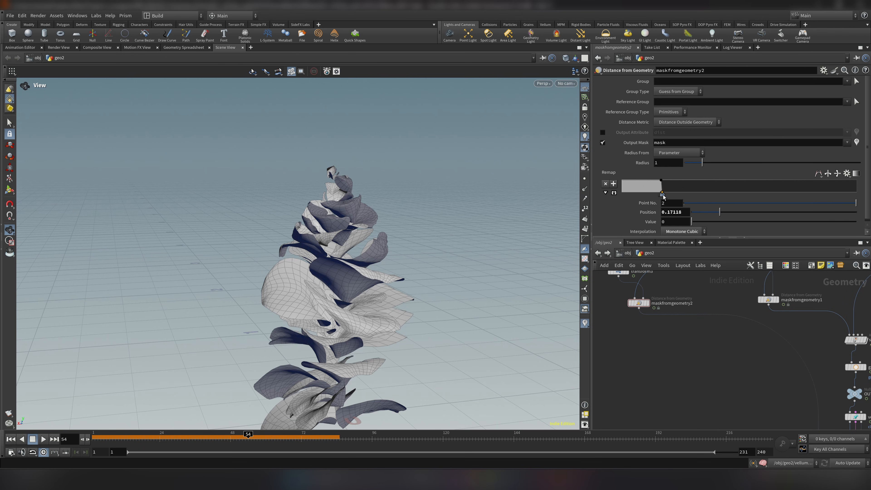
{"action": "left_click_drag", "start_coordinate": [661, 195], "coordinate": [662, 195]}
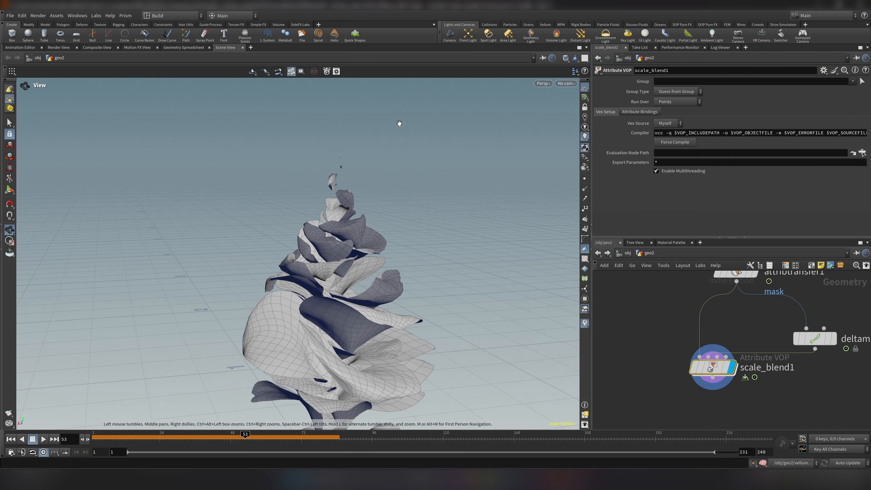
{"action": "left_click_drag", "start_coordinate": [398, 123], "coordinate": [347, 109]}
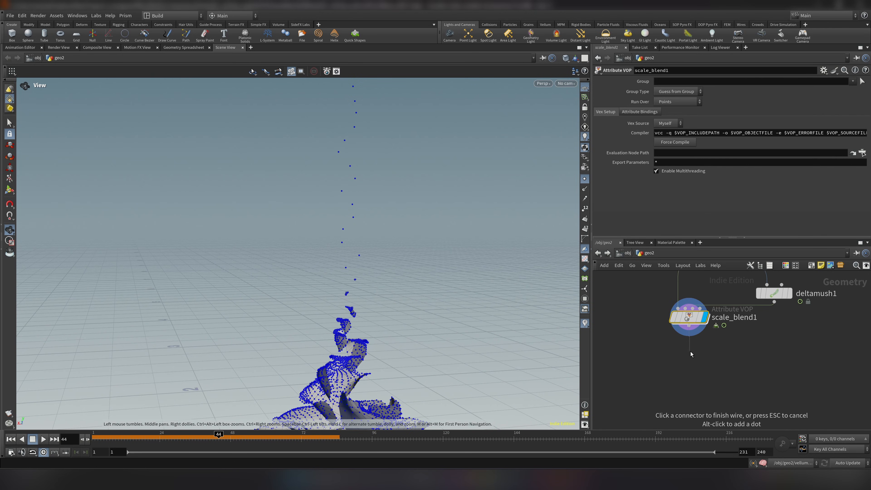
Add a Clip SOP after scale_blend1 that clips by the 'mask' attribute
{"action": "type", "text": "clip"}
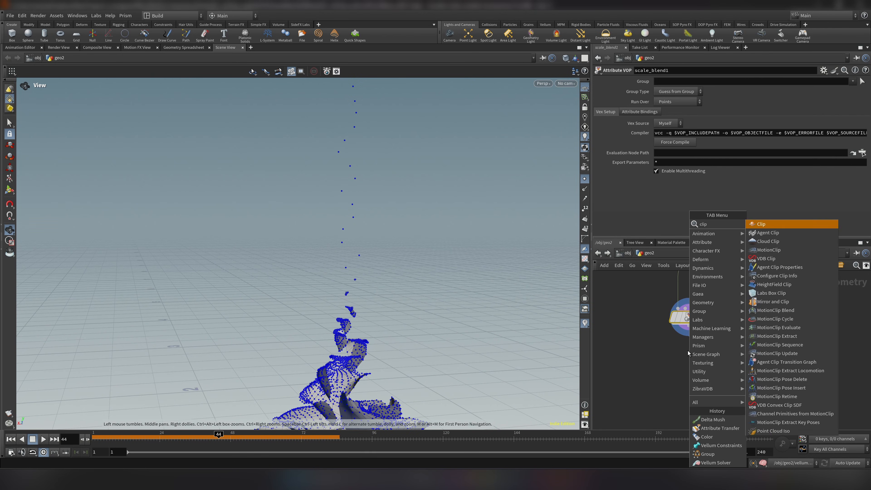
{"action": "left_click", "coordinate": [760, 223]}
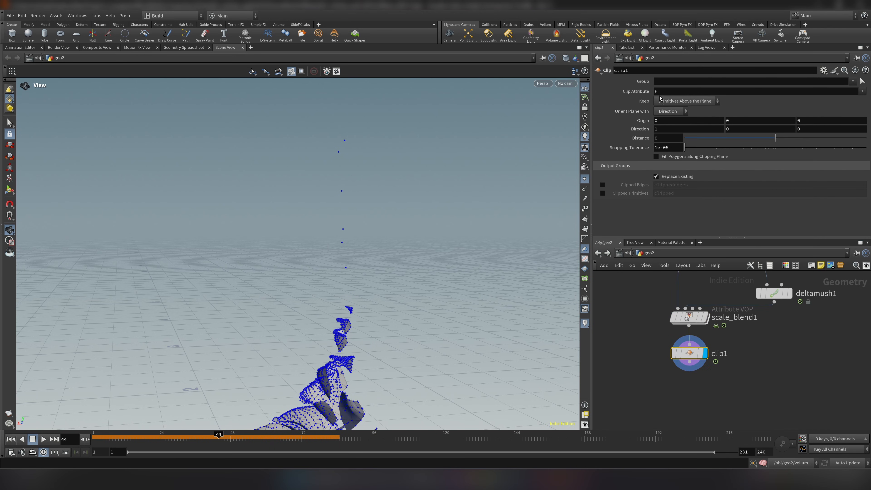
{"action": "left_click", "coordinate": [750, 91]}
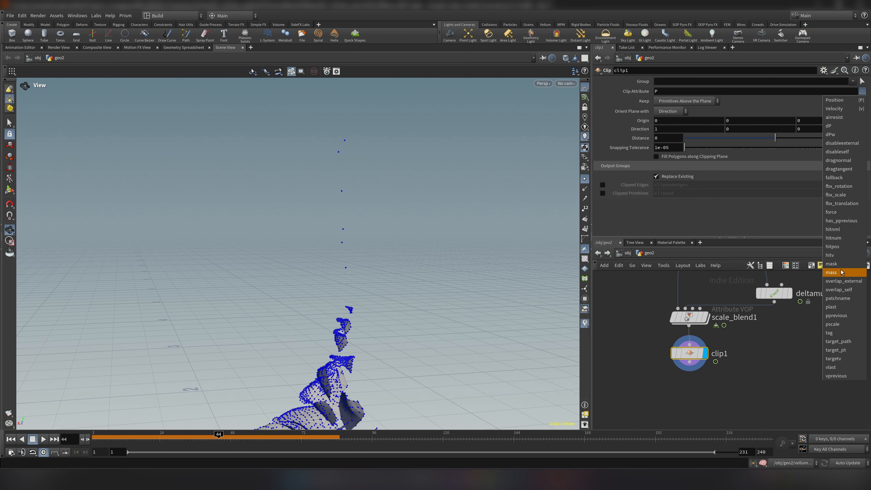
{"action": "left_click", "coordinate": [831, 272]}
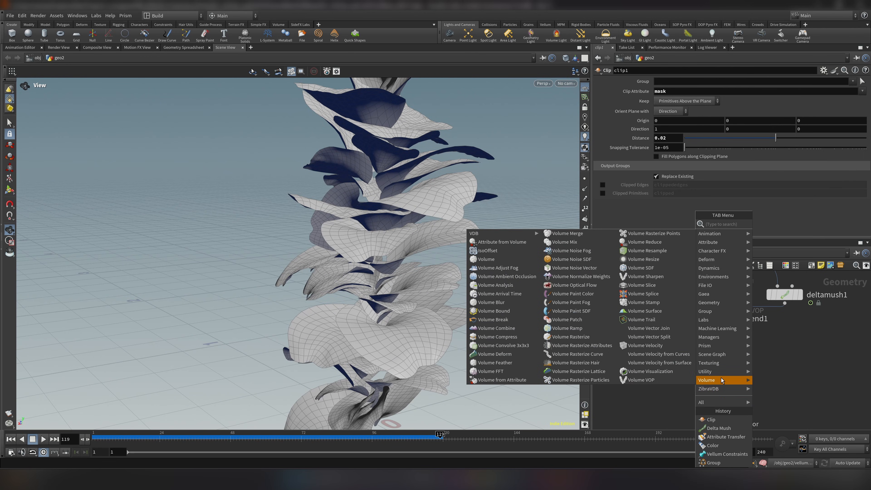
Add a Vellum Post-Process after clip1 with Loop subdivision and Extrude by Thickness enabled
{"action": "type", "text": "vell po"}
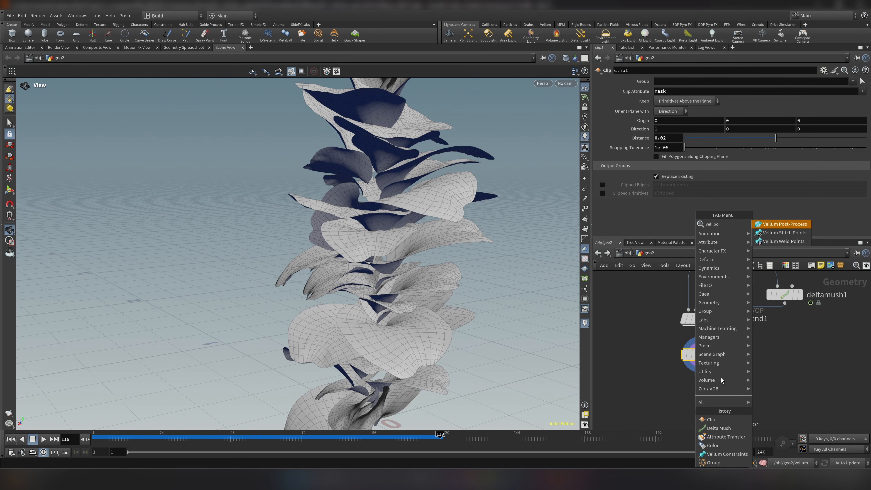
{"action": "left_click", "coordinate": [784, 223]}
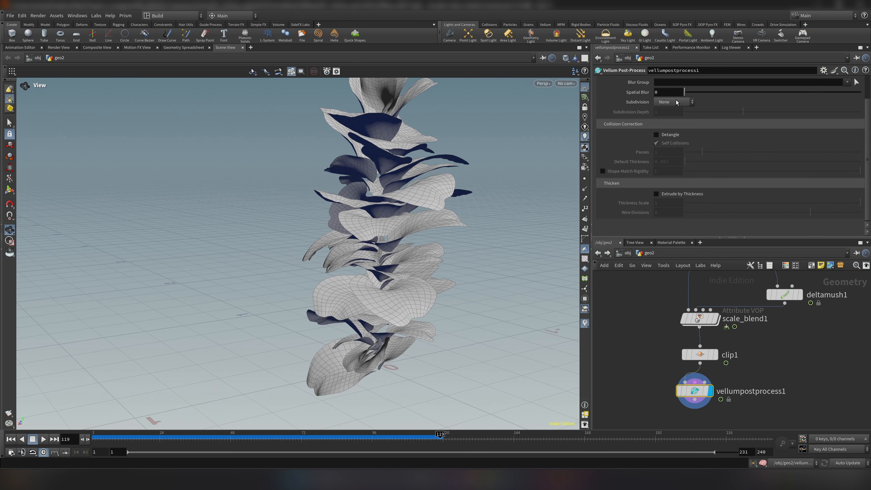
{"action": "left_click", "coordinate": [673, 101]}
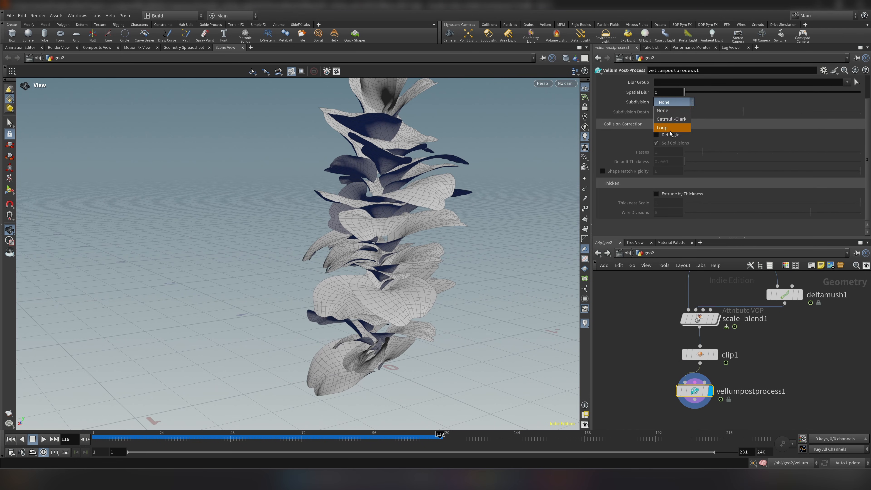
{"action": "left_click", "coordinate": [661, 127]}
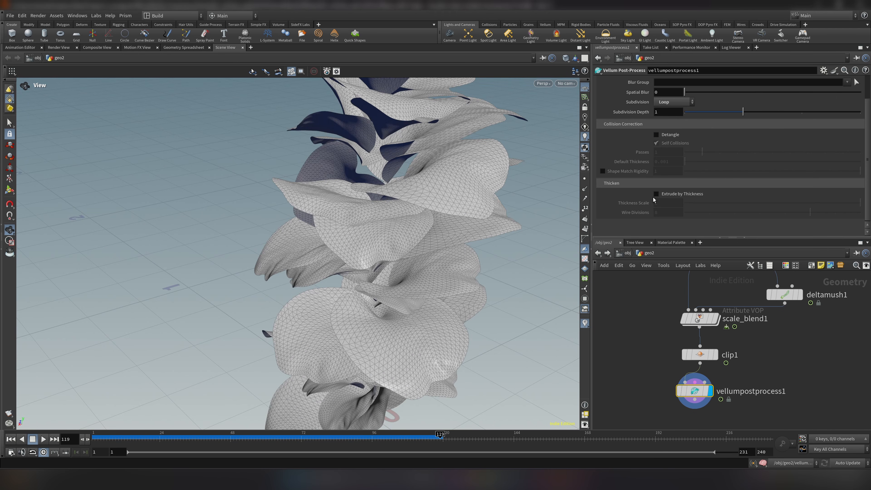
{"action": "left_click", "coordinate": [656, 194]}
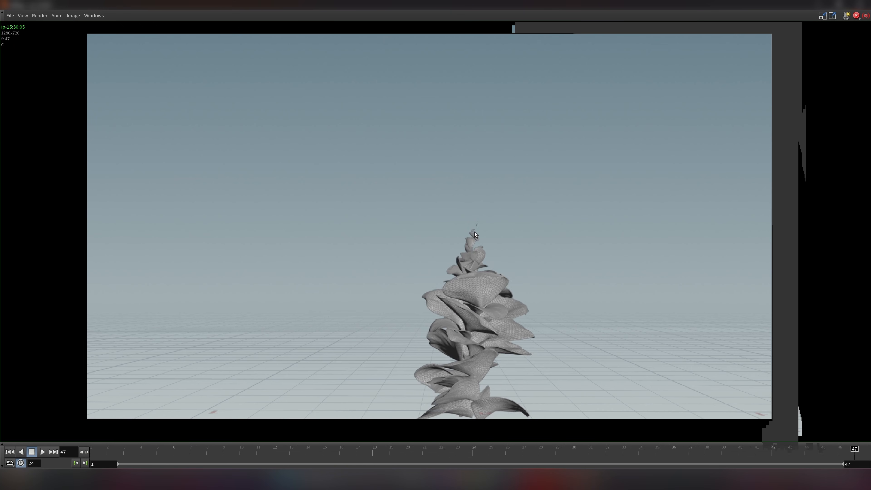
Play the flipbook of the growing plant from the start, then stop it
{"action": "left_click", "coordinate": [42, 452]}
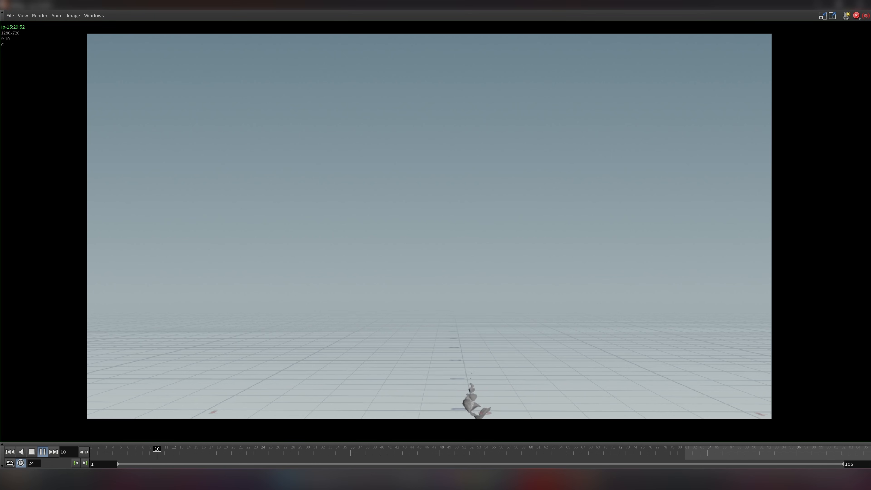
{"action": "left_click", "coordinate": [42, 451]}
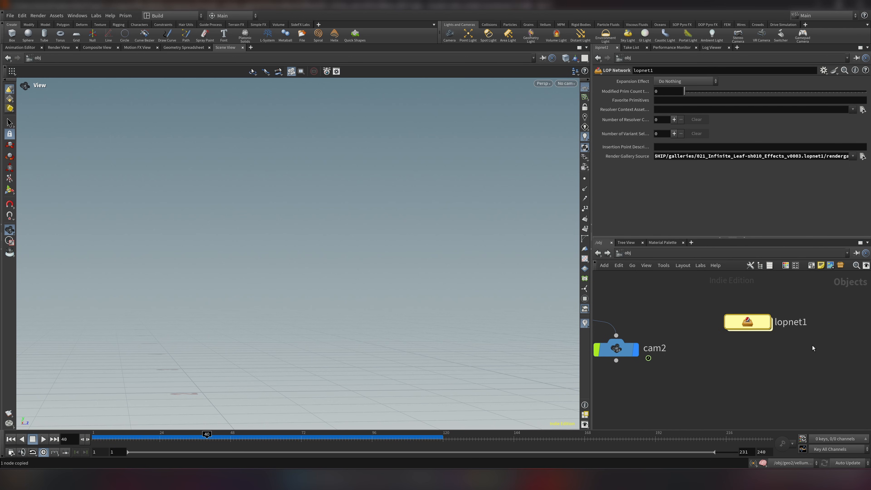
{"action": "mouse_move", "coordinate": [759, 323]}
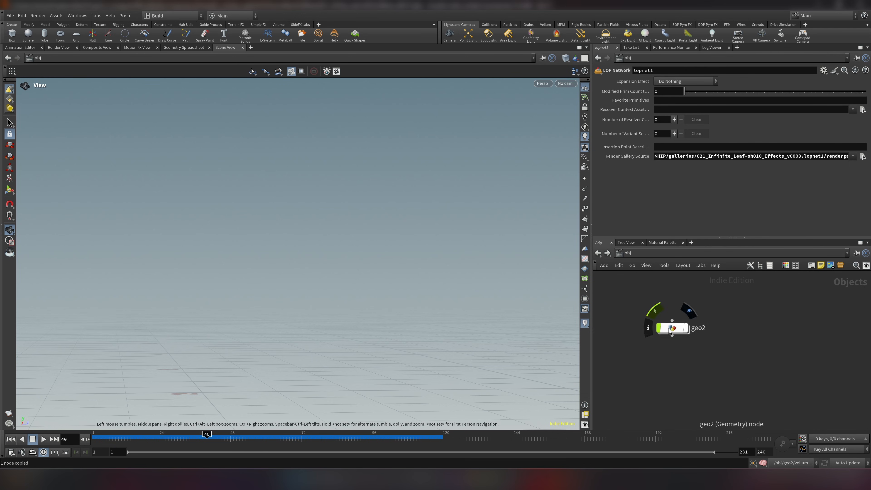
Dive into lopnet1 at /obj to enter the Solaris network
{"action": "double_click", "coordinate": [671, 327]}
{"action": "type", "text": "cam"}
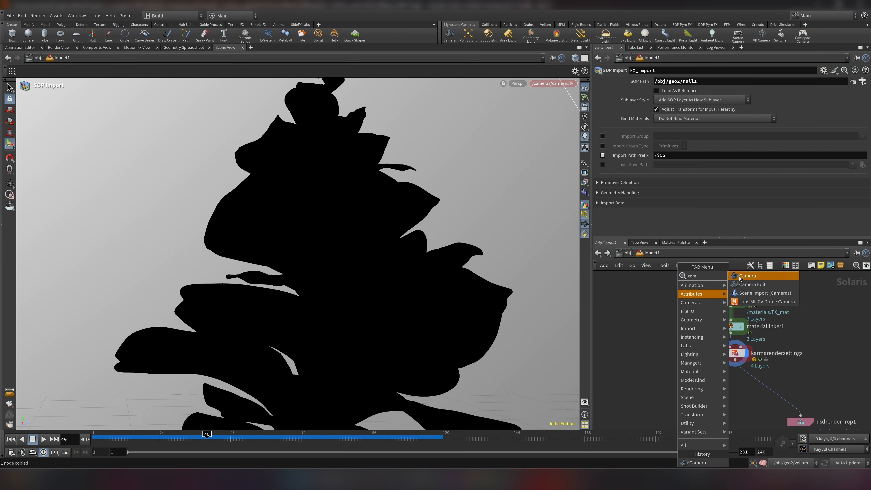
Add a Camera LOP after the material linker, frame the plant through it, and preview with Karma XPU
{"action": "left_click", "coordinate": [747, 275]}
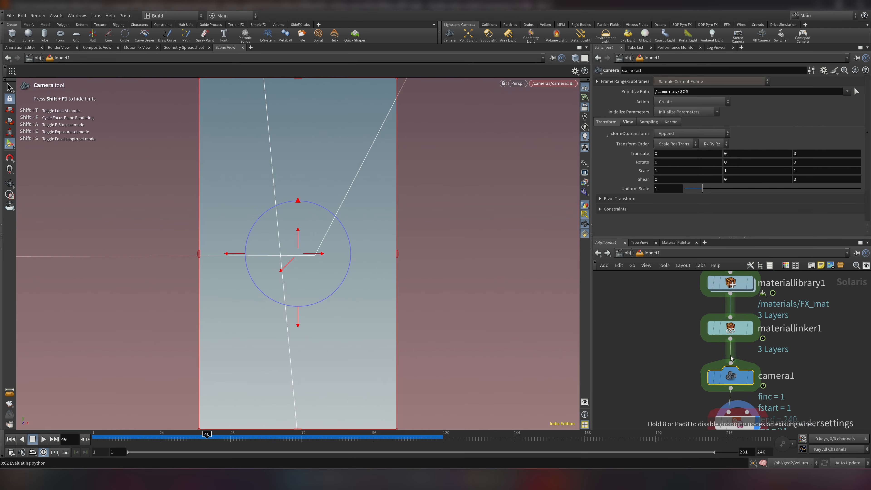
{"action": "left_click", "coordinate": [567, 83]}
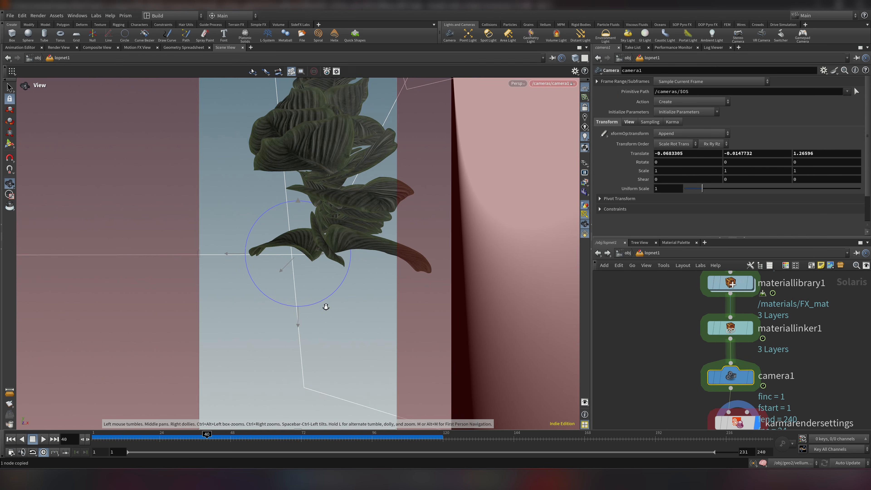
{"action": "left_click_drag", "start_coordinate": [333, 250], "coordinate": [383, 253]}
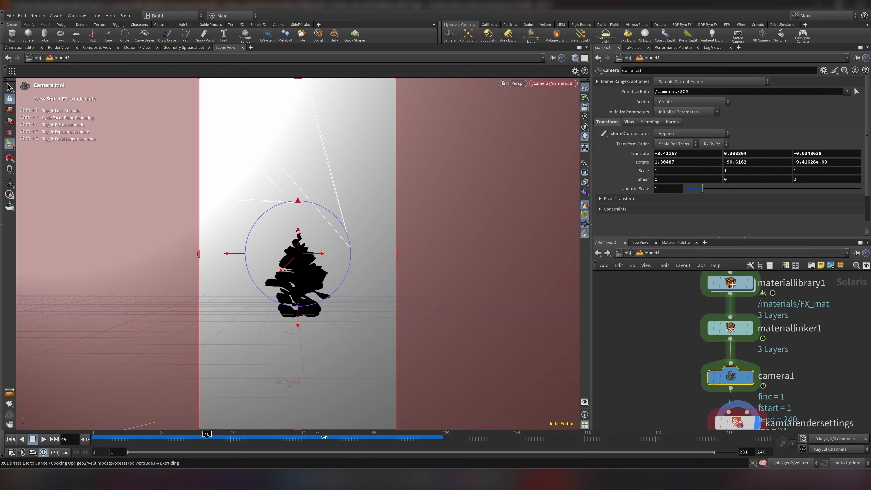
{"action": "left_click_drag", "start_coordinate": [206, 433], "coordinate": [316, 434]}
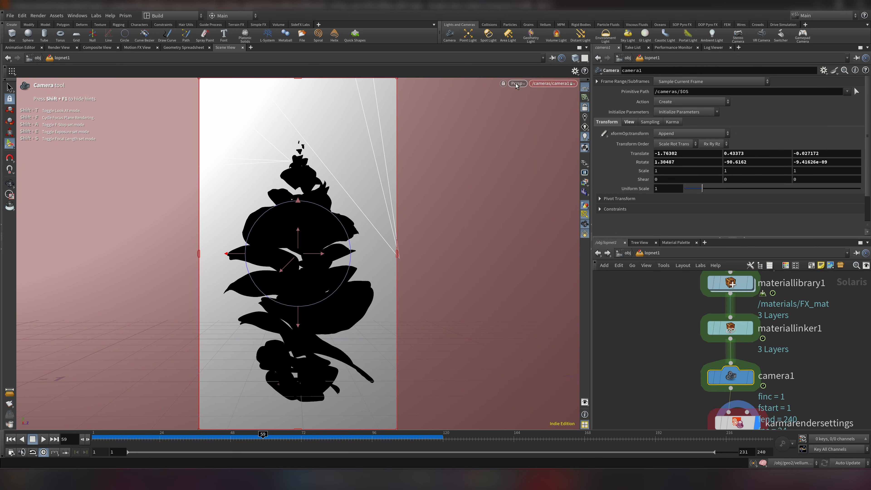
{"action": "left_click", "coordinate": [506, 84]}
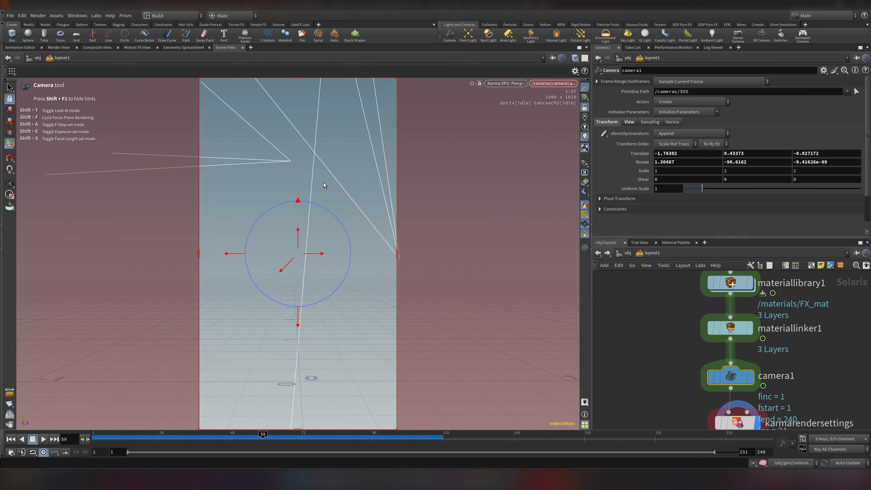